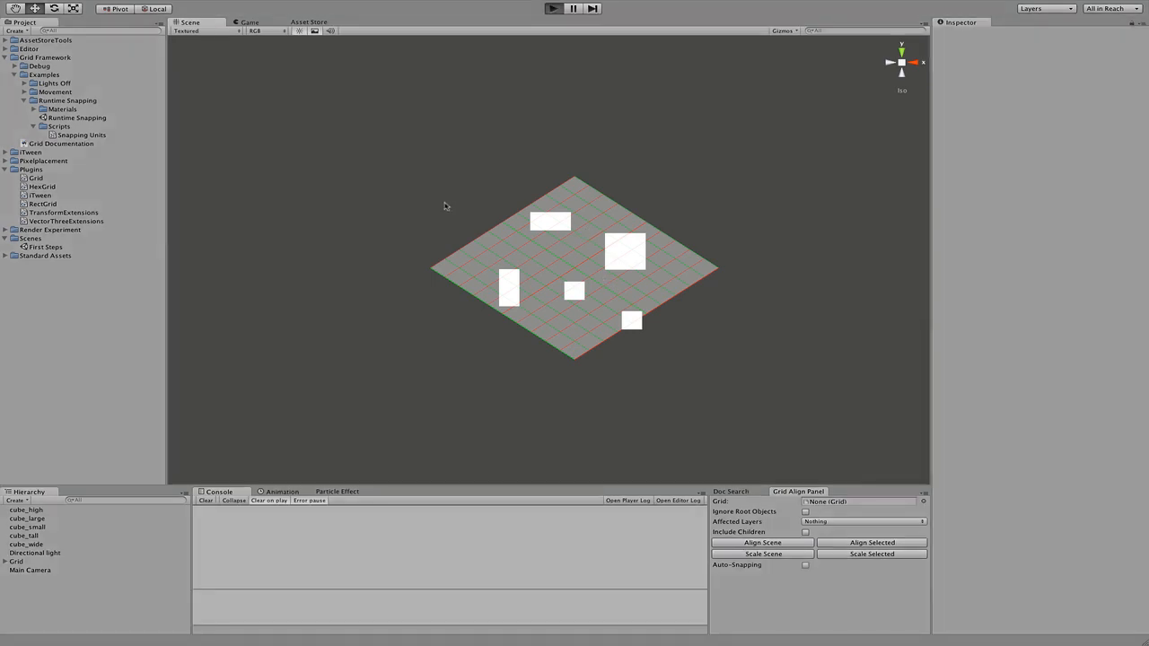
Step: Preview the finished scene, then create an empty Grid object with RectGrid size 5, 5, 0
click(552, 10)
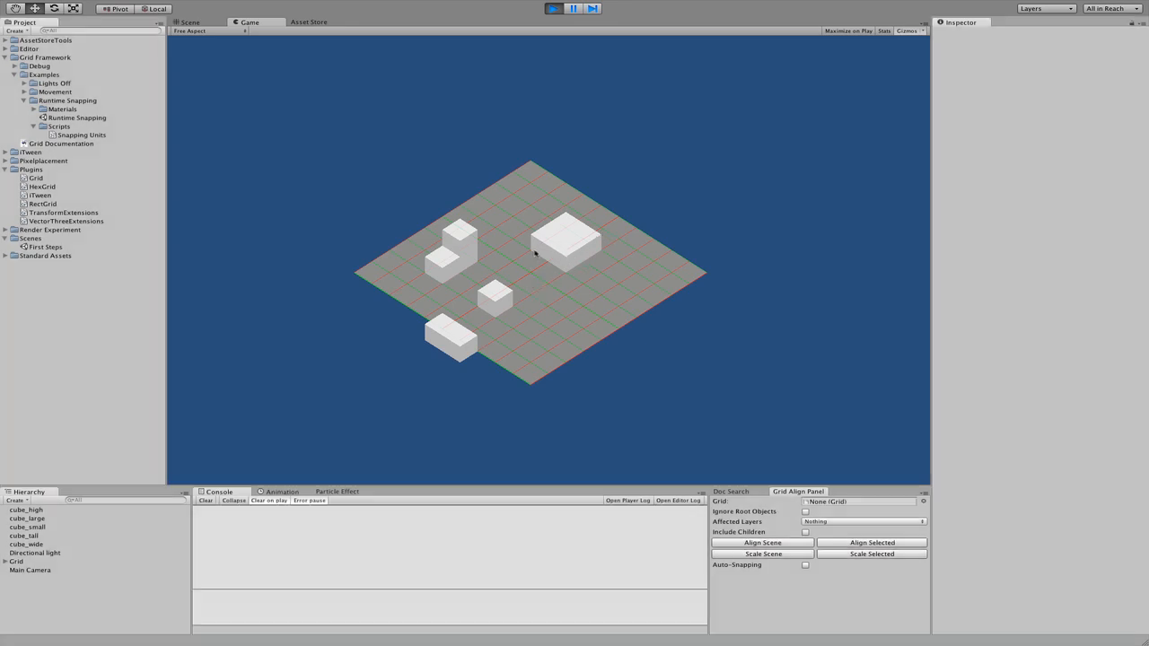
click(186, 21)
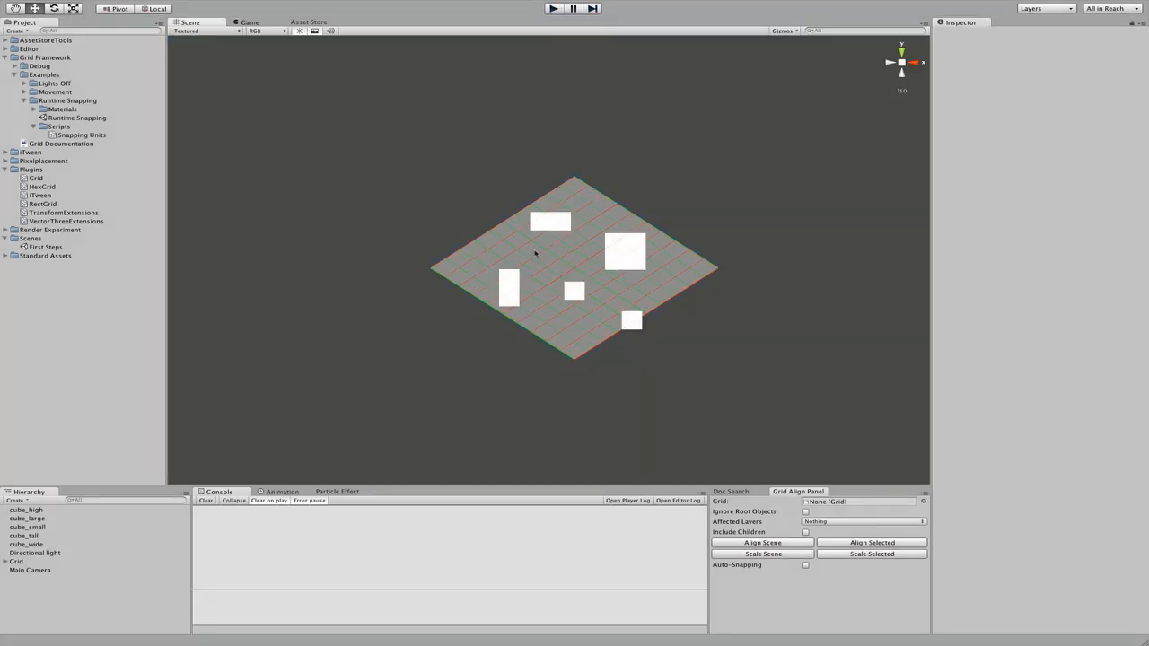
click(180, 6)
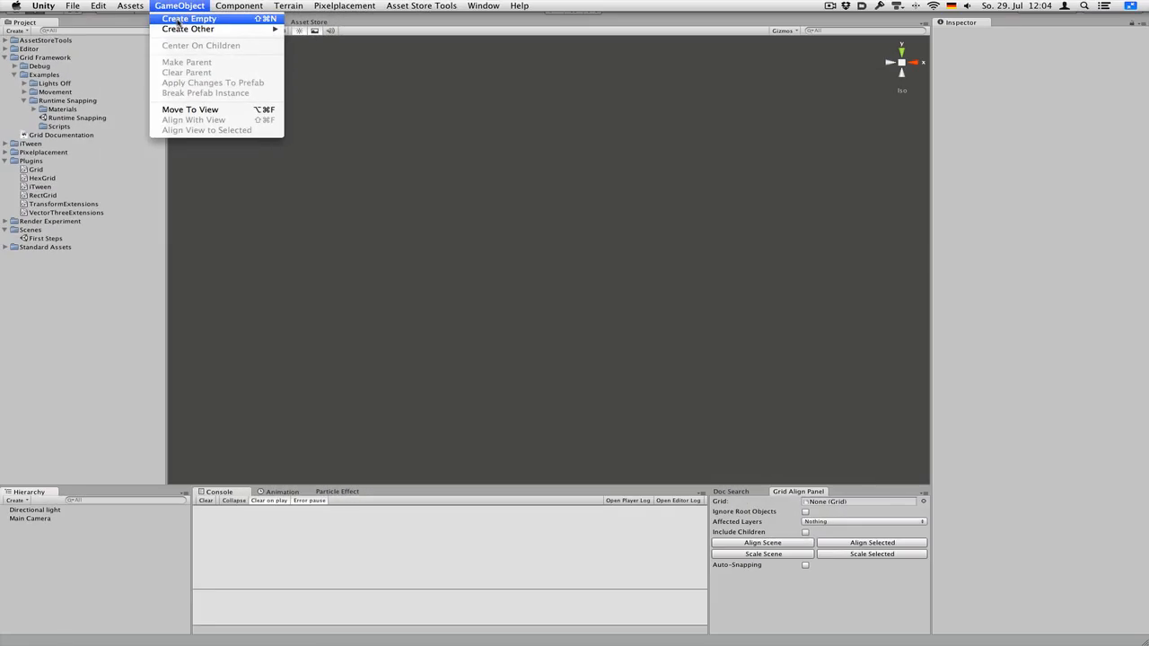
click(192, 18)
text(Grid)
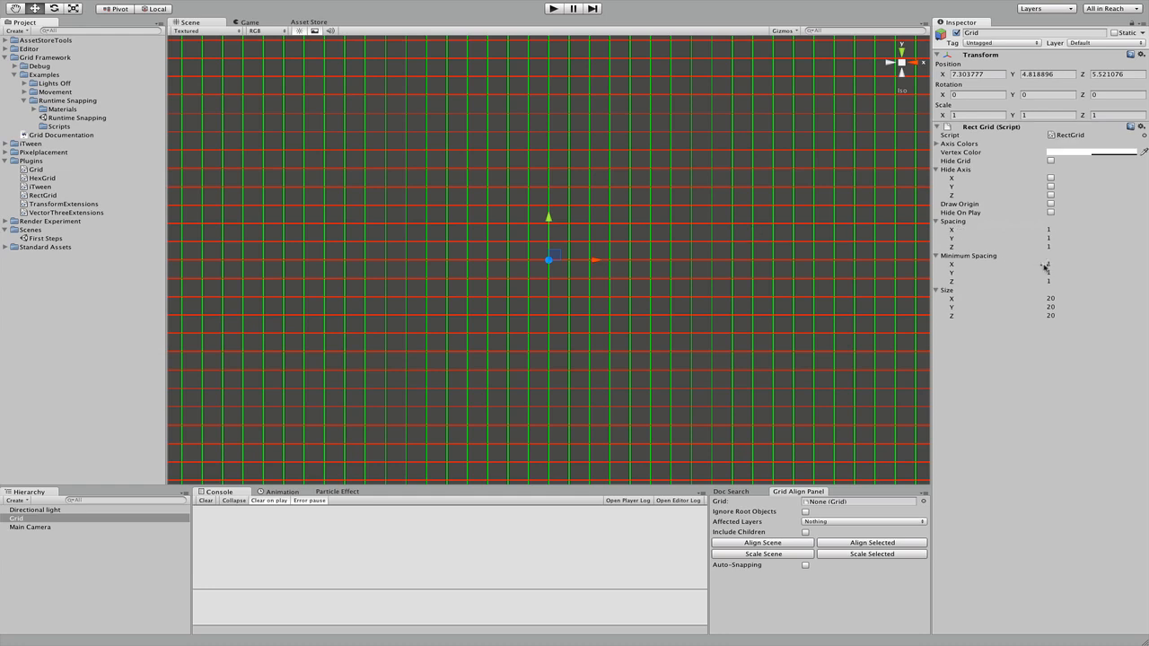
click(1050, 316)
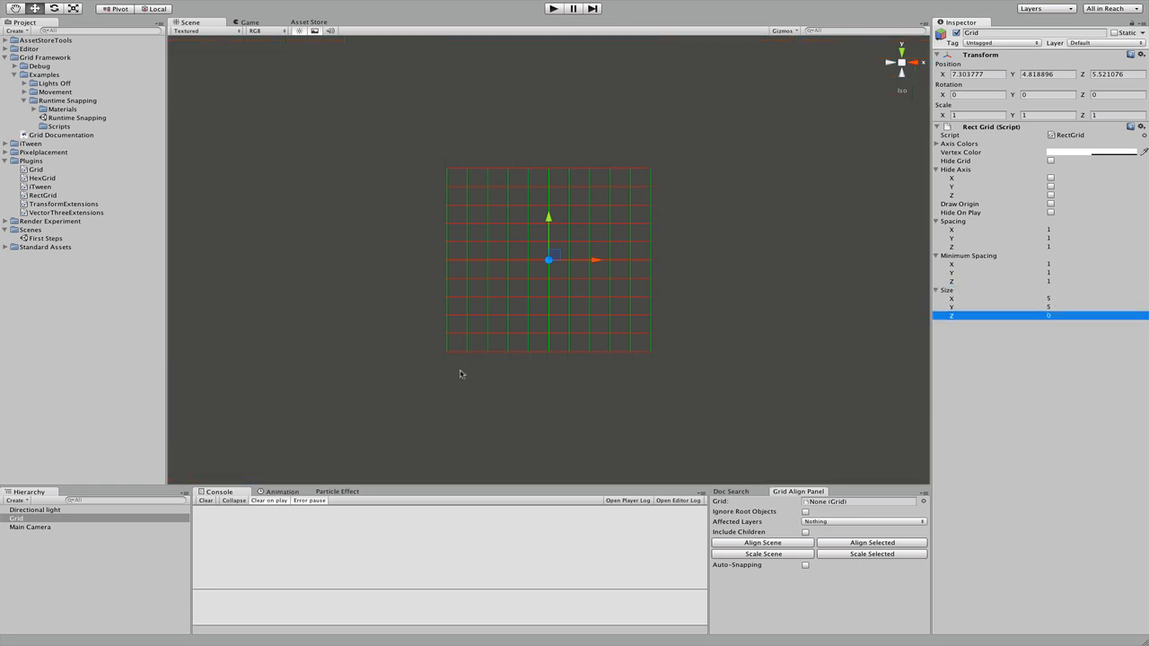
click(237, 7)
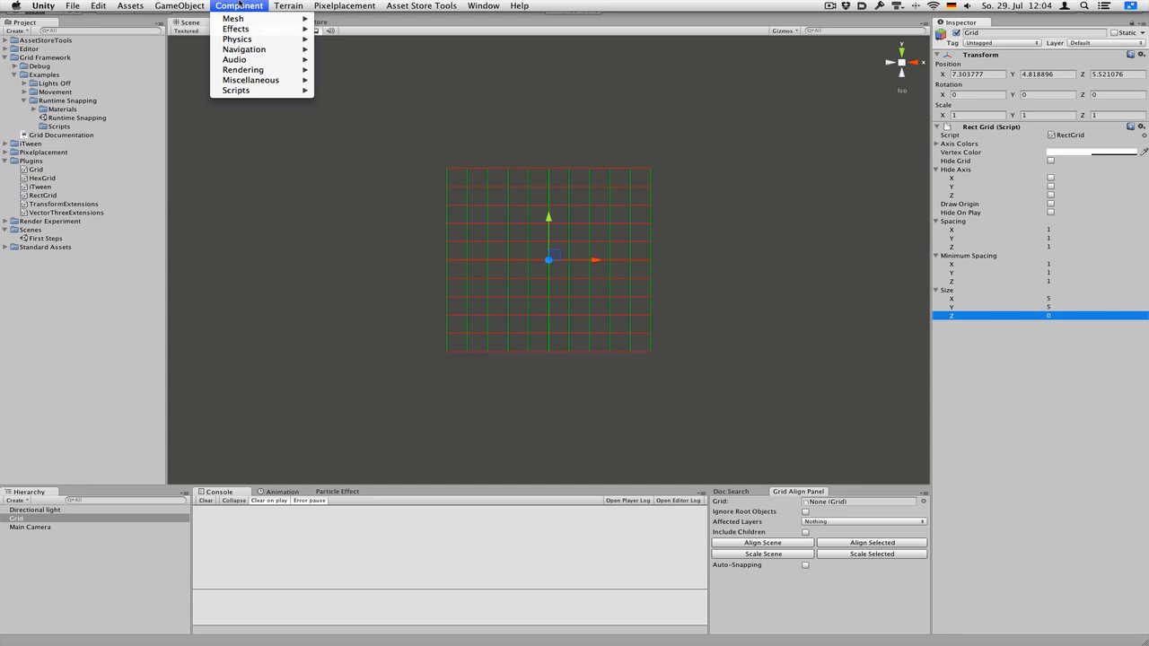
Step: Add a Plane rotated -90 on X, nest it under Grid and give it the Gray material
click(183, 6)
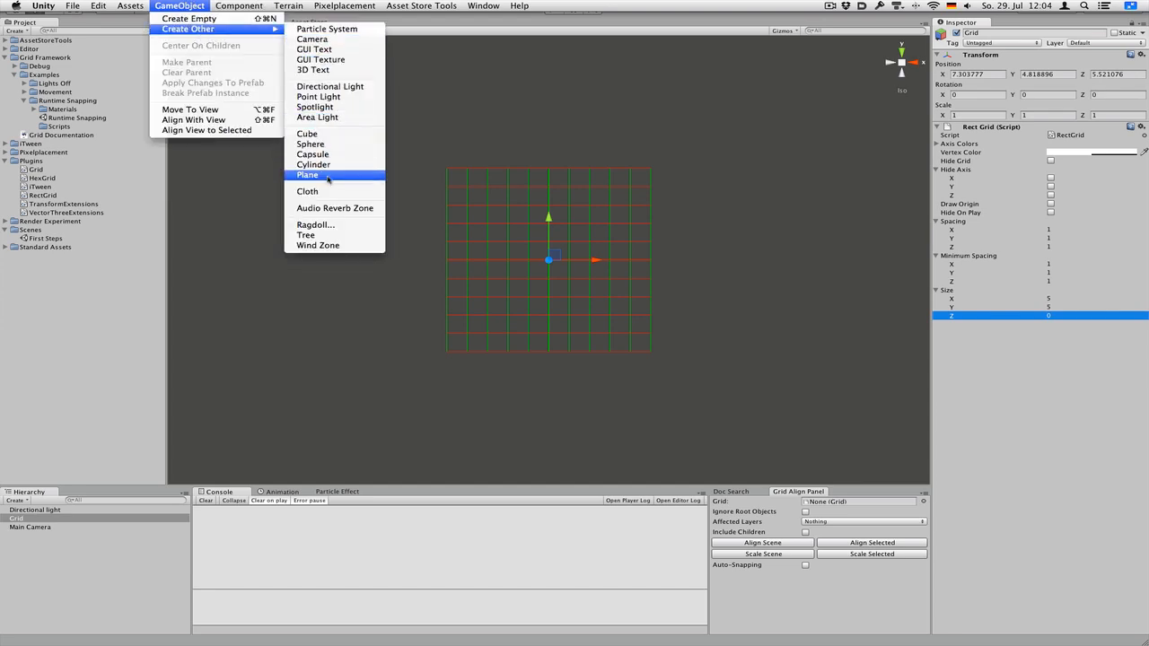
click(307, 174)
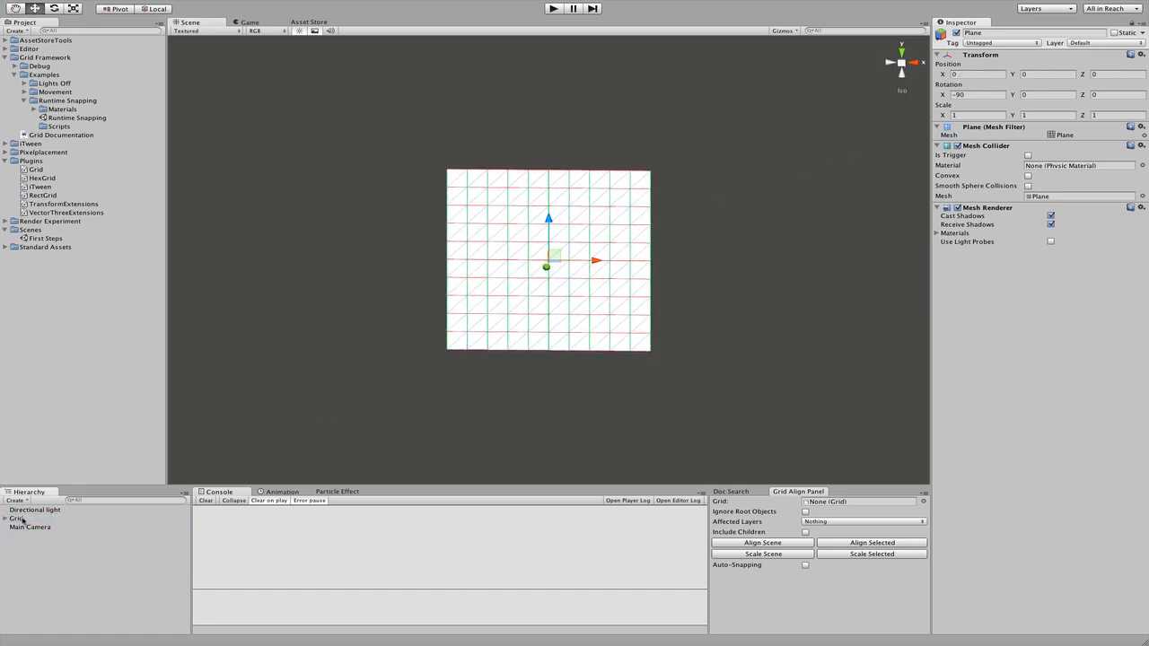
click(13, 526)
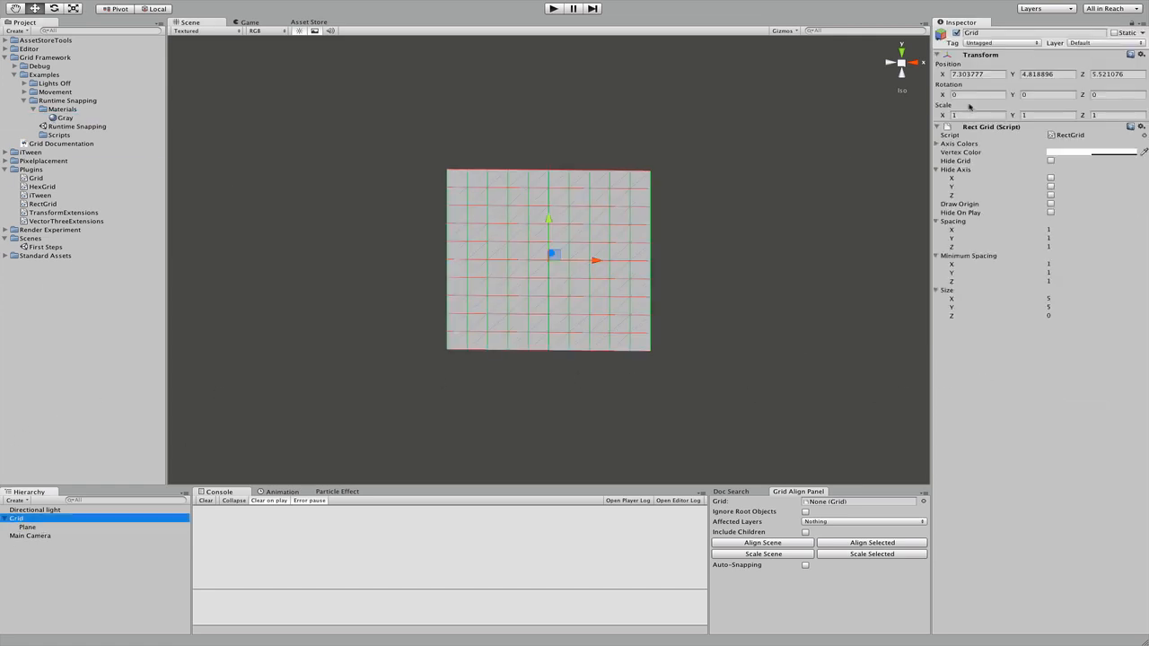
Step: Rotate Grid to 45, 0, 45, preview it, and place cube_high, cube_large, cube_small, cube_tall, cube_wide
click(983, 94)
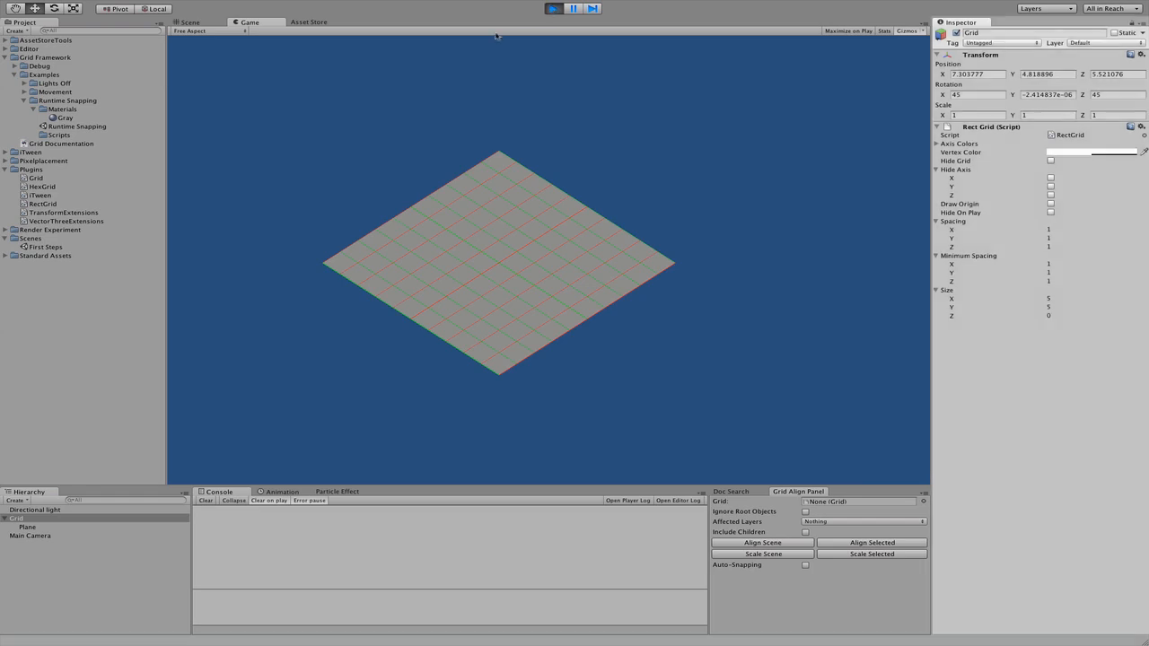
click(188, 22)
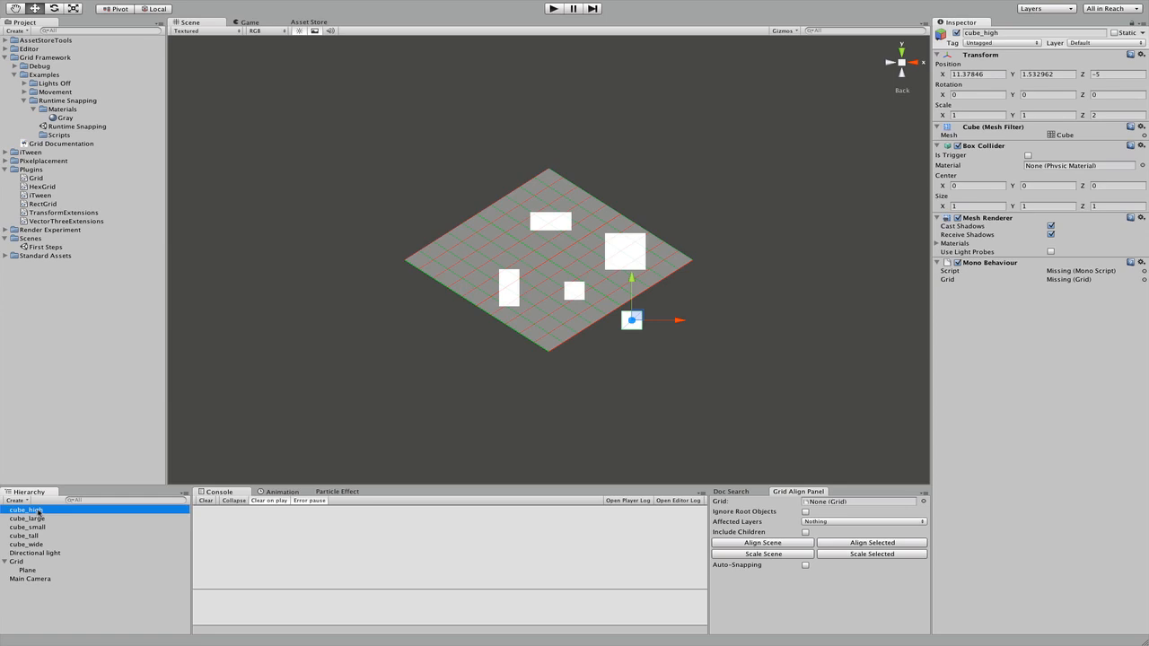
click(25, 560)
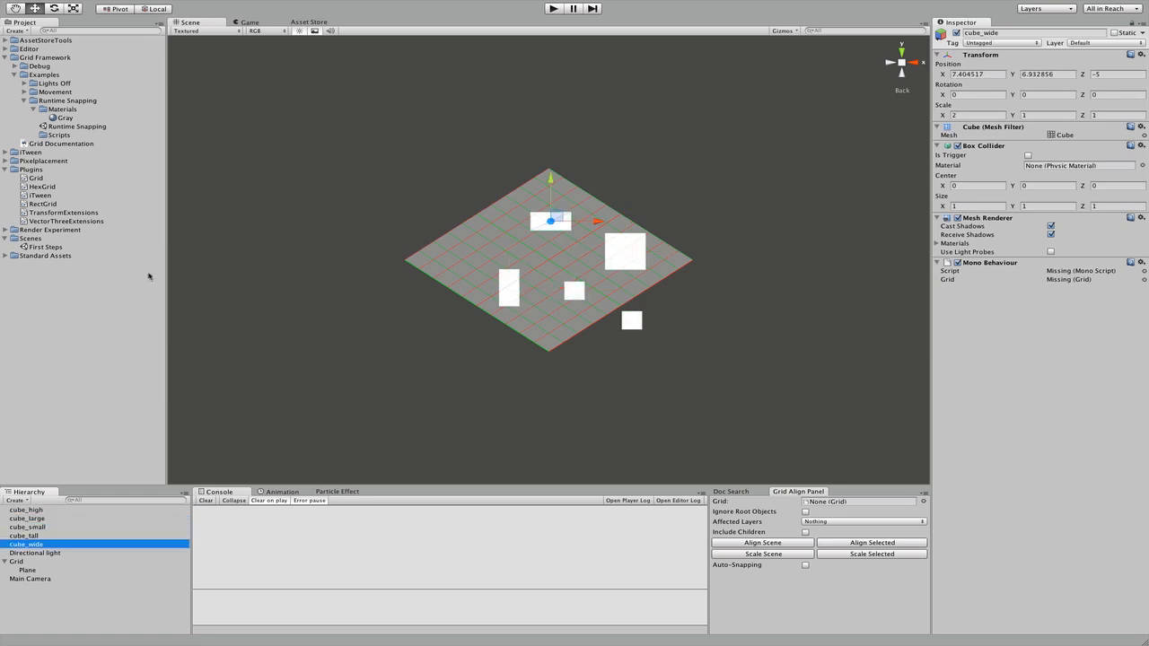
Step: Create a Javascript asset named Snapping Units in the Runtime Snapping Scripts folder
click(58, 134)
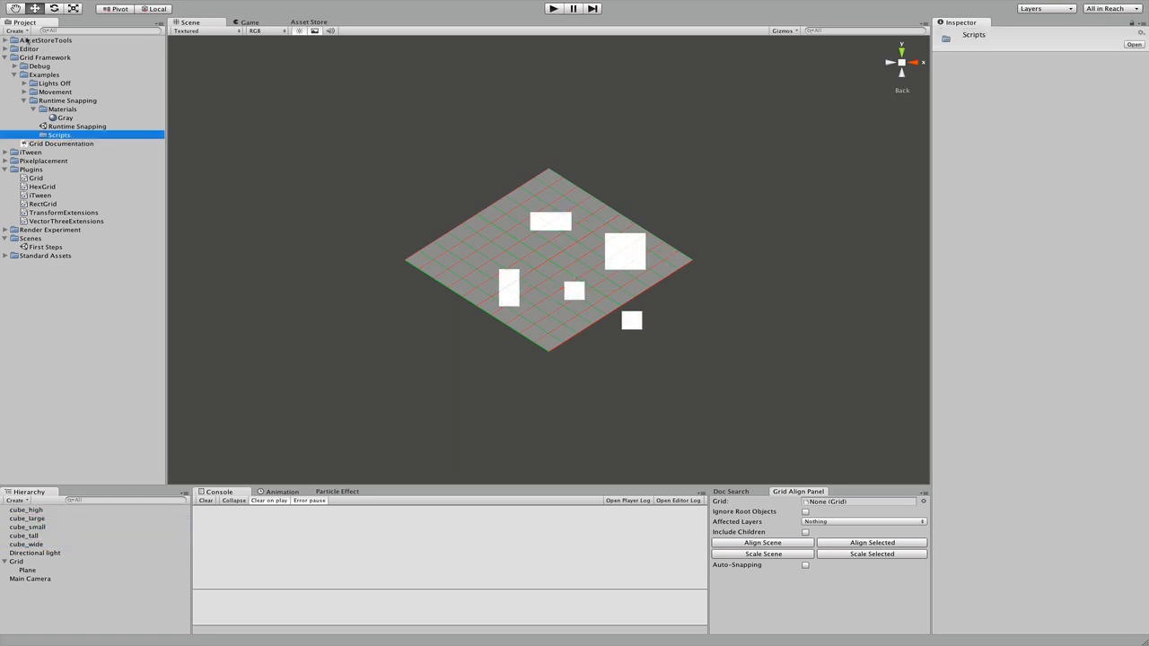
click(15, 42)
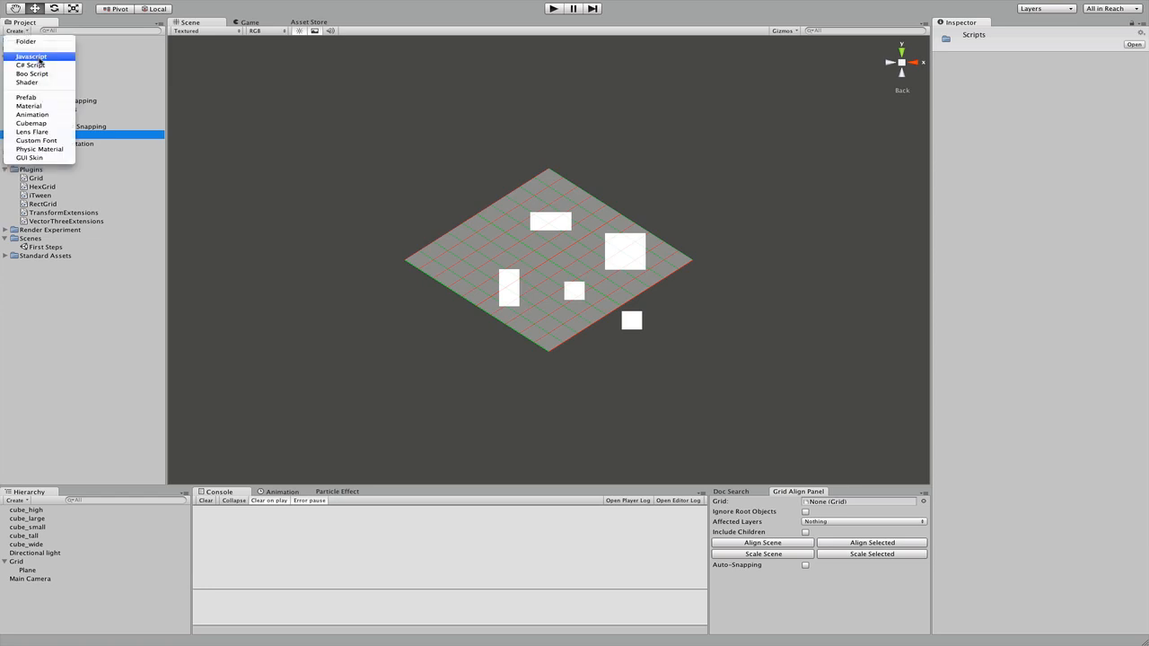
click(44, 56)
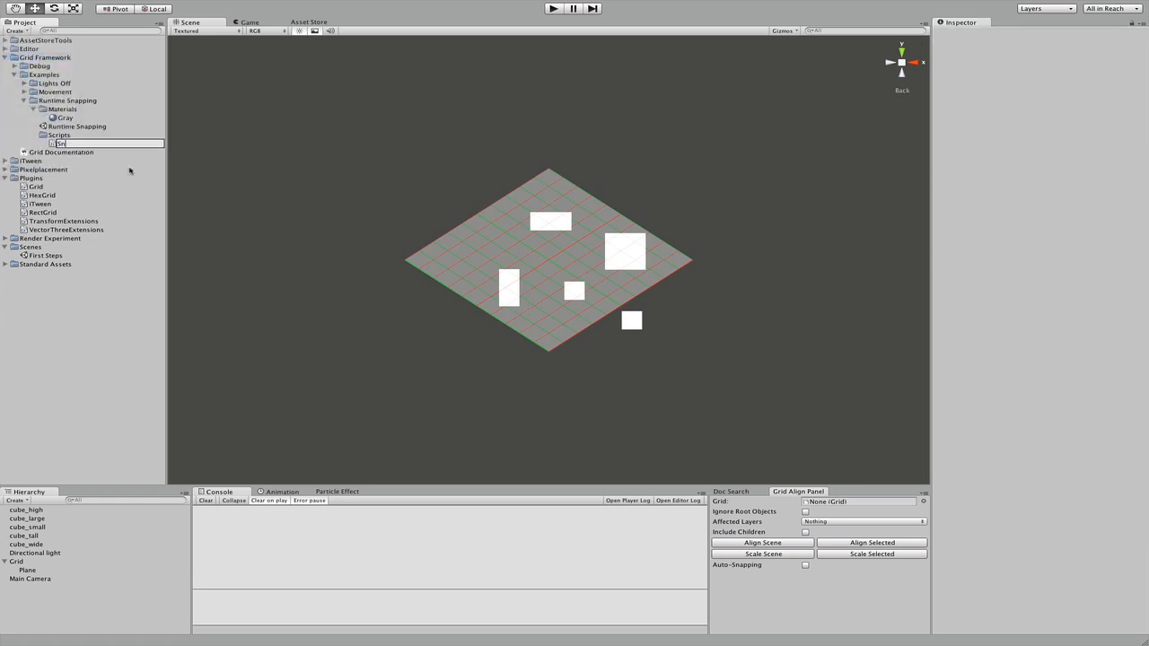
text(Snapping)
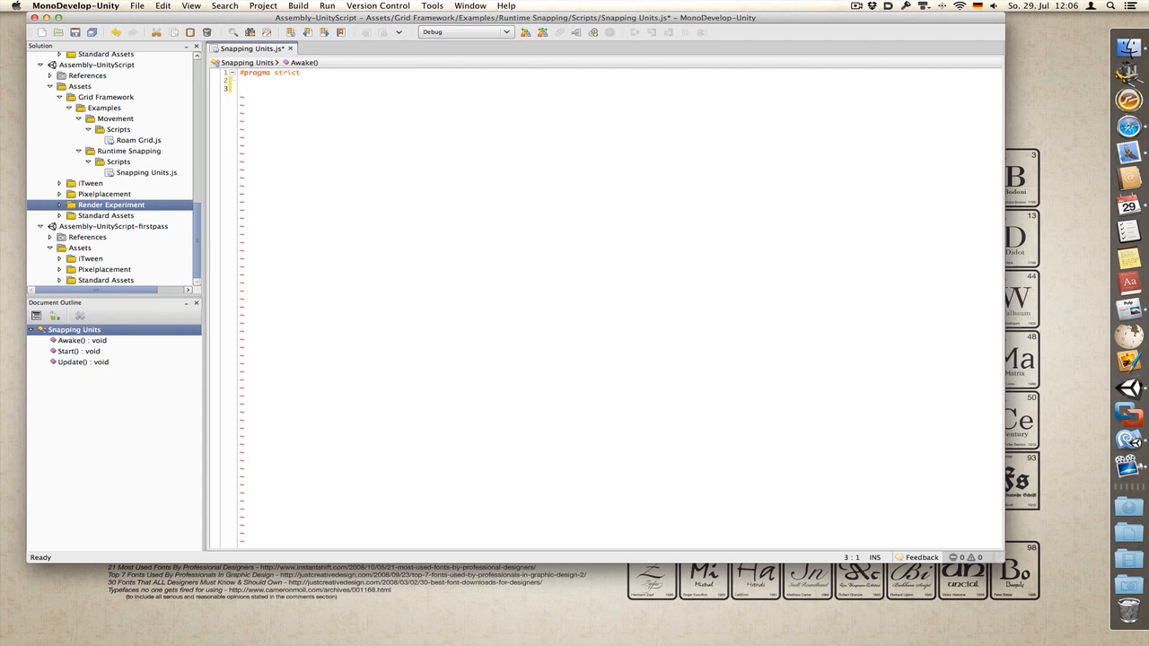
Step: Declare var theGrid: Grid and var chacedTransform: Transform, then begin function Awake(){
text(var)
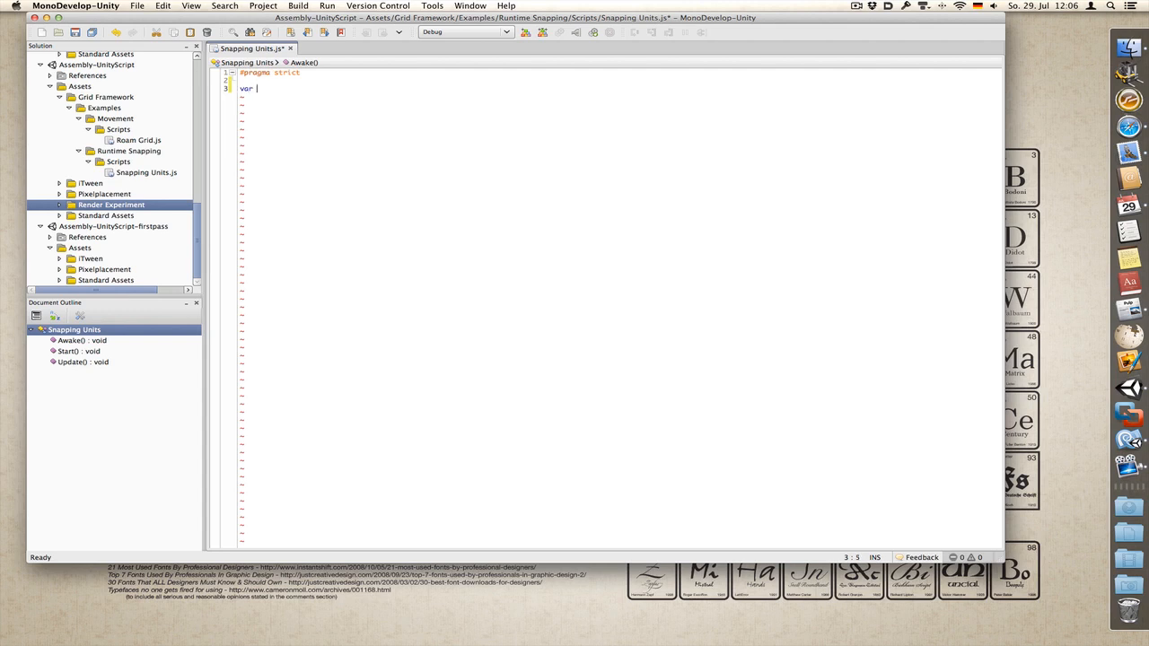
text(theGrid:)
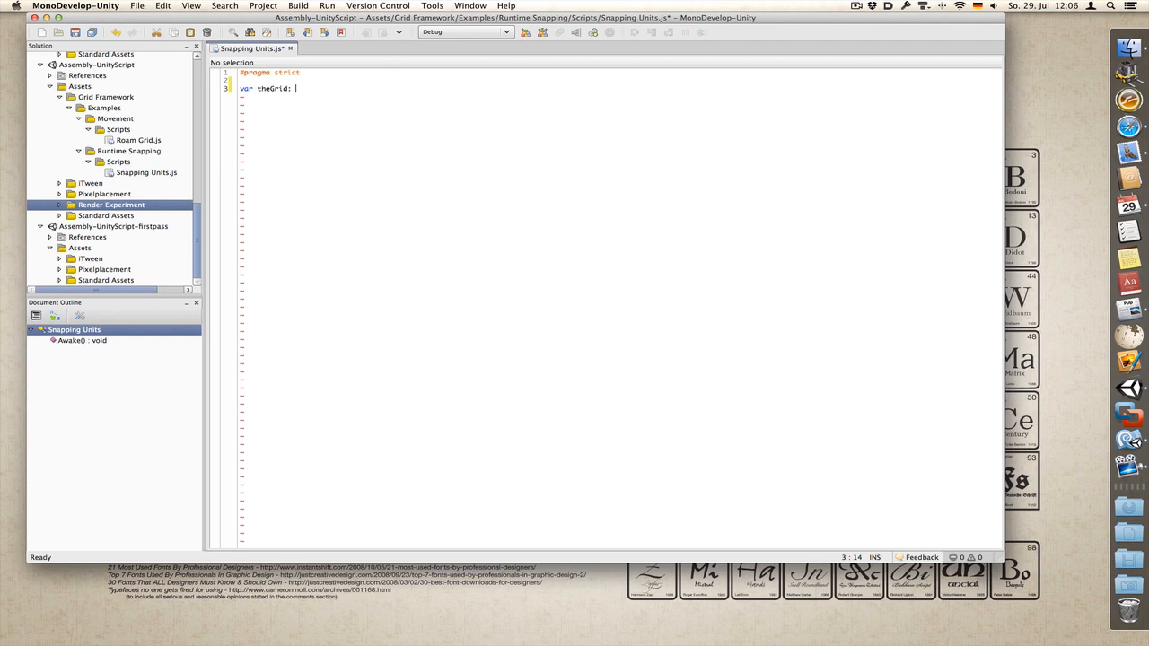
text(Grid;)
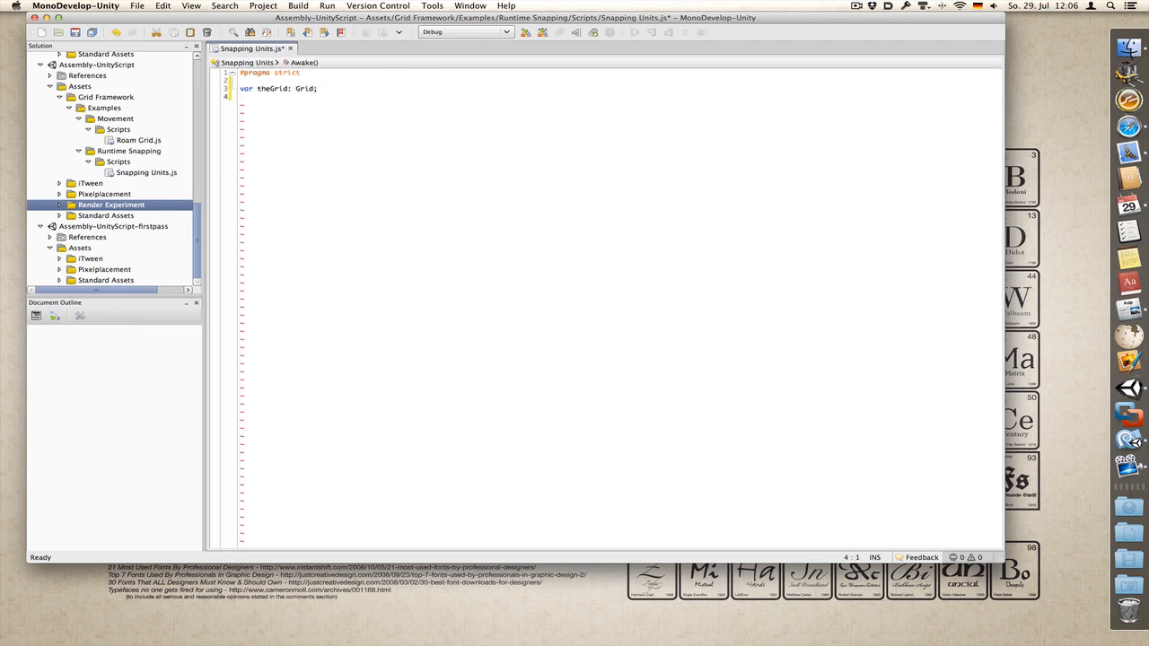
text(varcha)
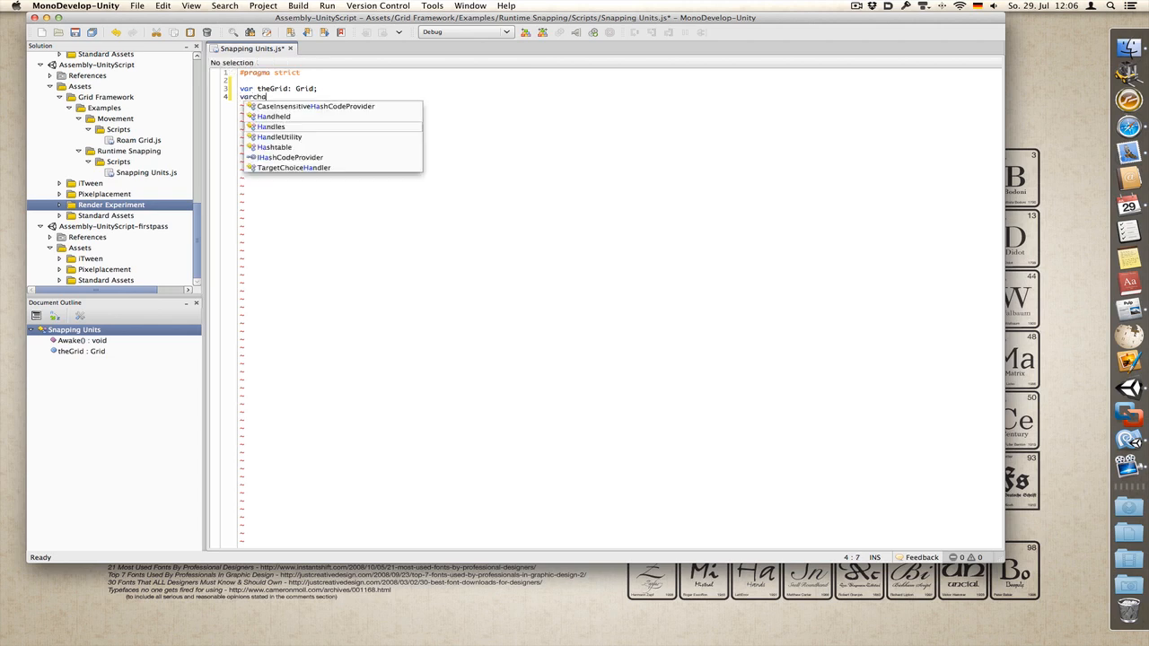
text(cedTransform: Transform;)
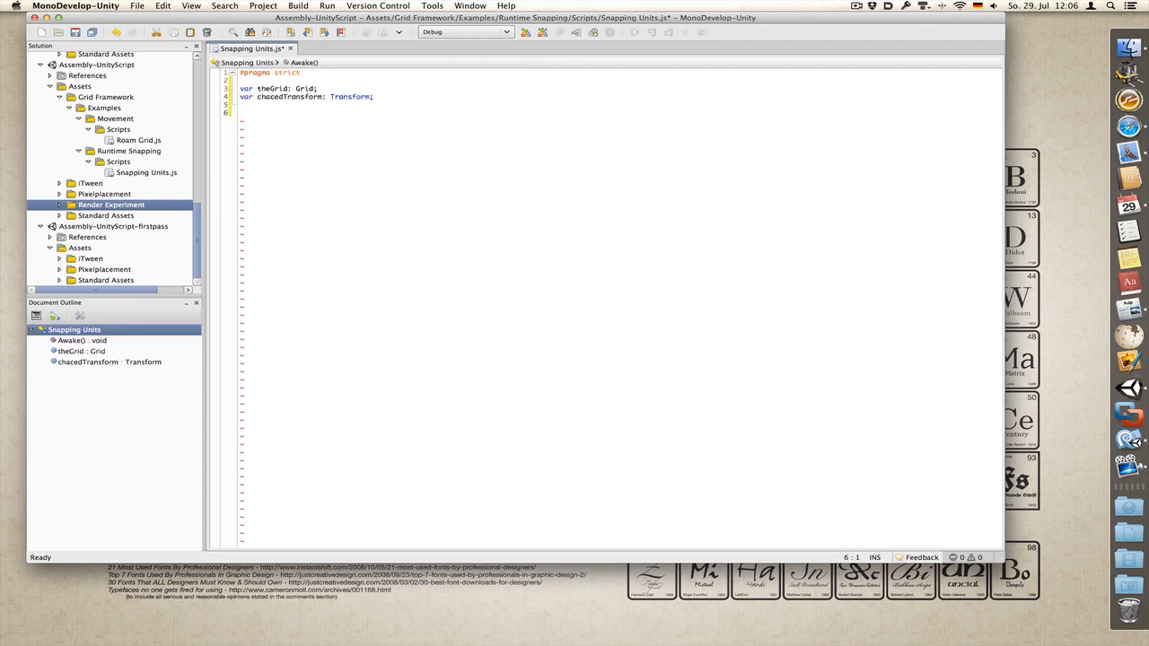
text(fun)
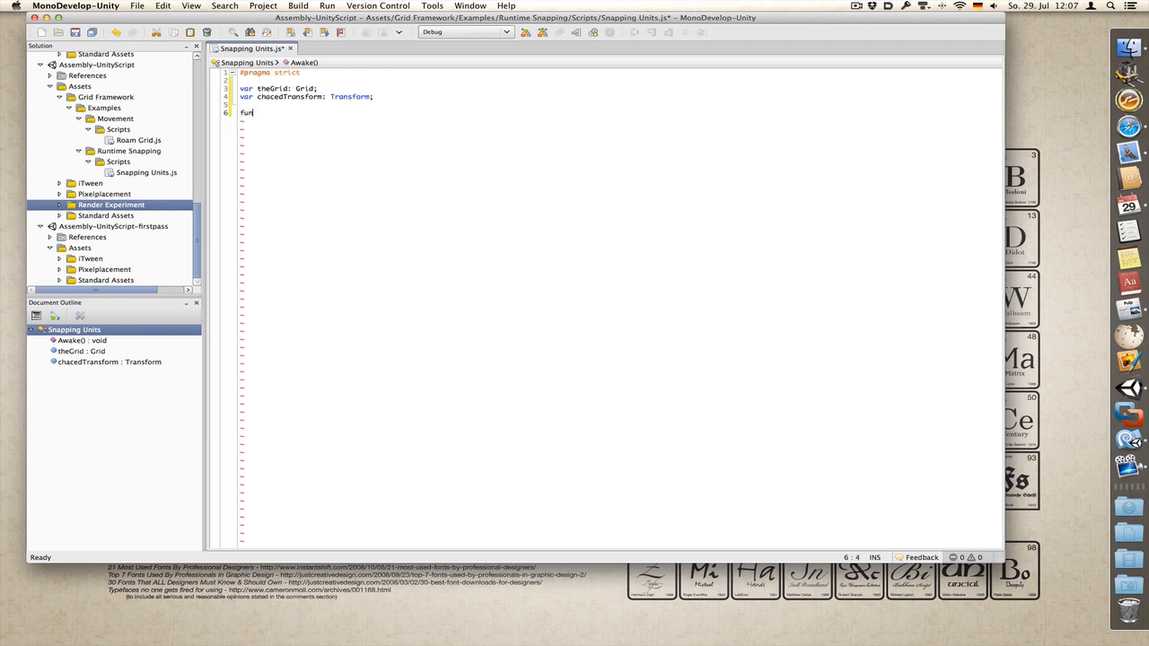
text(ction Awak)
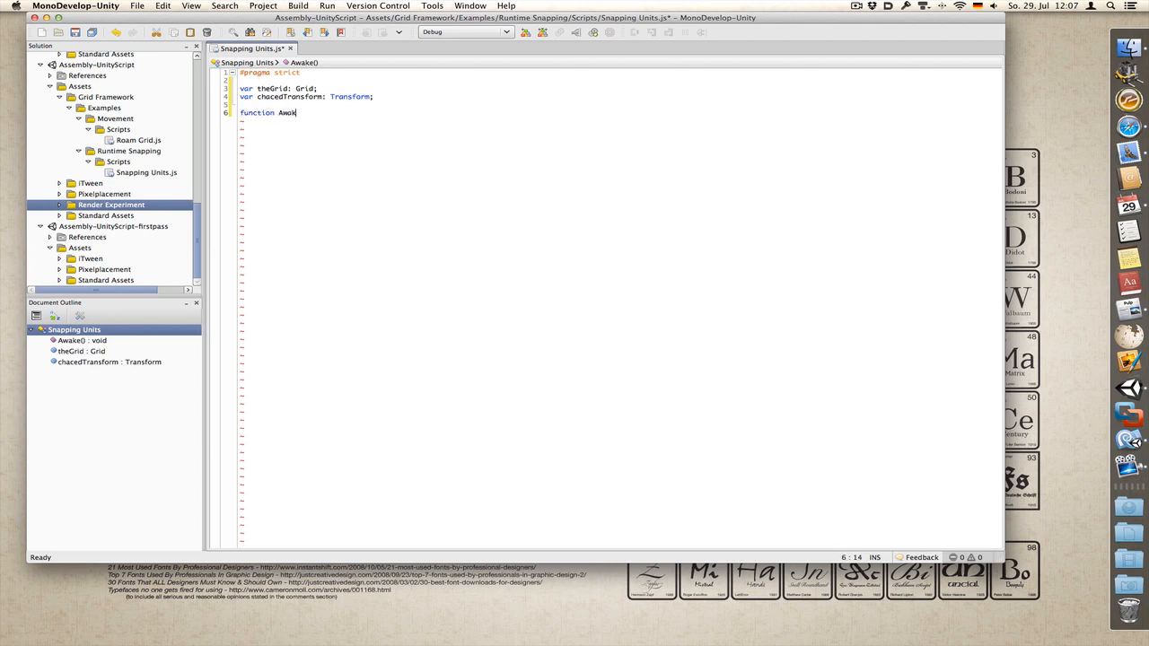
text(e(){)
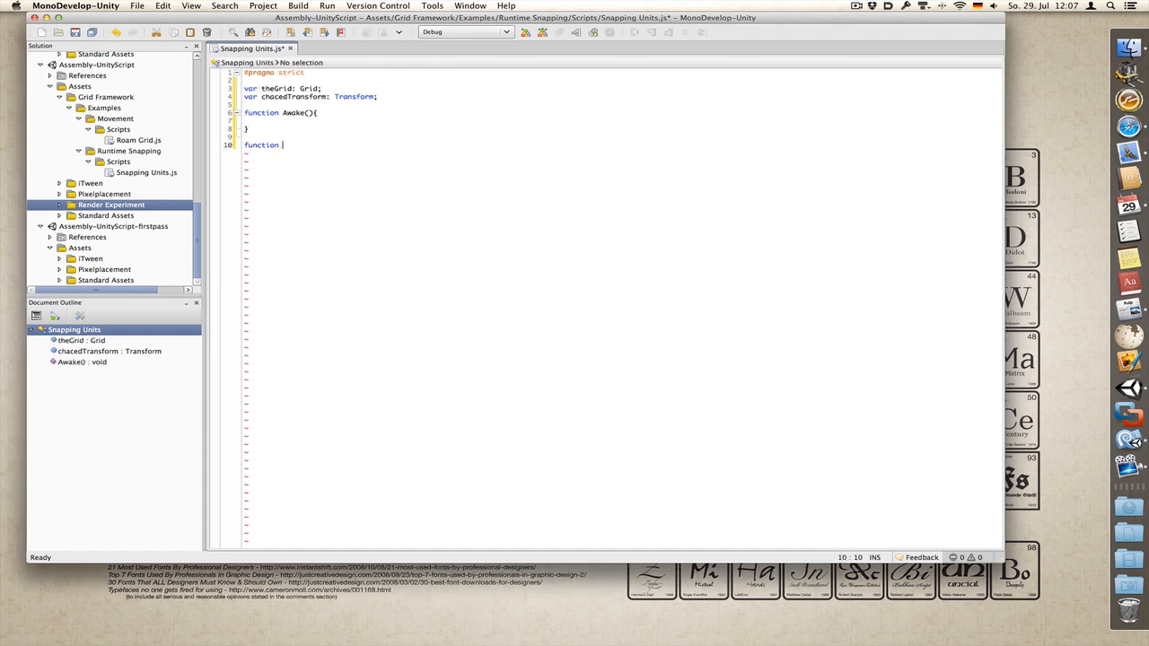
Step: Add empty OnMouseDrag() and CalculateOffsetZ() function stubs
text(onMo)
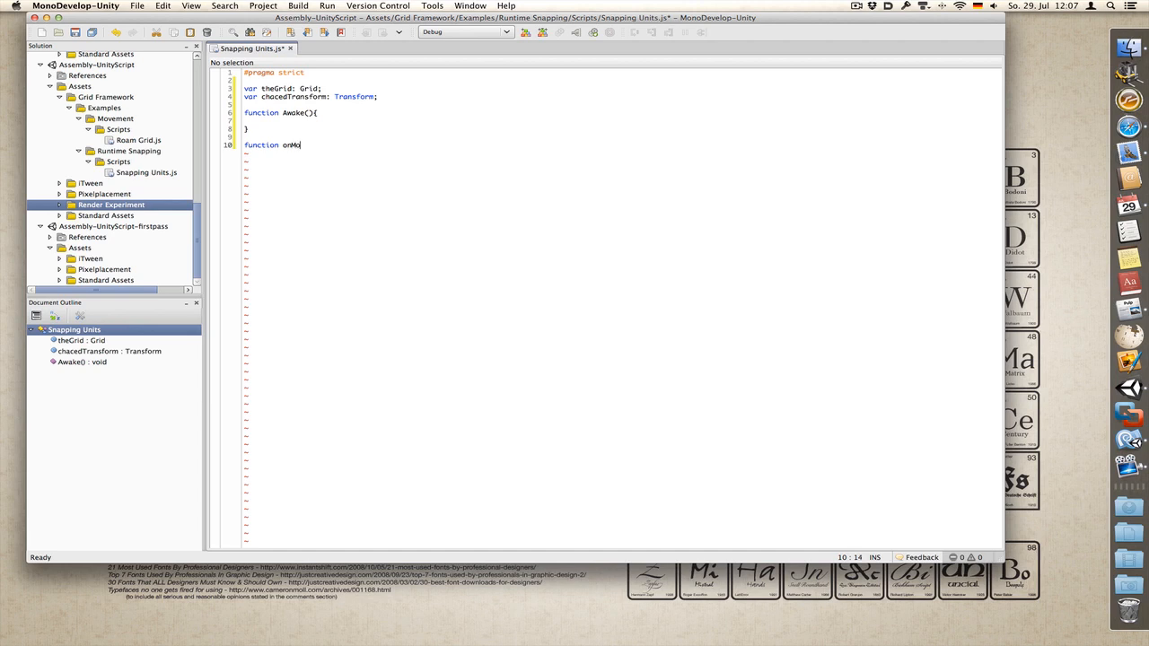
text(useDrag())
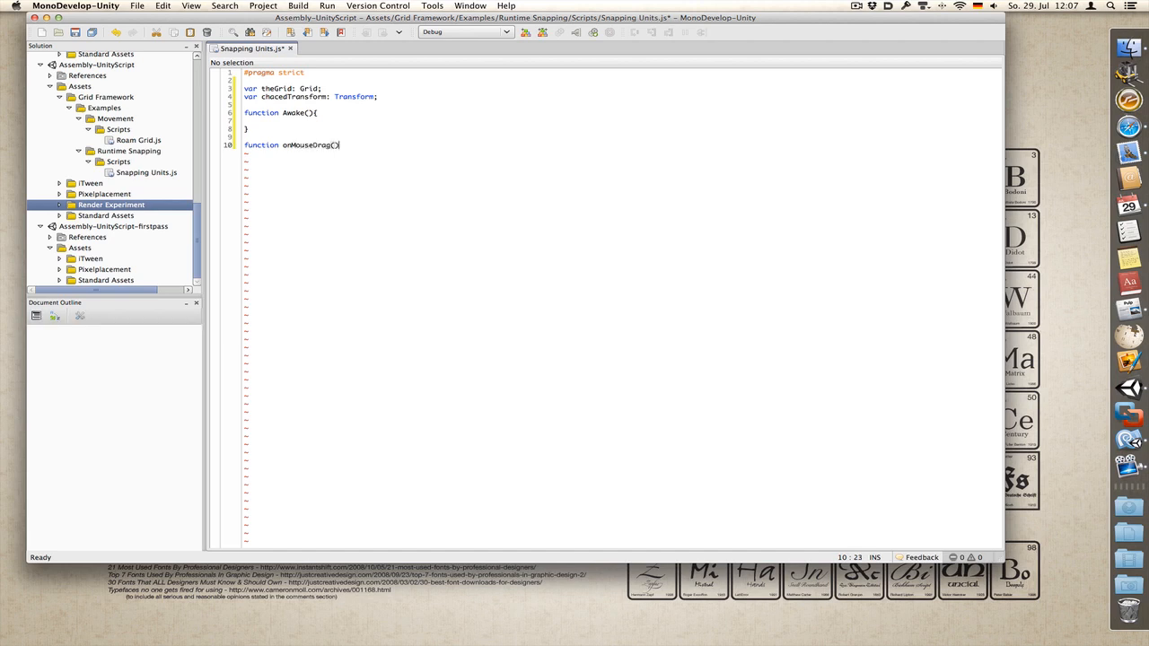
text({)
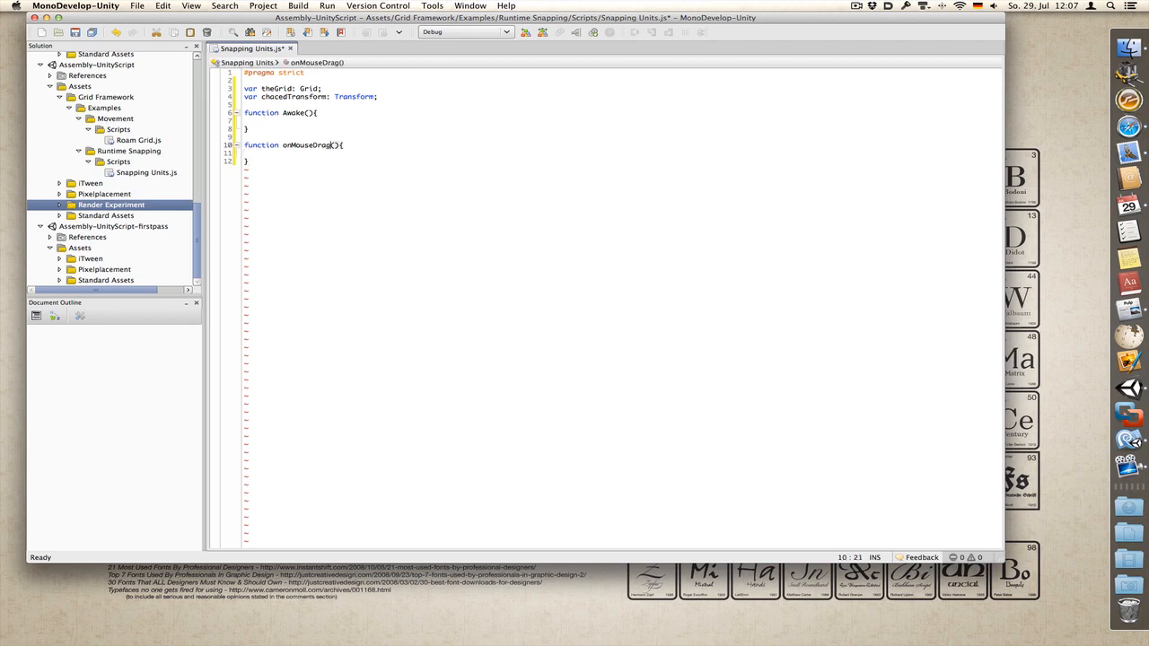
text(O)
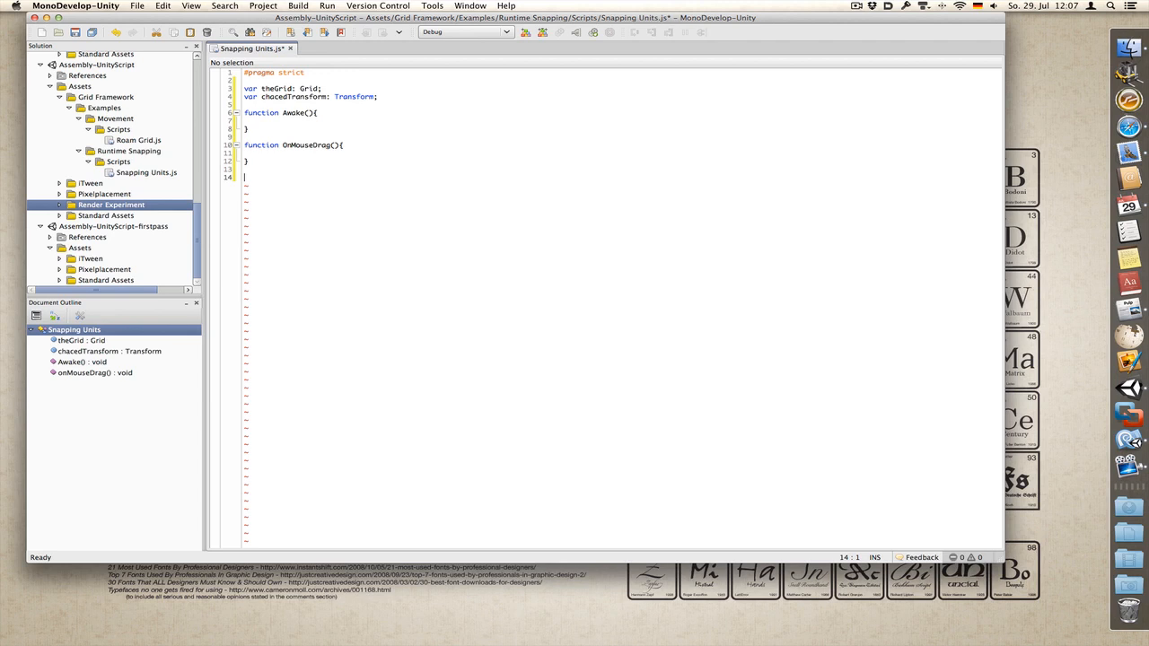
text(functio)
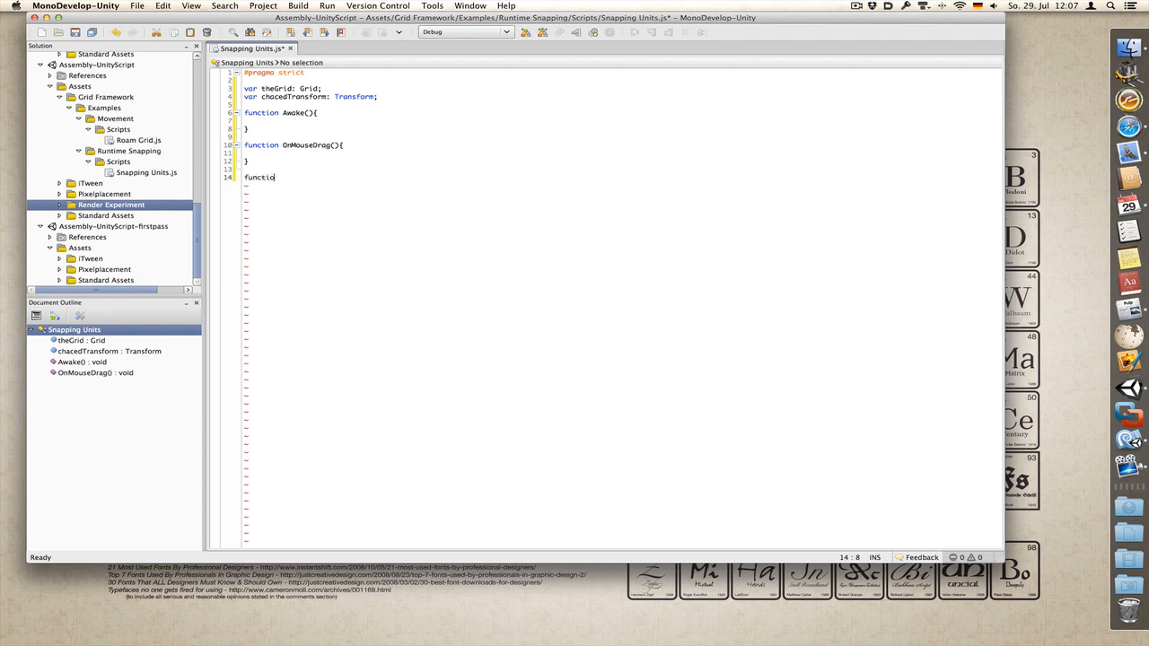
text(n)
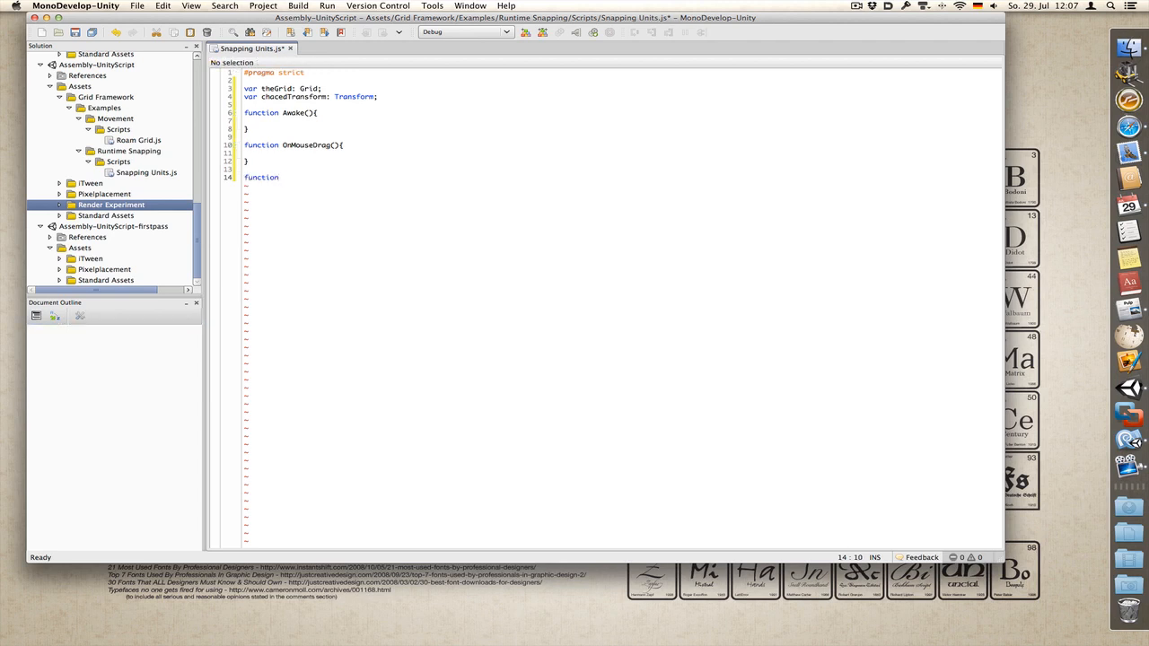
text(Calculate)
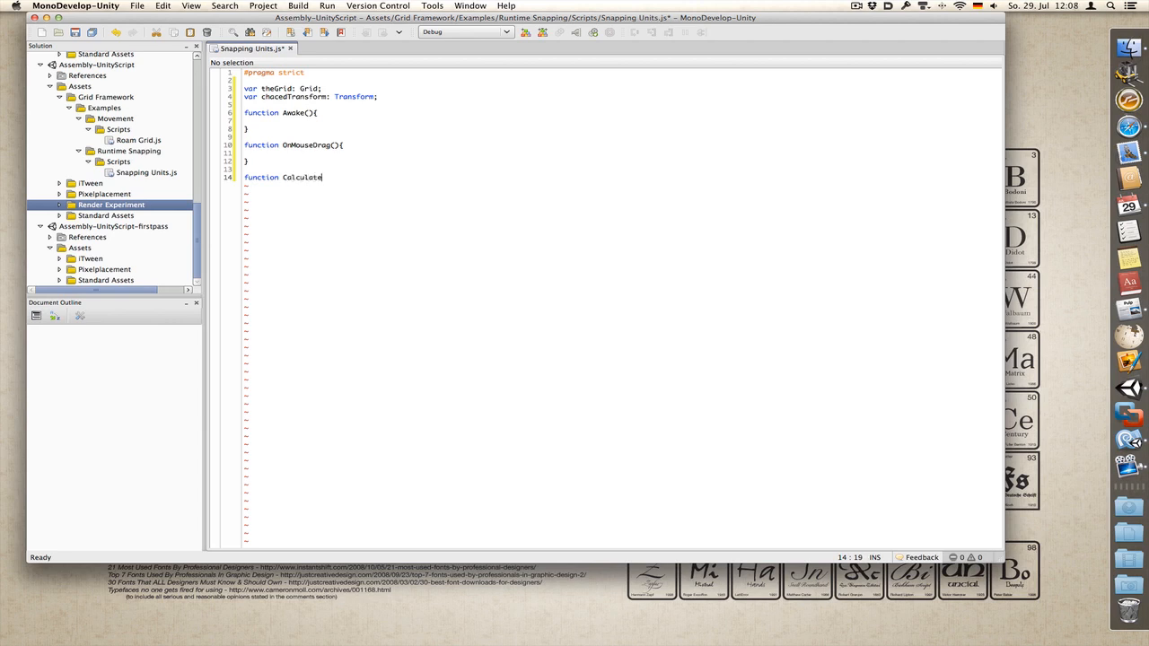
text(OffsetZ(){)
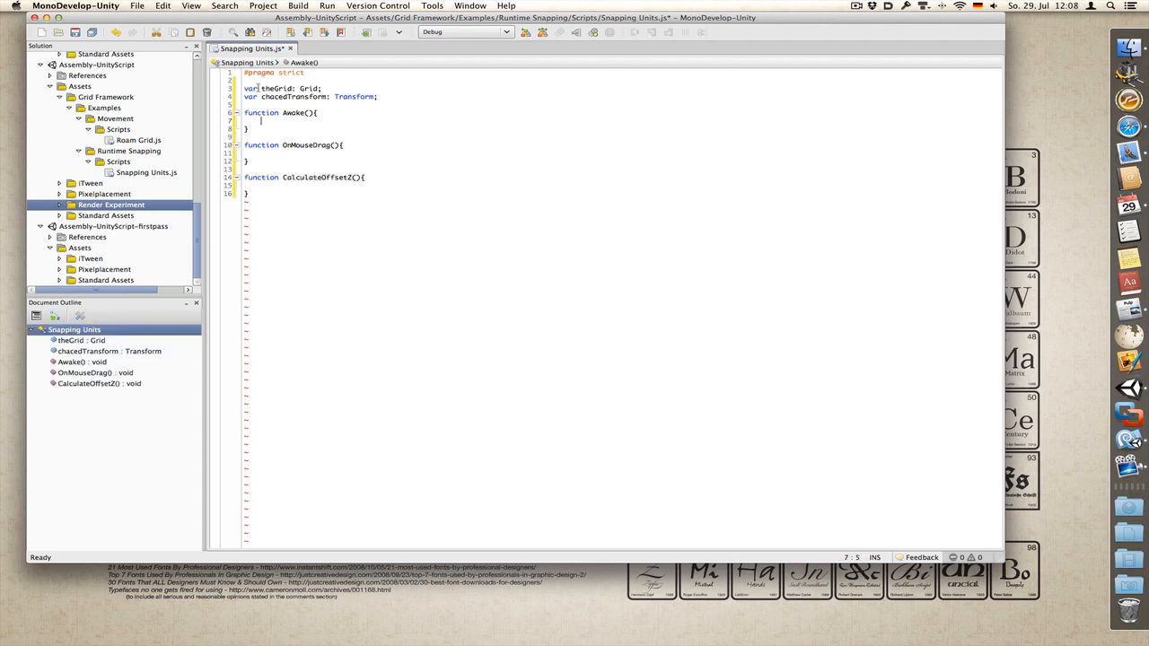
Step: Fill Awake to cache transform, call theGrid.AlignTransform(chacedTransform) and set its position
text(chacedTransform =)
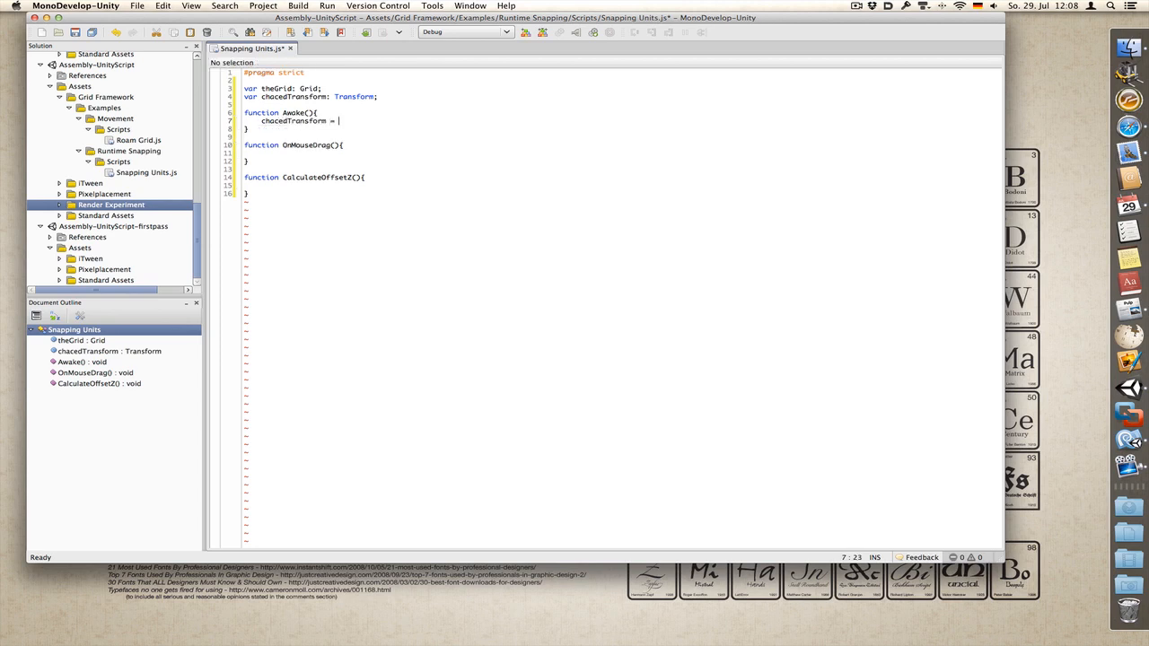
text(transform;)
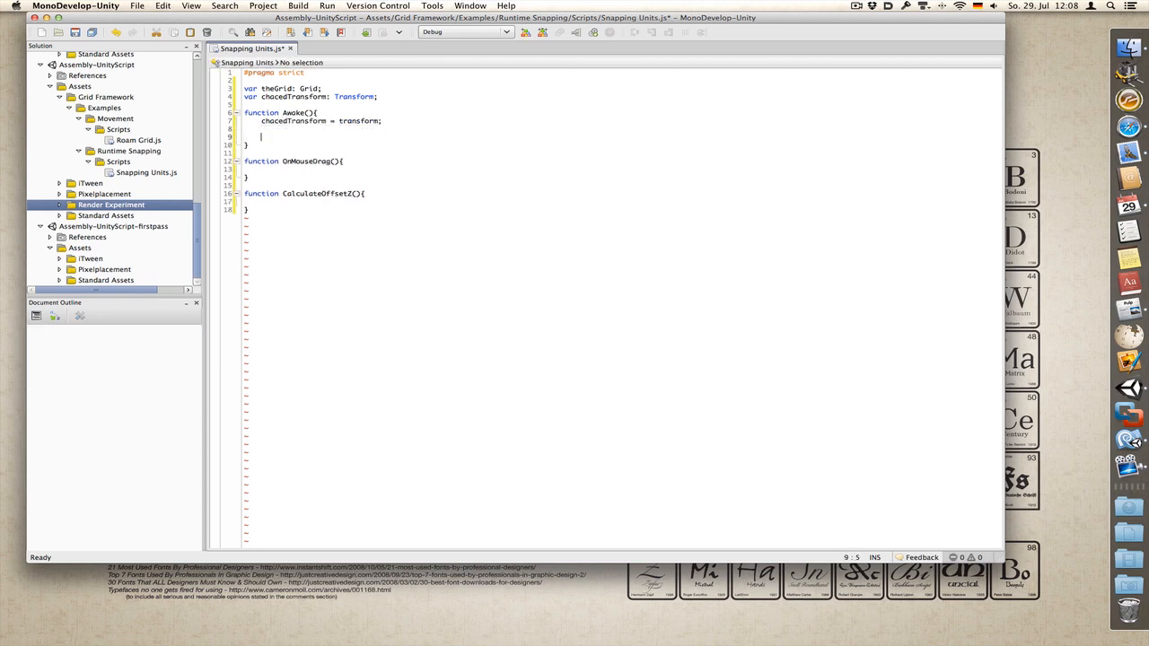
text(if(grid){)
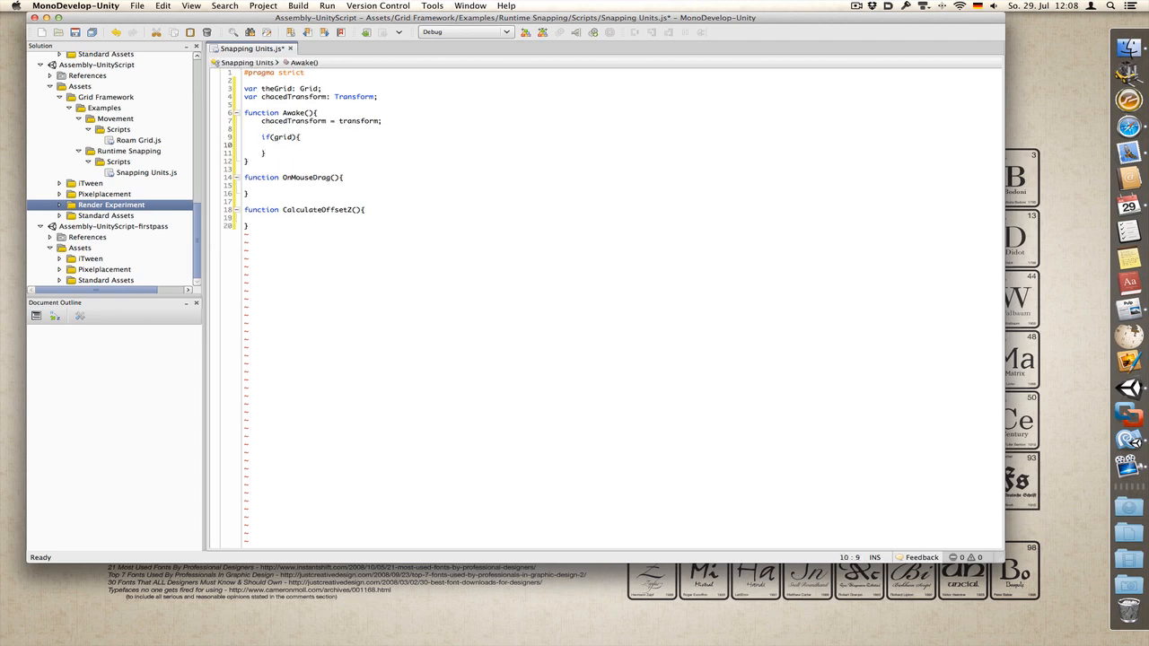
text(theGrid)
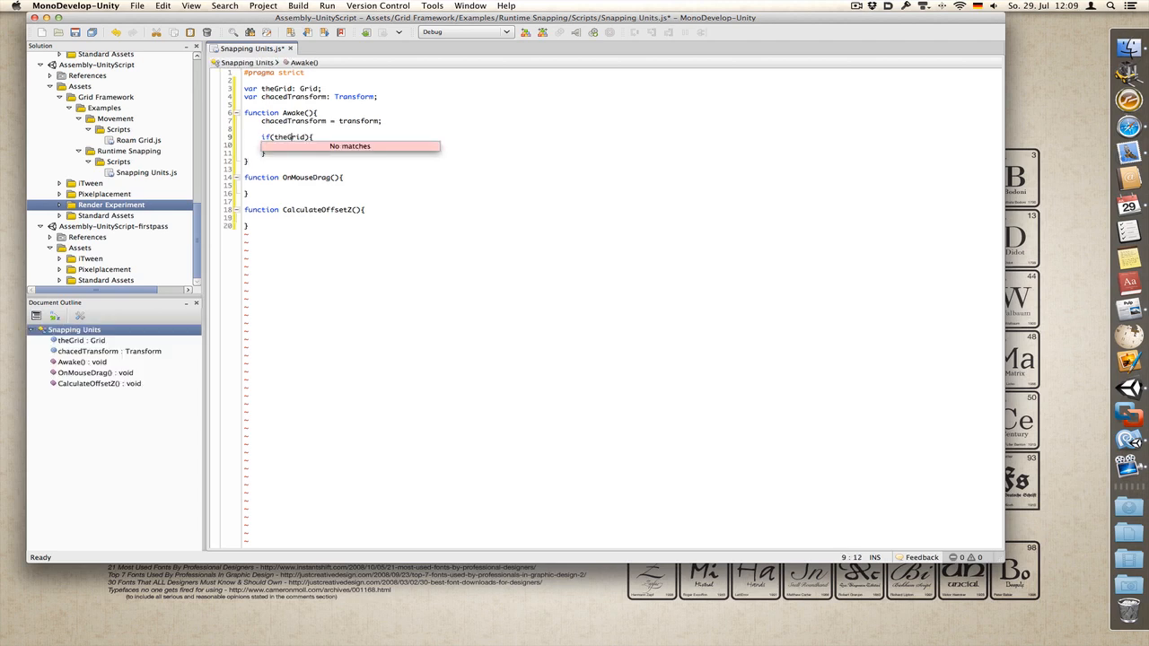
text(theGrid.AlignTransform(chacedTransform);)
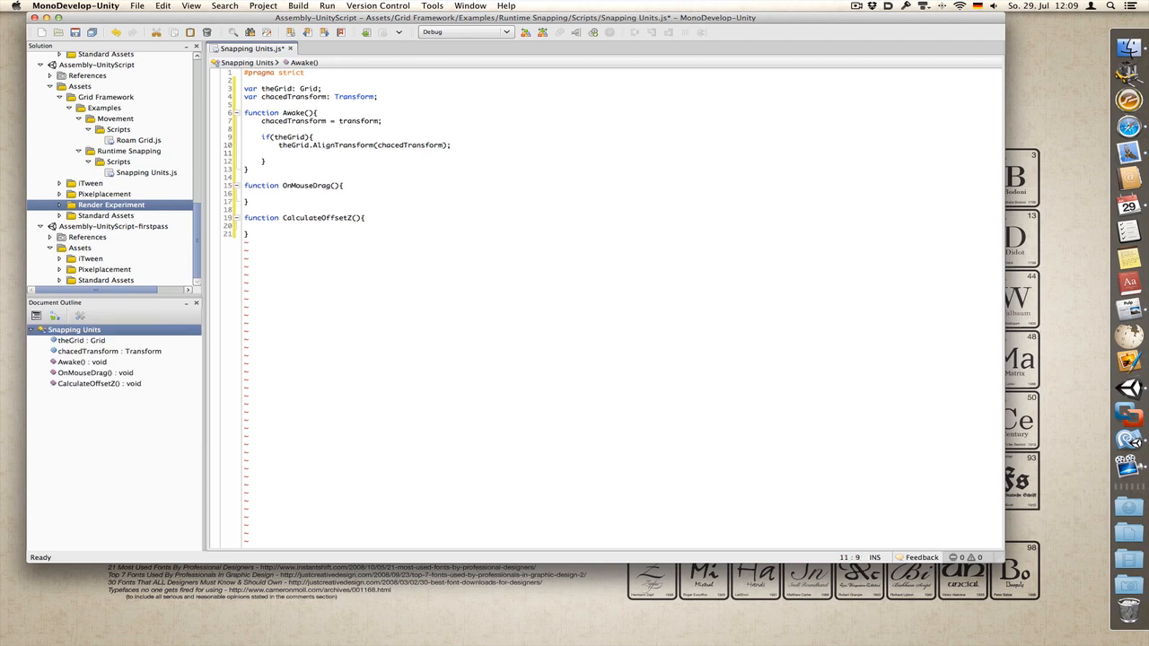
text(chacedTransform.)
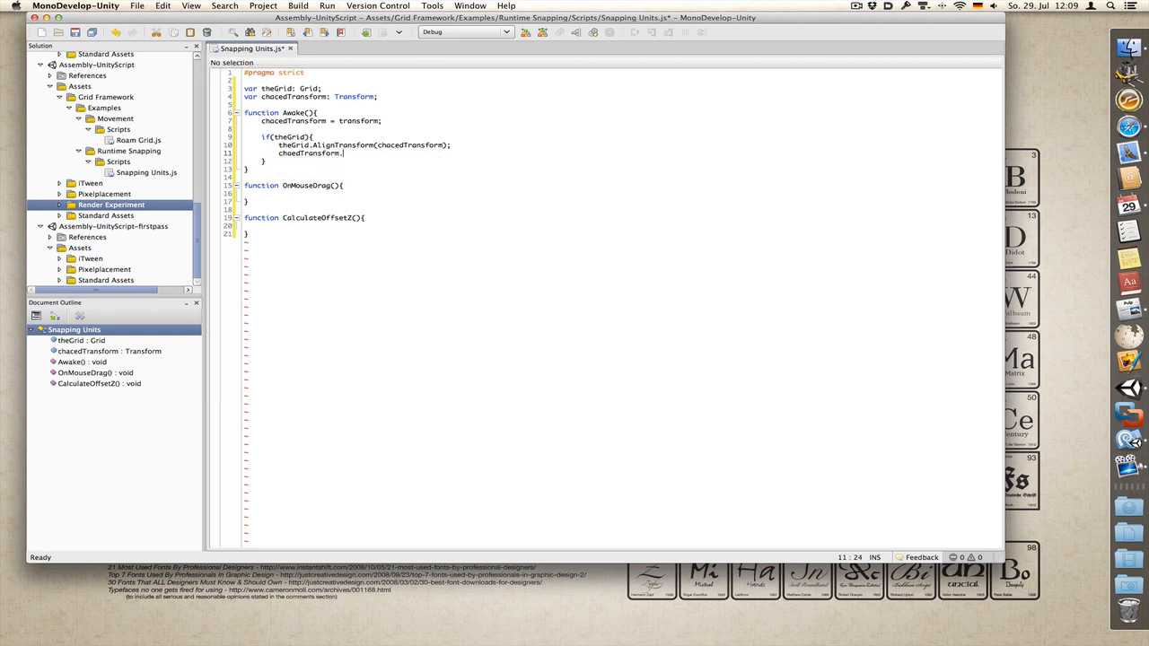
text(position = CalculatOffsetZ()
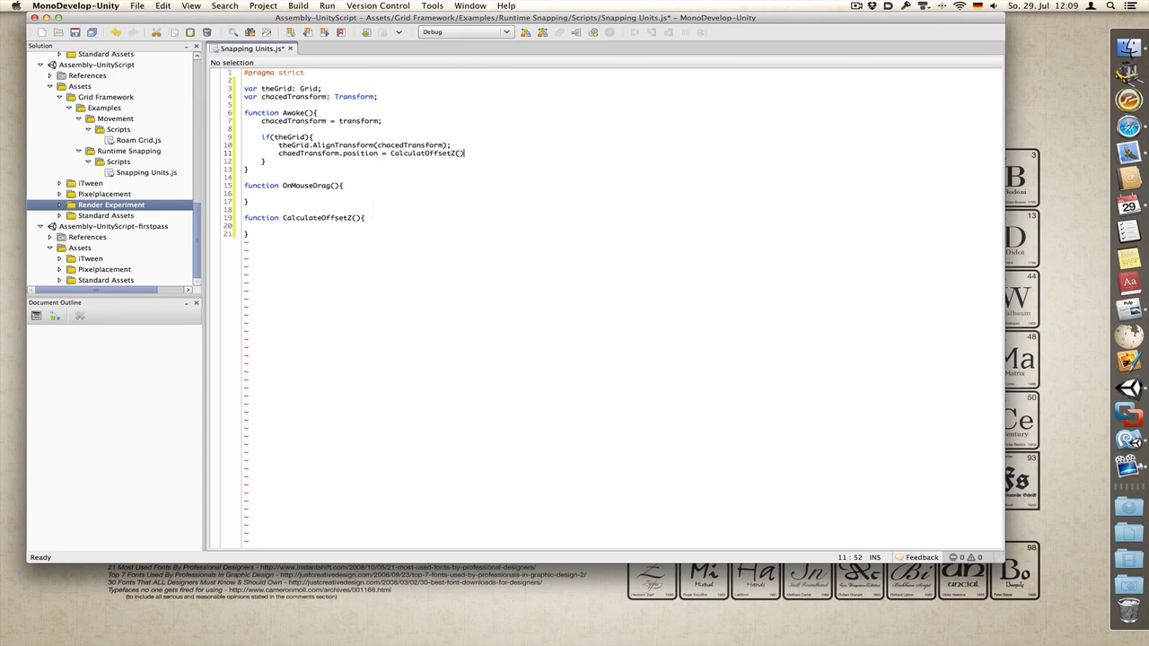
text(;)
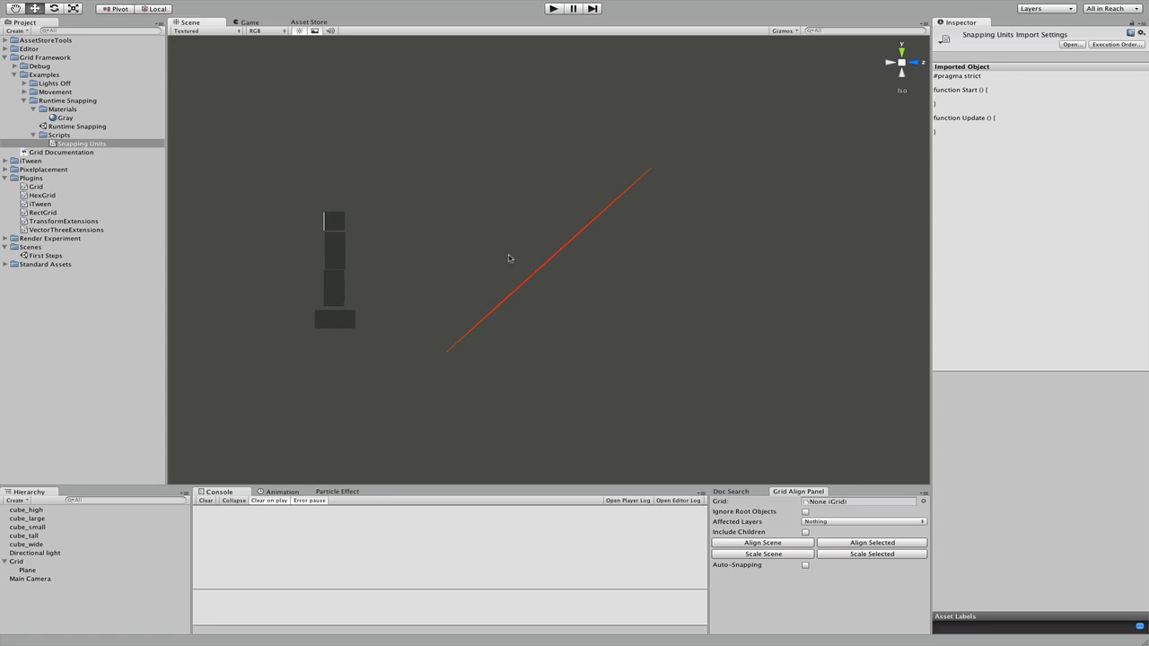
mouse_move(436, 234)
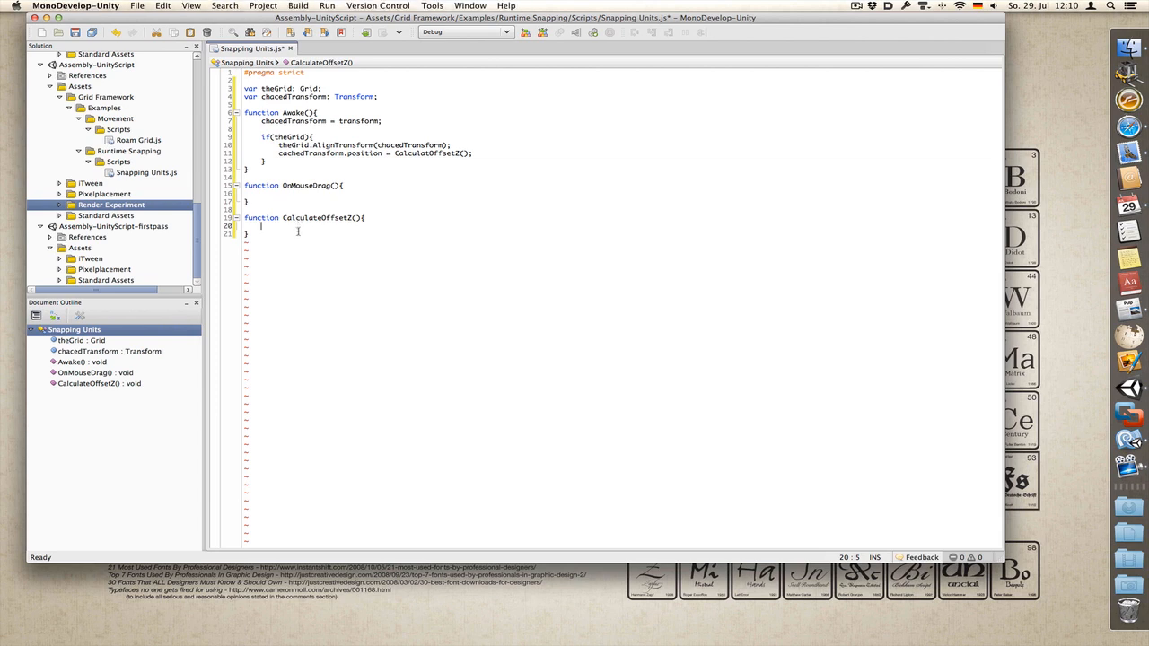
Step: Write var gridPosition = theGrid.WorldToGrid(cachedTransform.position); in CalculateOffsetZ
text(var gridPosition =)
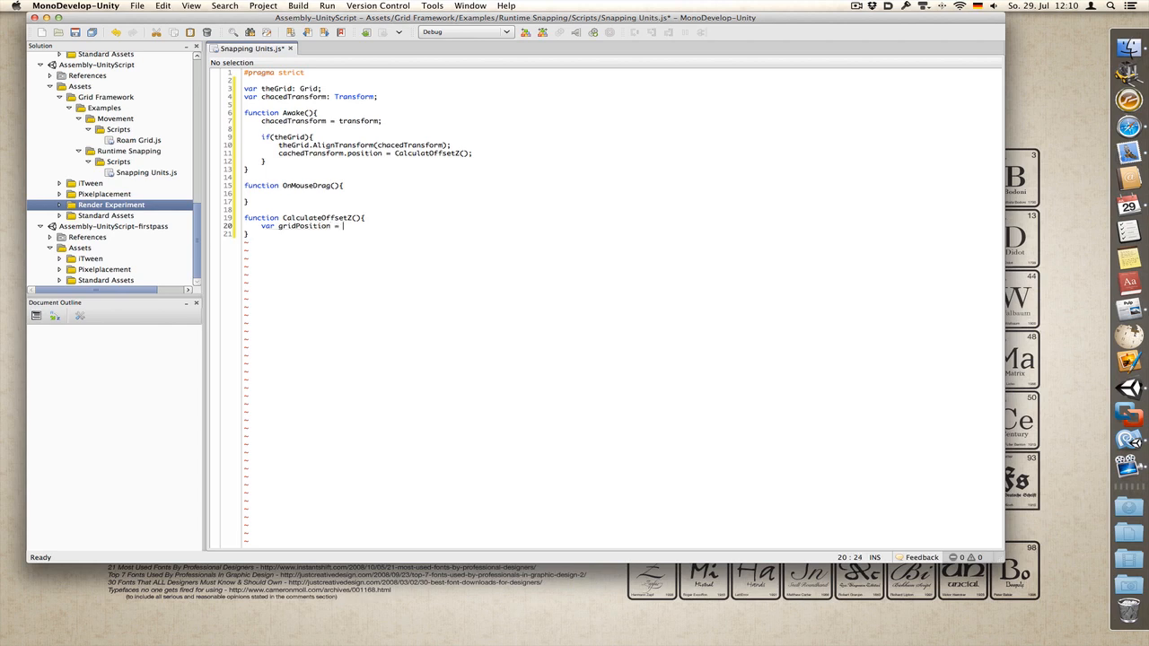
text(theGrid)
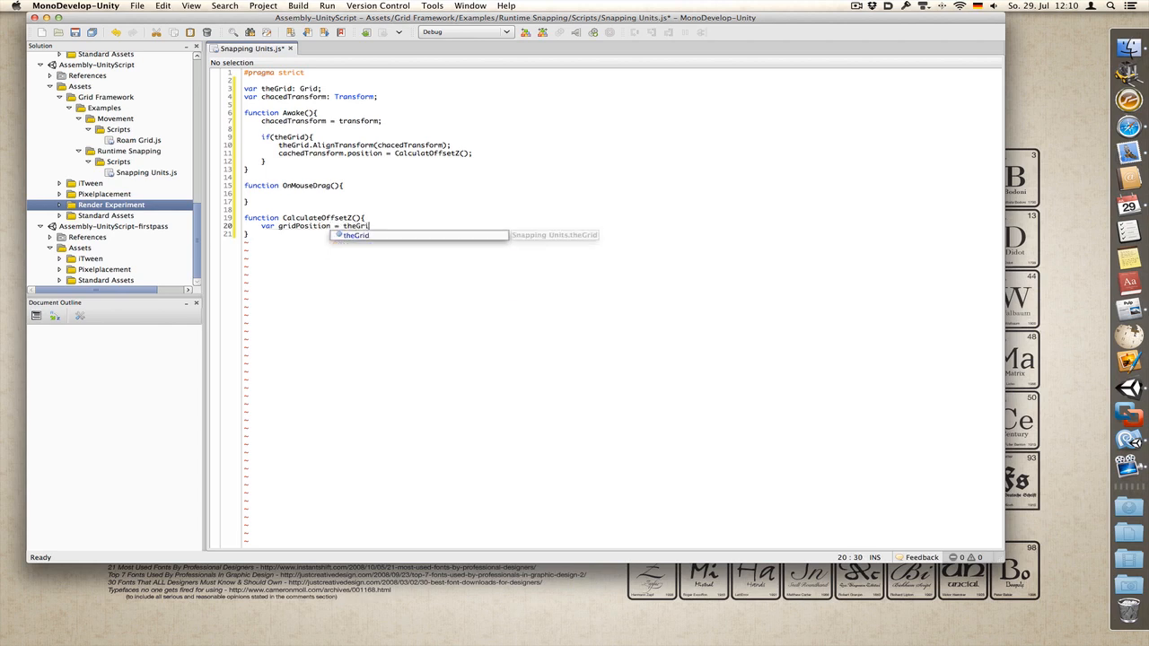
text(.WolrdTo)
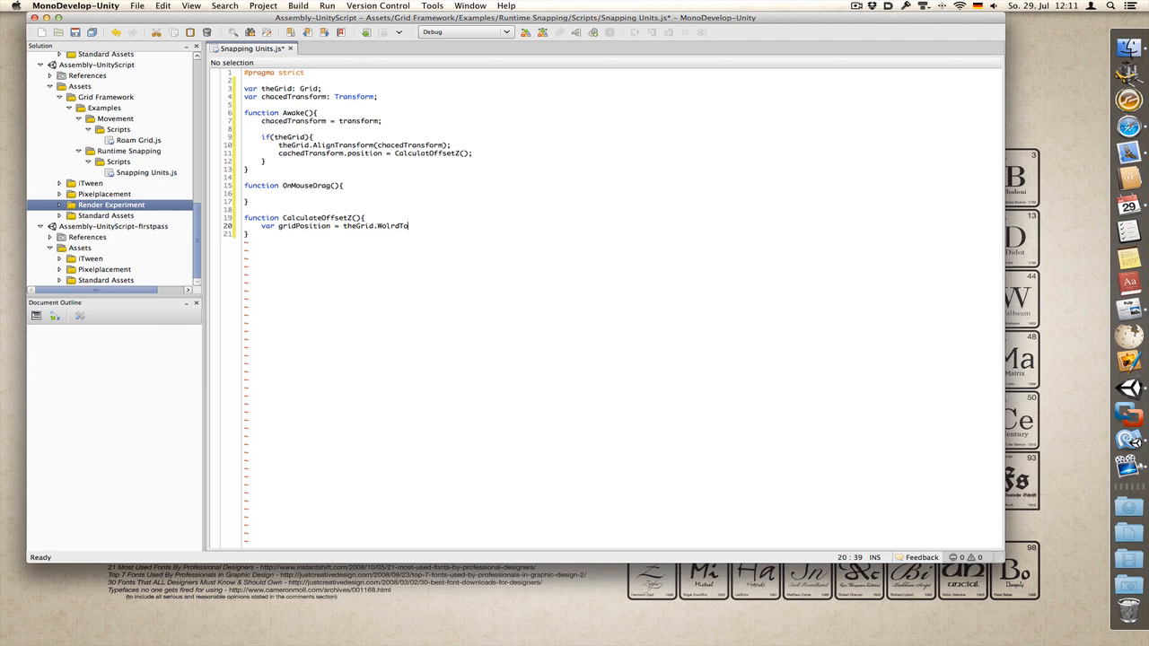
text(oGrid)
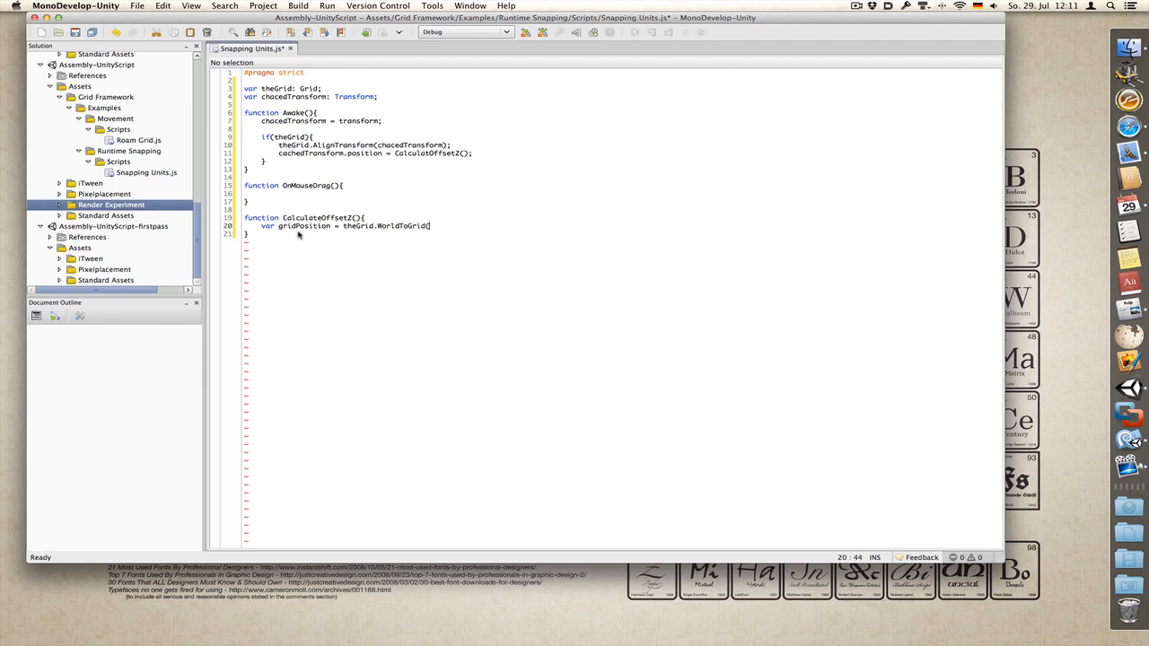
text((cachedTransform.positio)
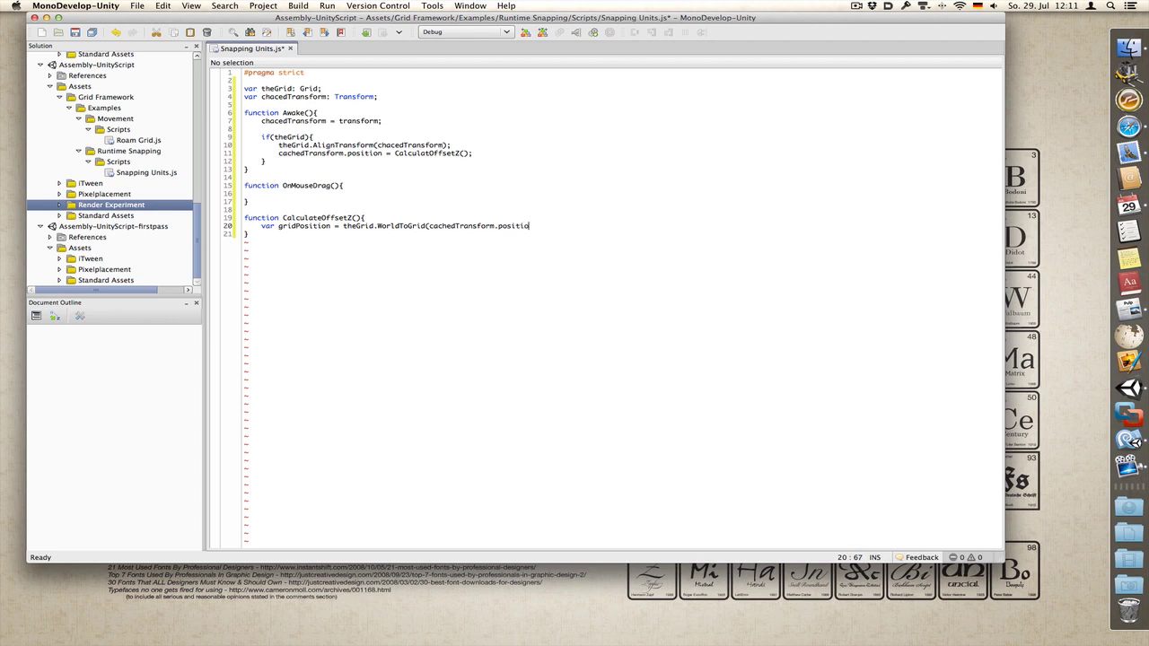
text(n);)
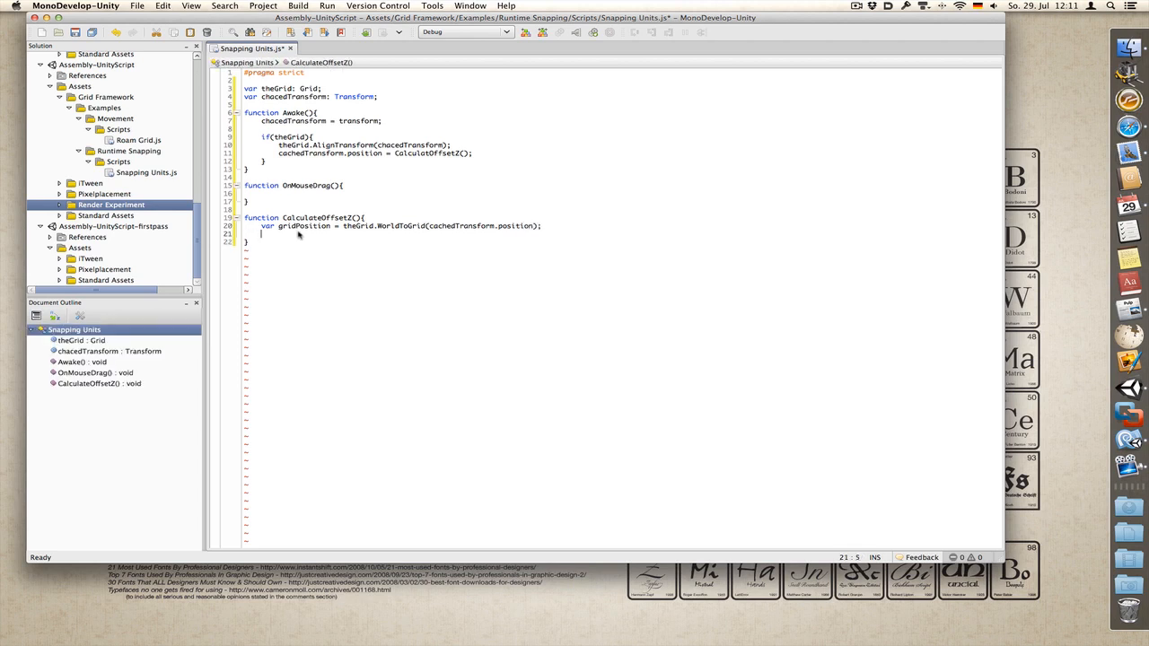
Step: Set gridPosition.z to -0.5 times the lossyScale z value
text(grid.)
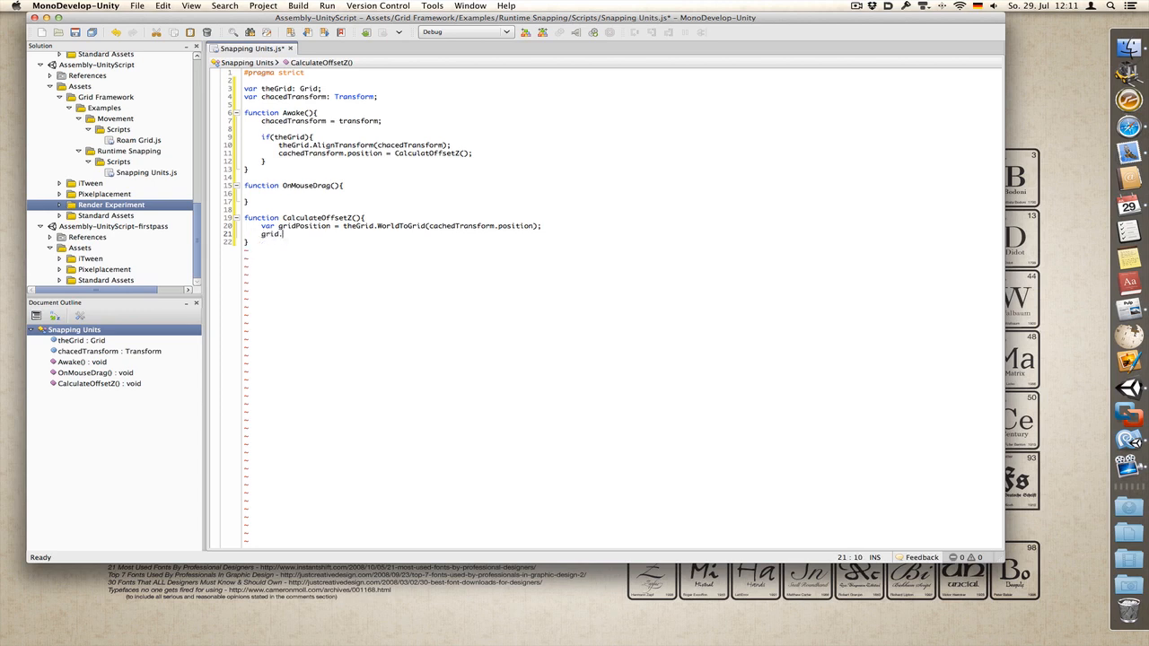
text(Po)
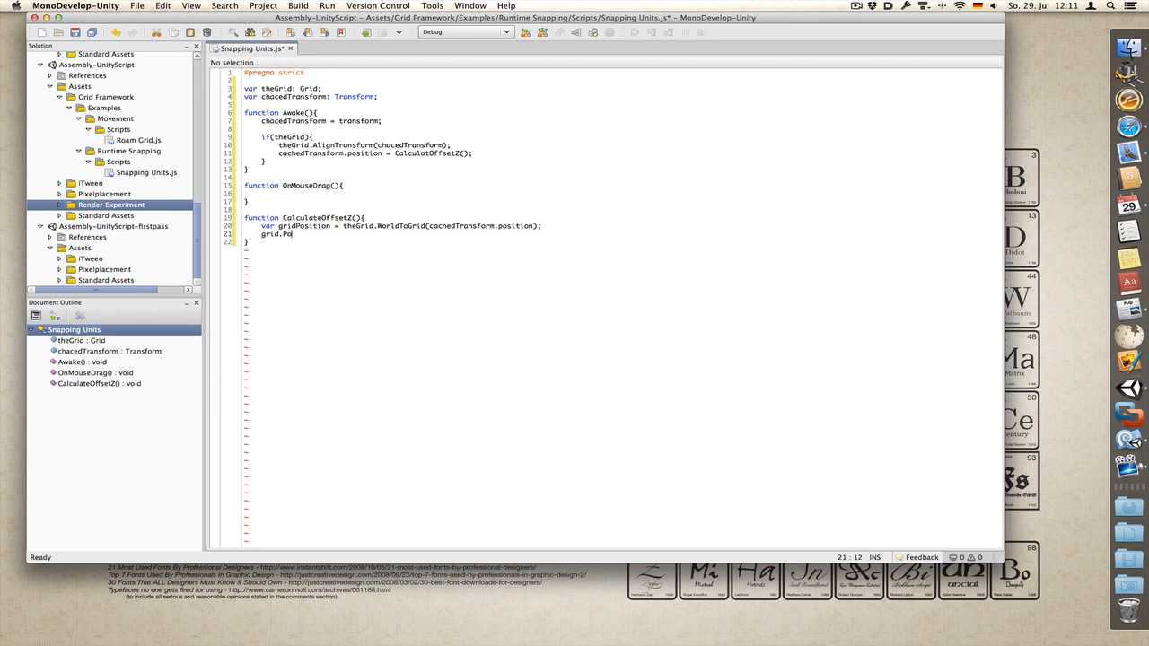
text(siontion)
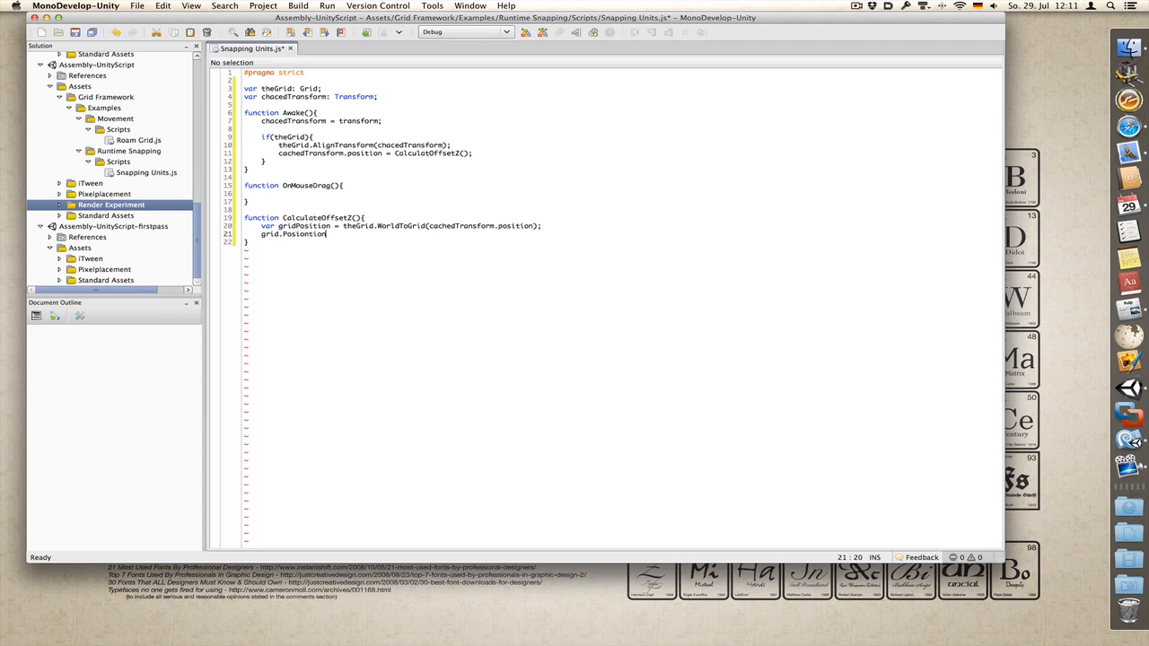
text(.z =)
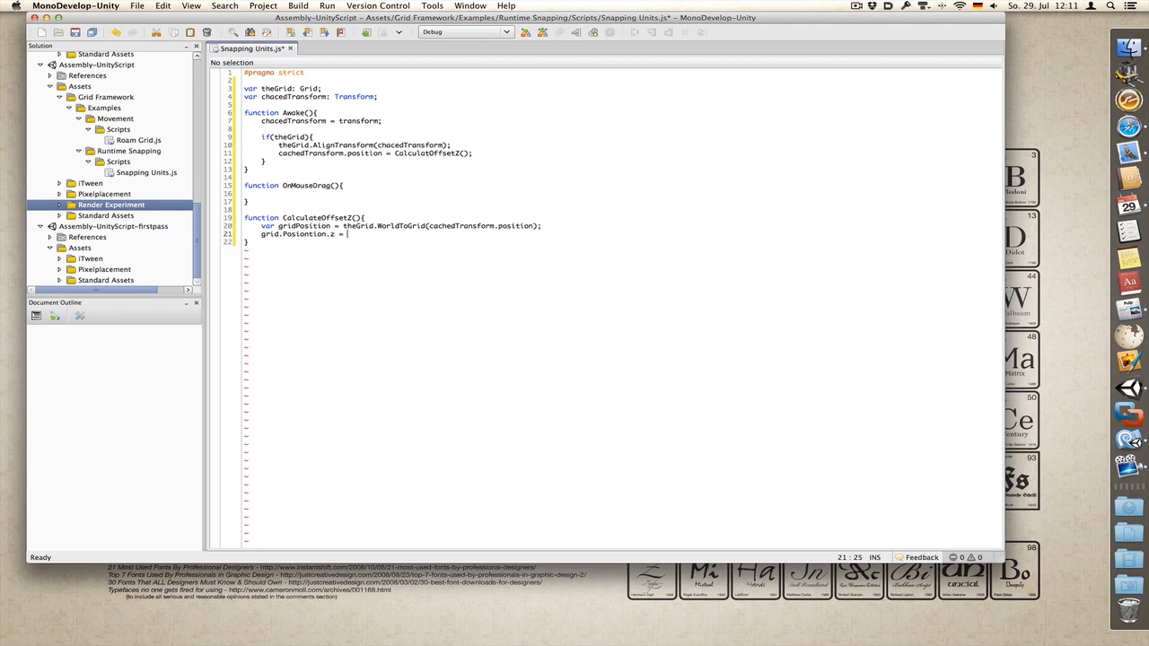
text(-0.5 * lossyScale)
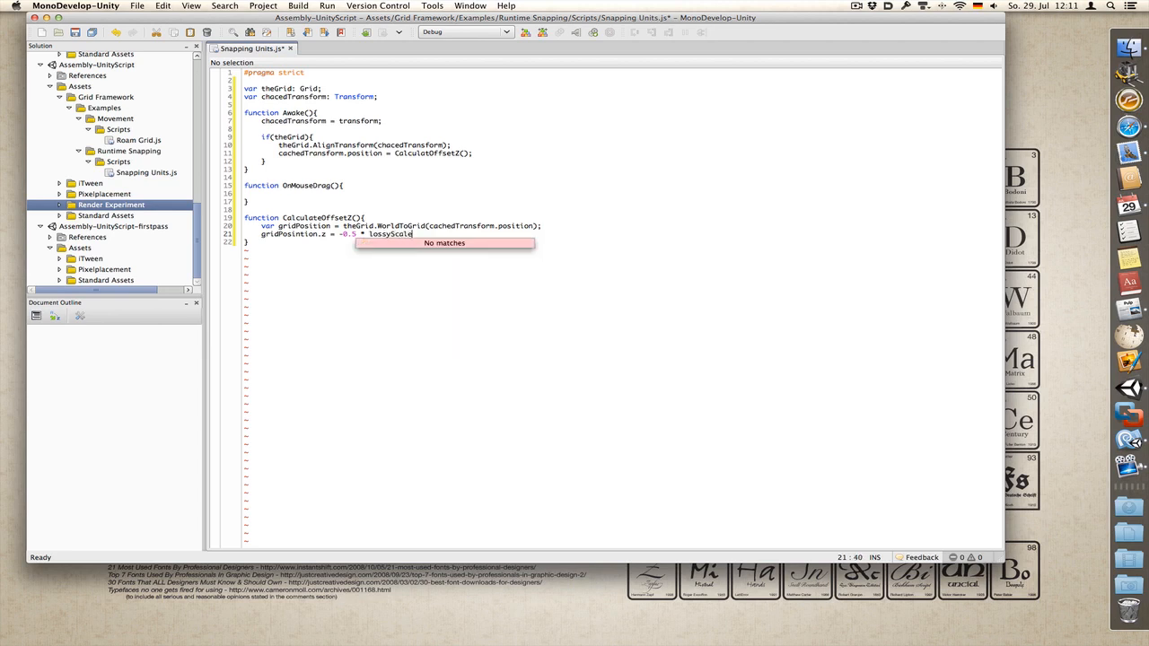
text(.z)
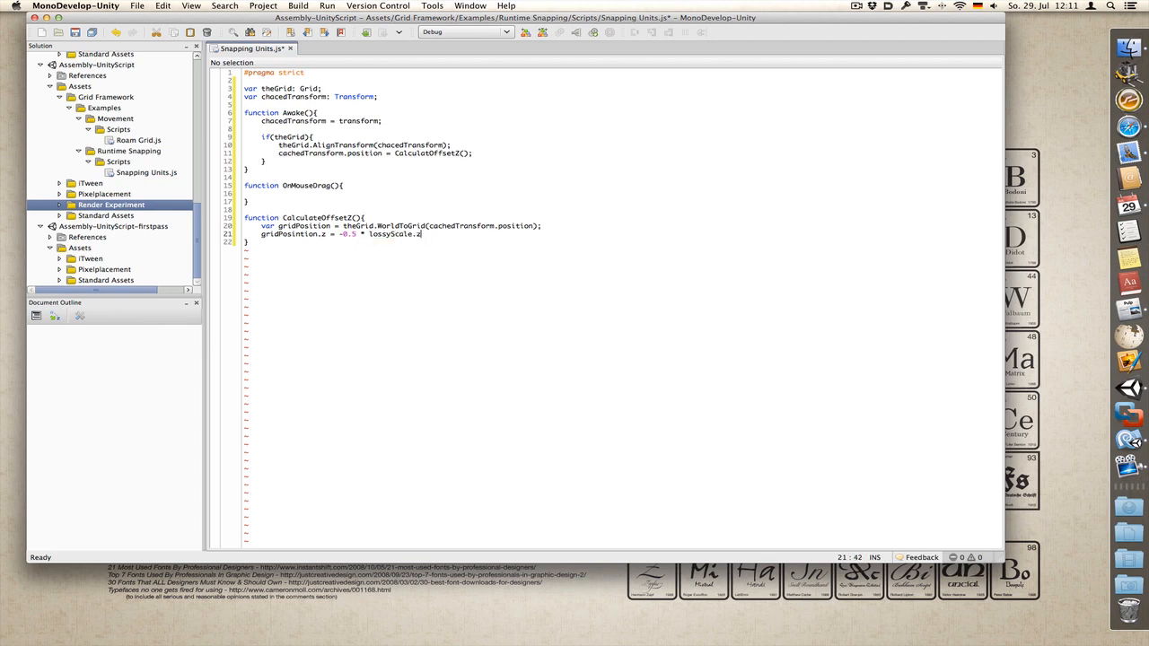
text(;)
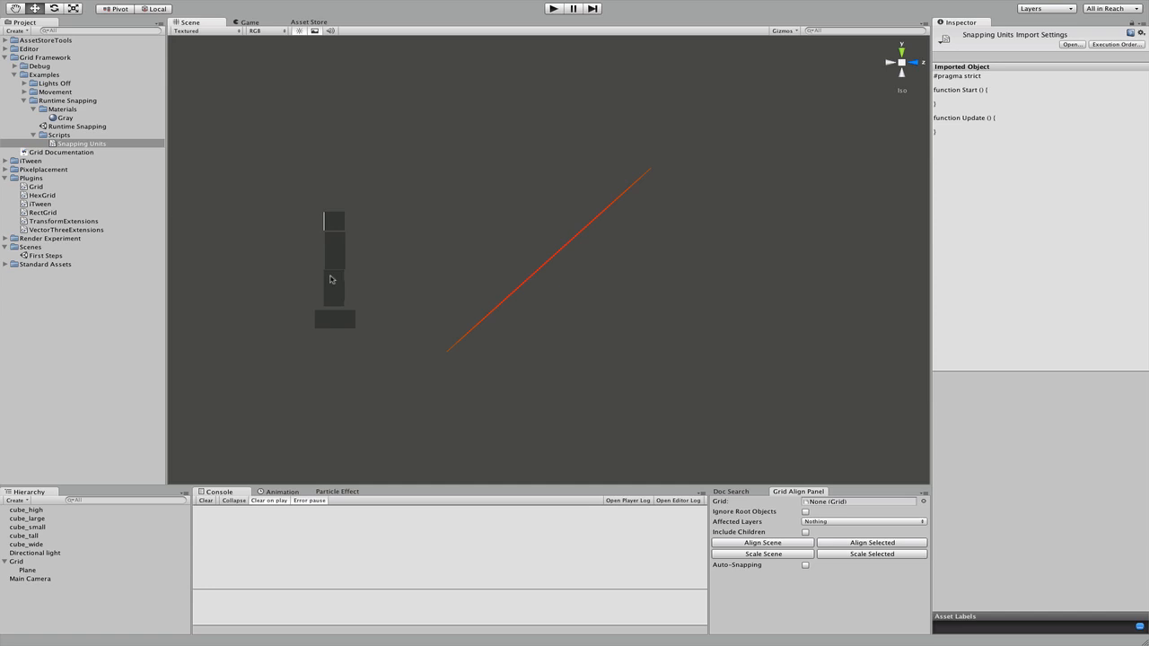
mouse_move(335, 293)
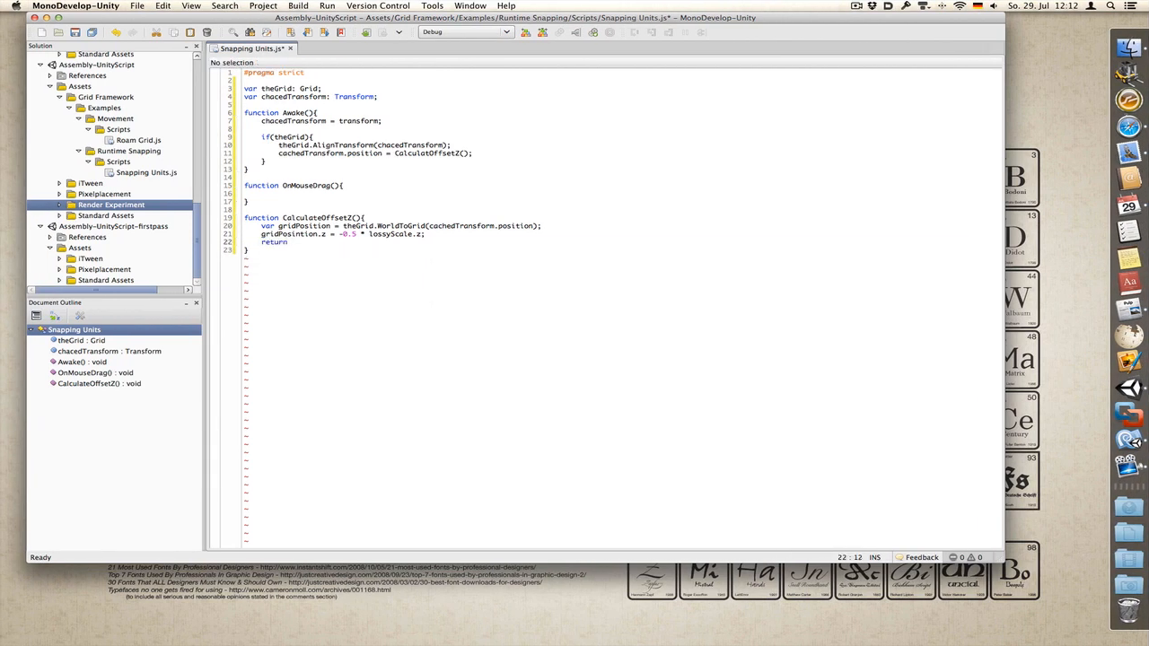
Step: Return theGrid.GridToWorld(gridPosition) from CalculateOffsetZ
text(theGrid.)
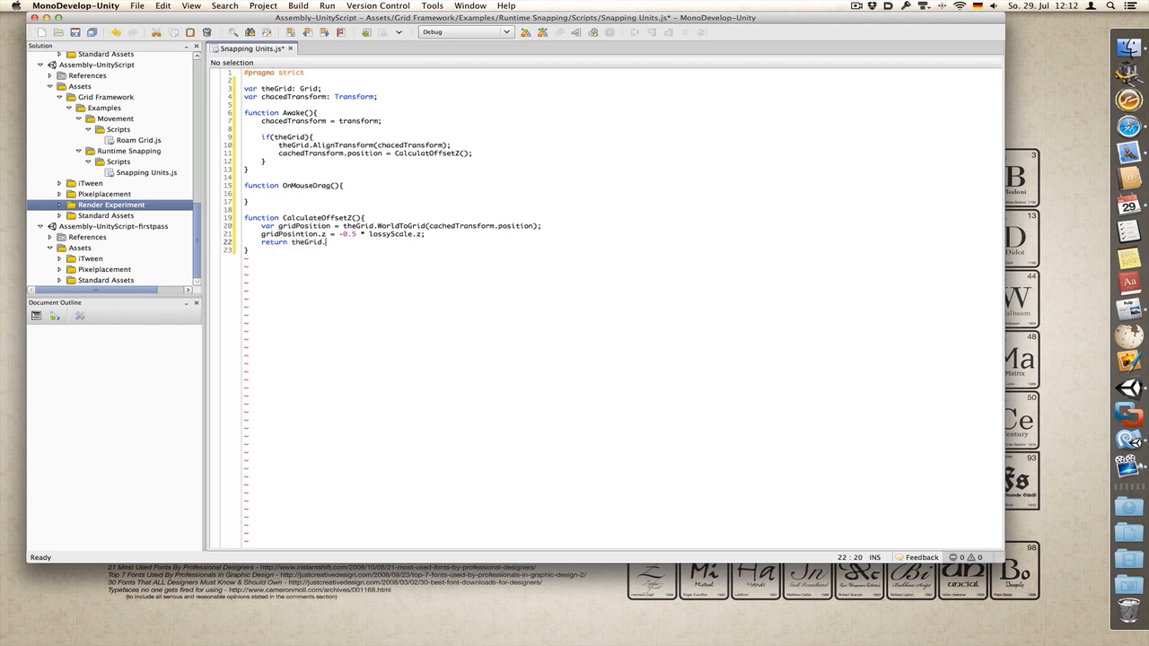
text(G)
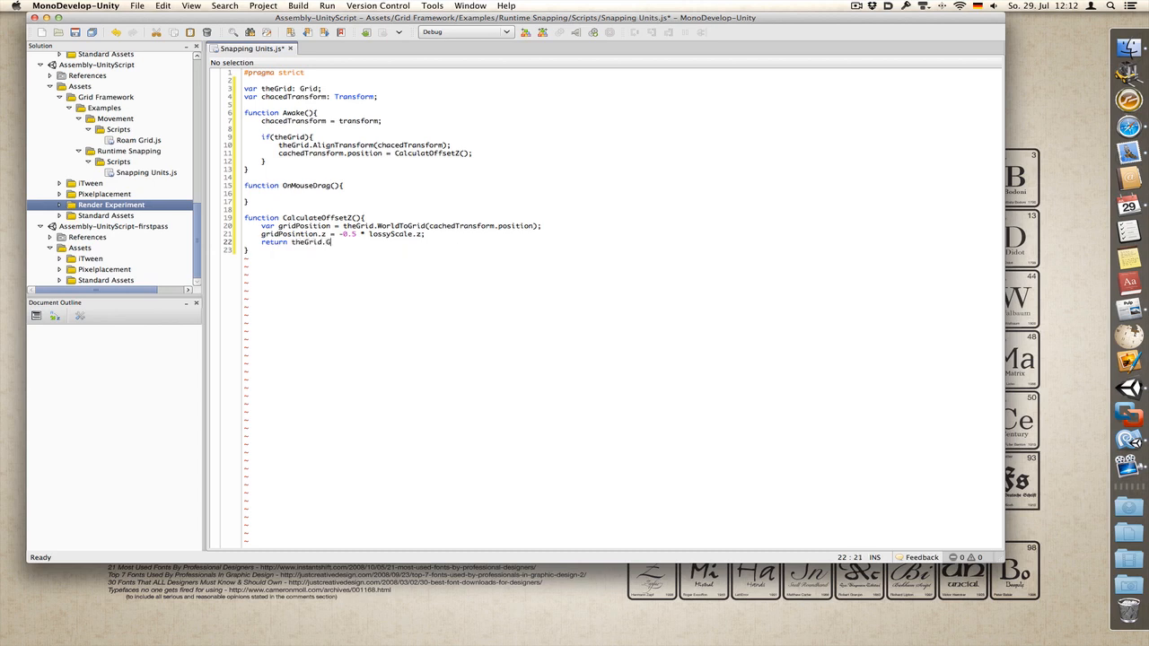
text(ridToWor)
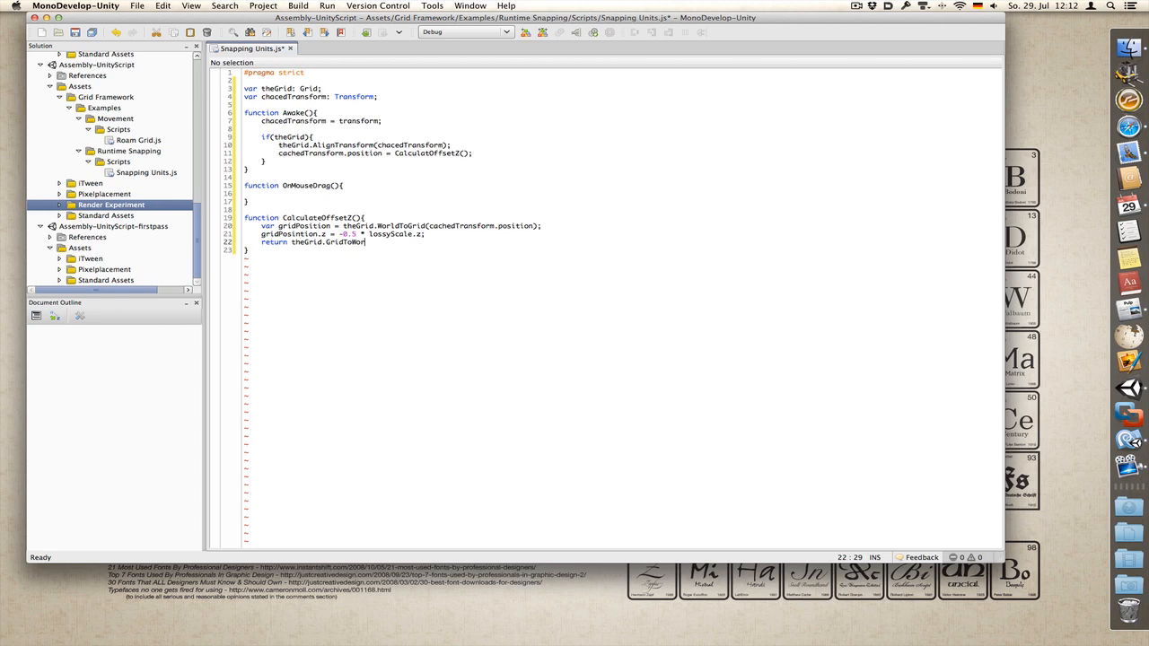
text(ld)
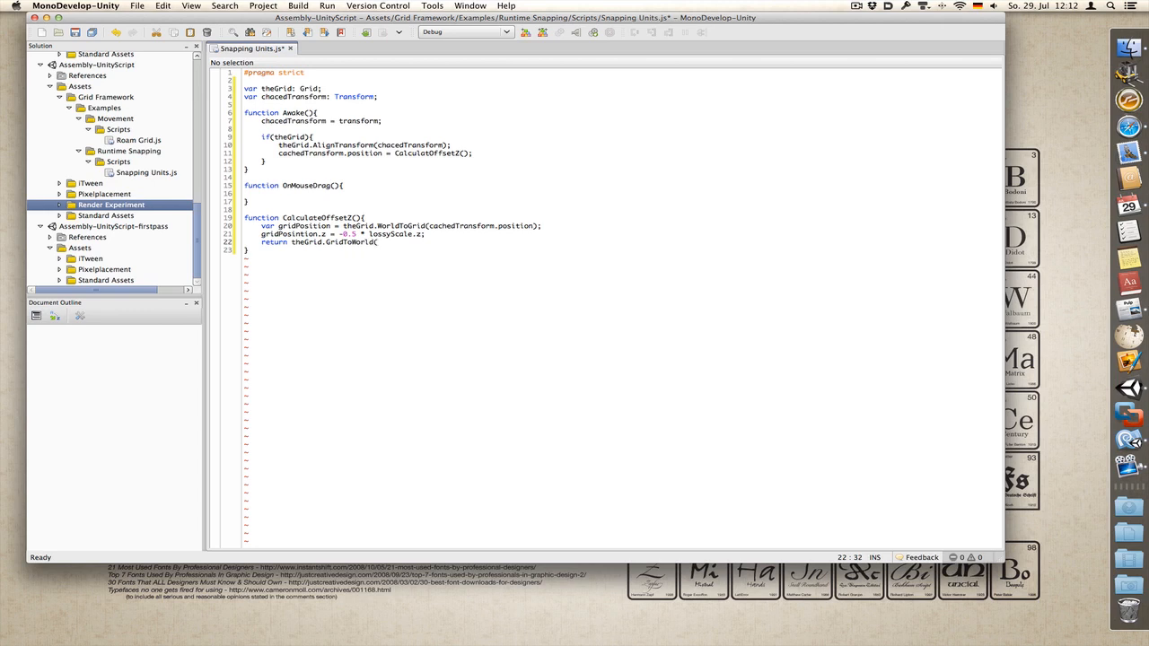
text((gridPo)
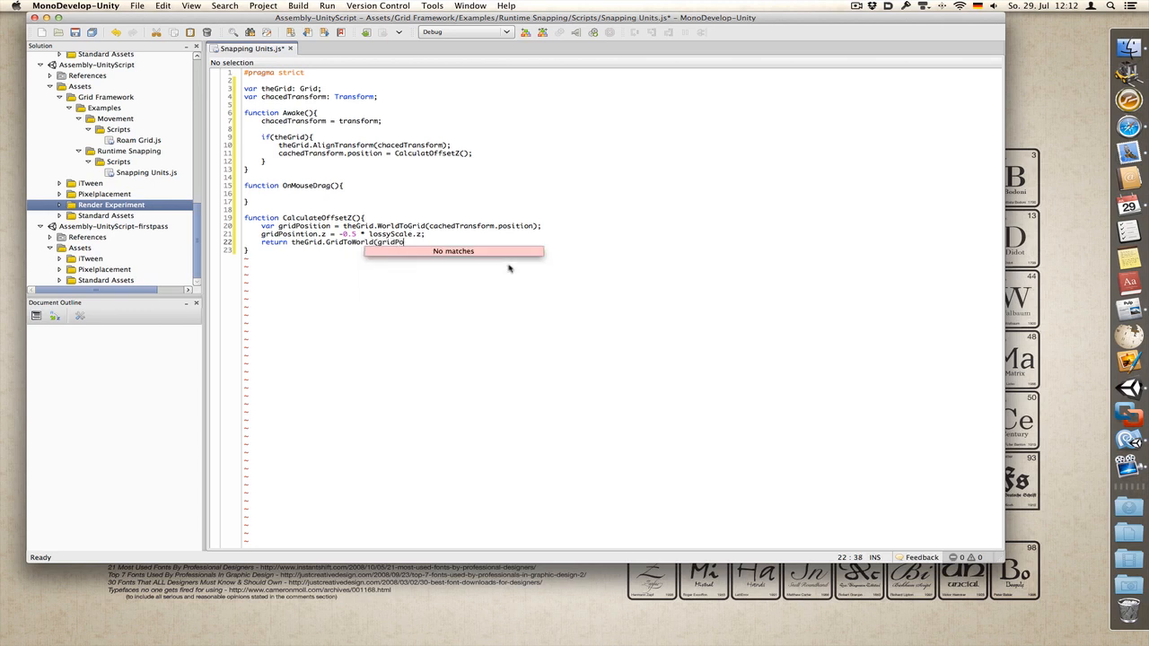
text(sition);)
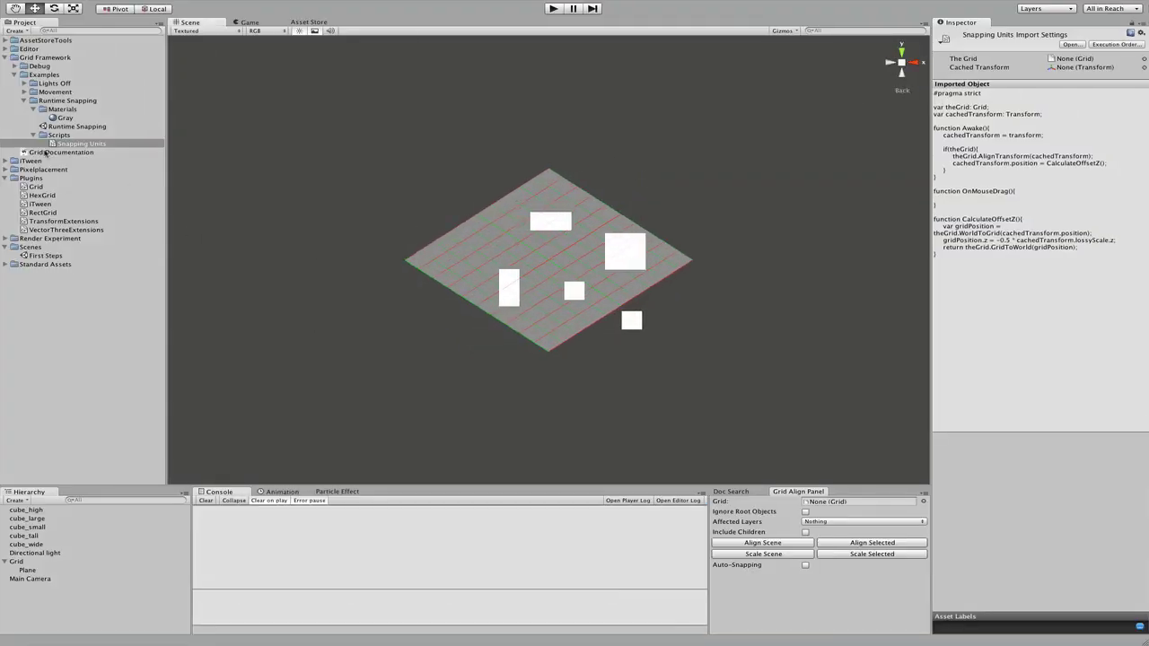
Step: Select the Snapping Units script to show its The Grid and Cached Transform fields
click(81, 143)
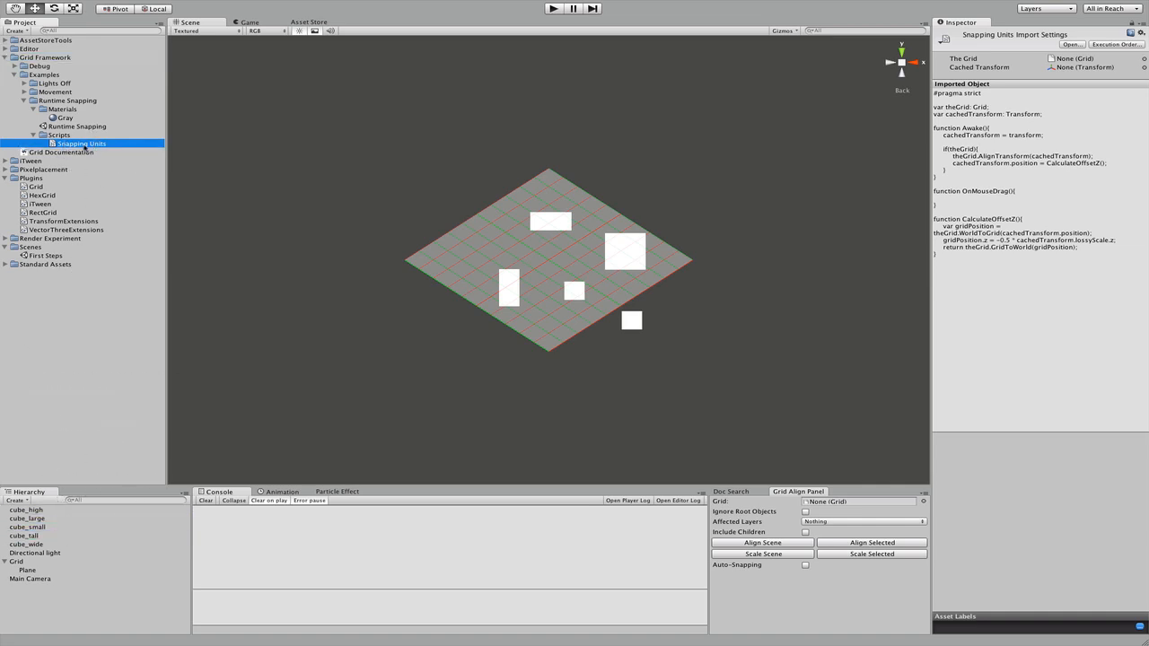
click(552, 9)
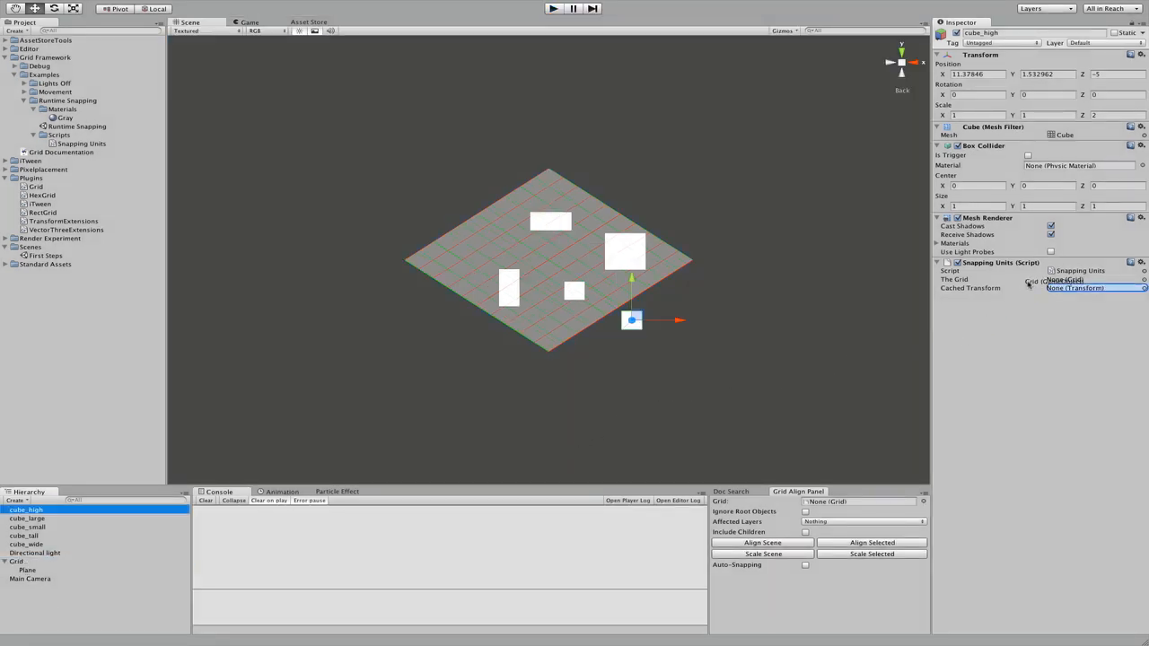
Step: Check cube_high's Snapping Units fields referencing RectGrid and test-run the scene
click(16, 569)
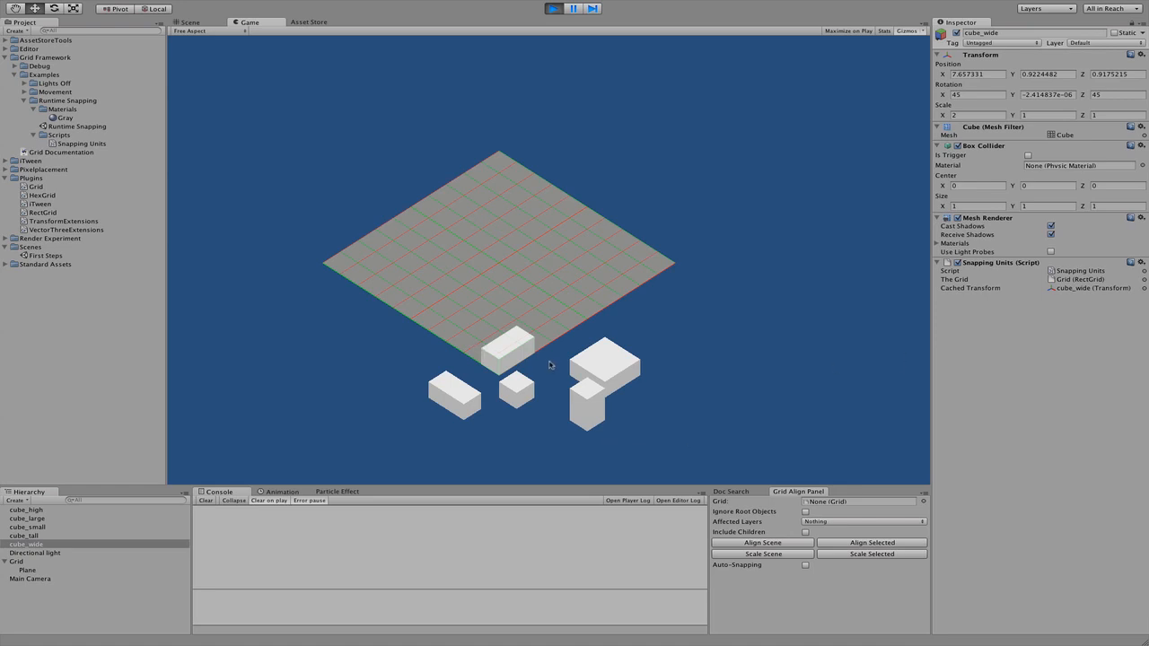
click(189, 25)
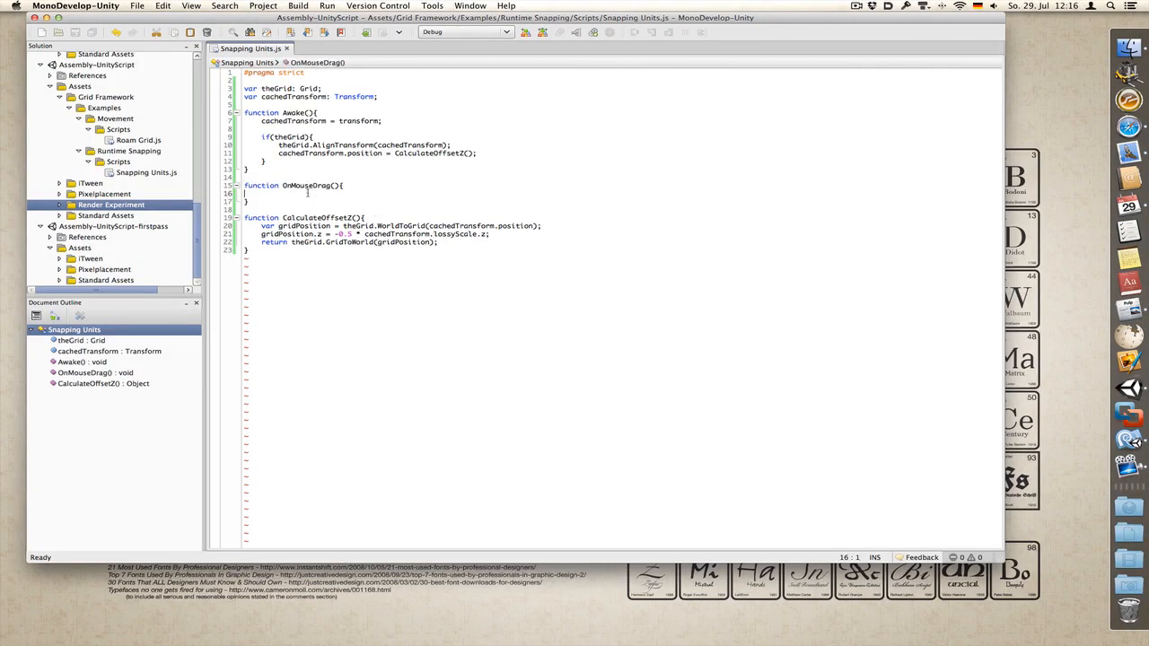
Step: Declare var cursorScreenPoint: Vector3 = new Vector3 in OnMouseDrag
text(var)
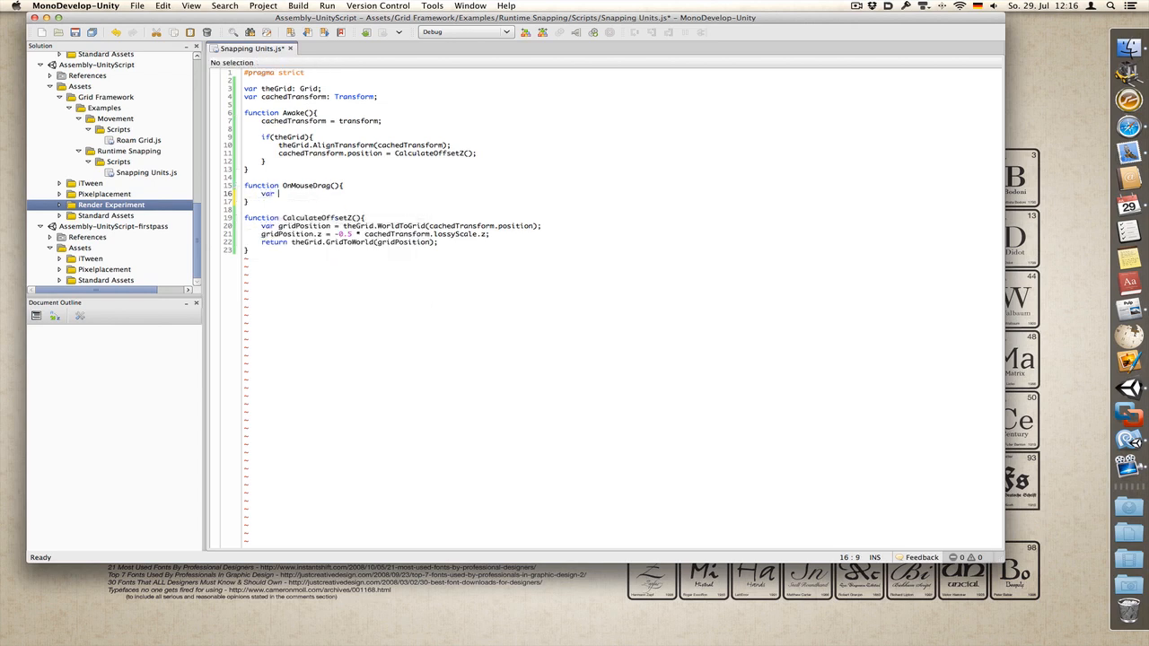
text(cursors)
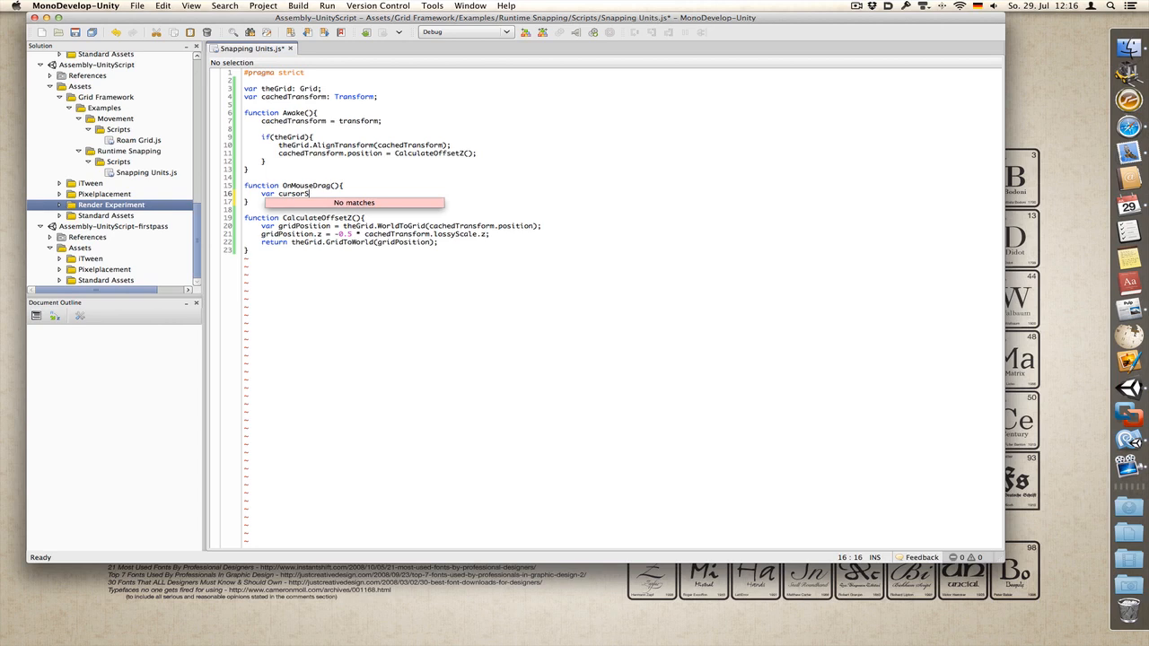
text(ScreenPoint: V)
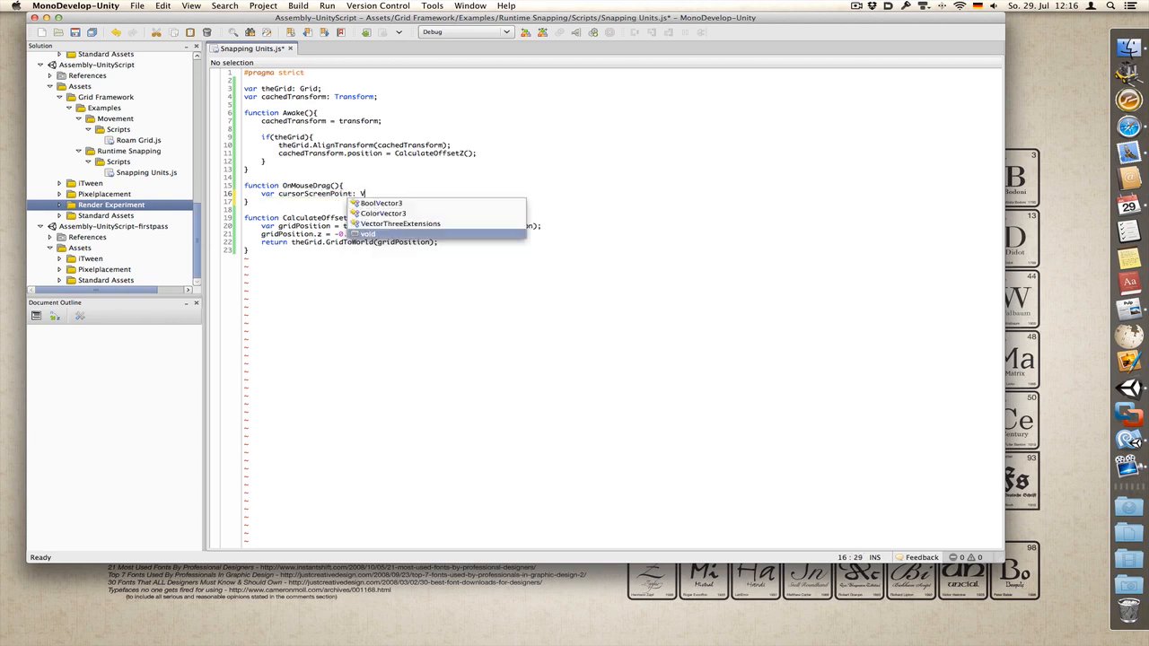
text(BoolVector3)
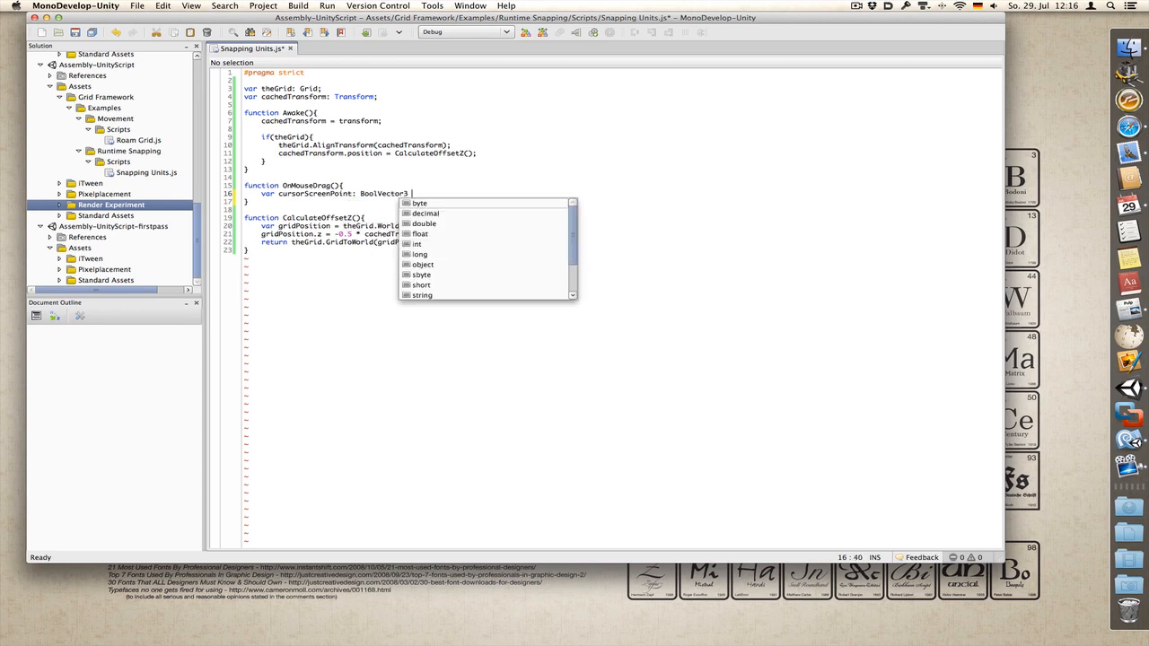
text(= new)
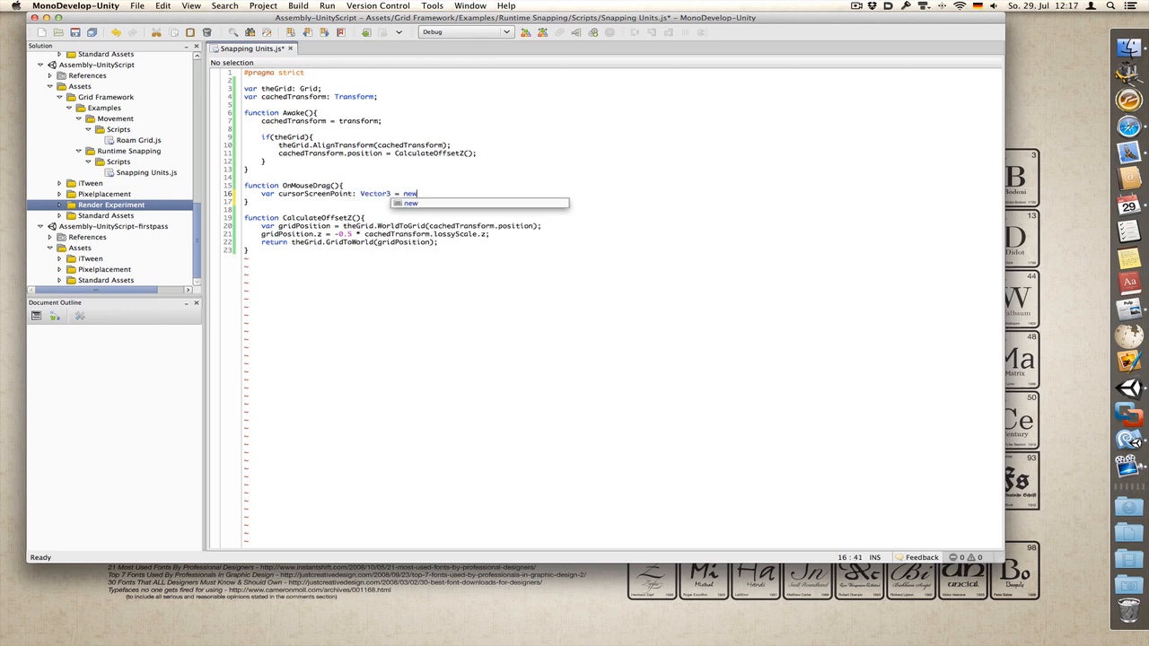
text(Ve)
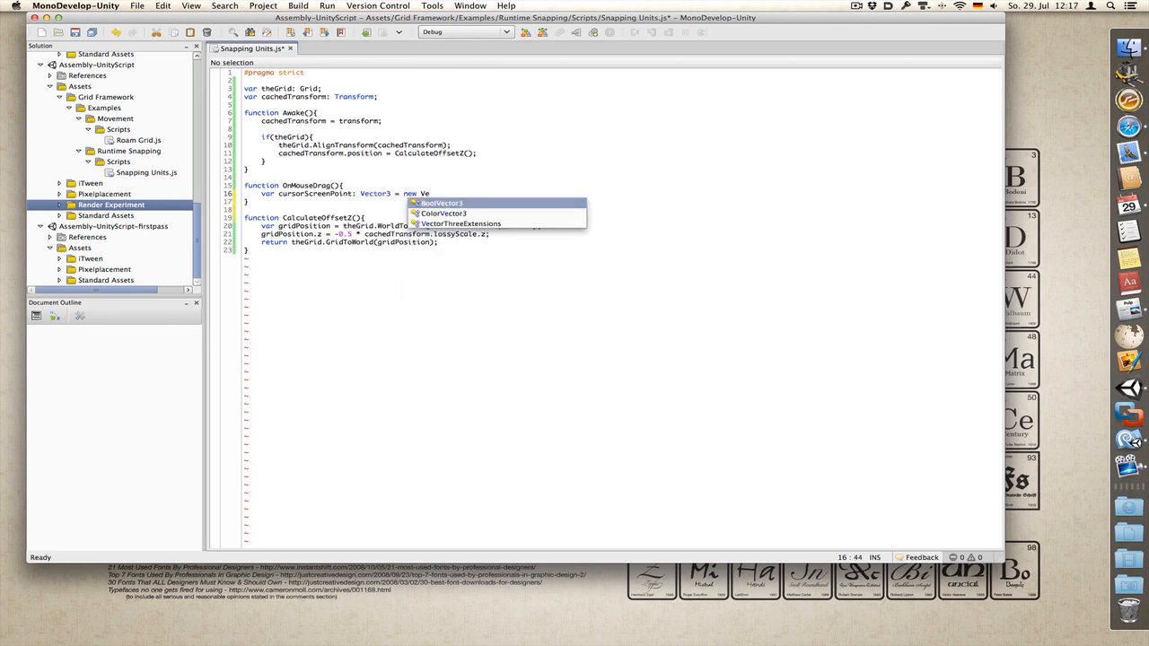
text(ctor3 =)
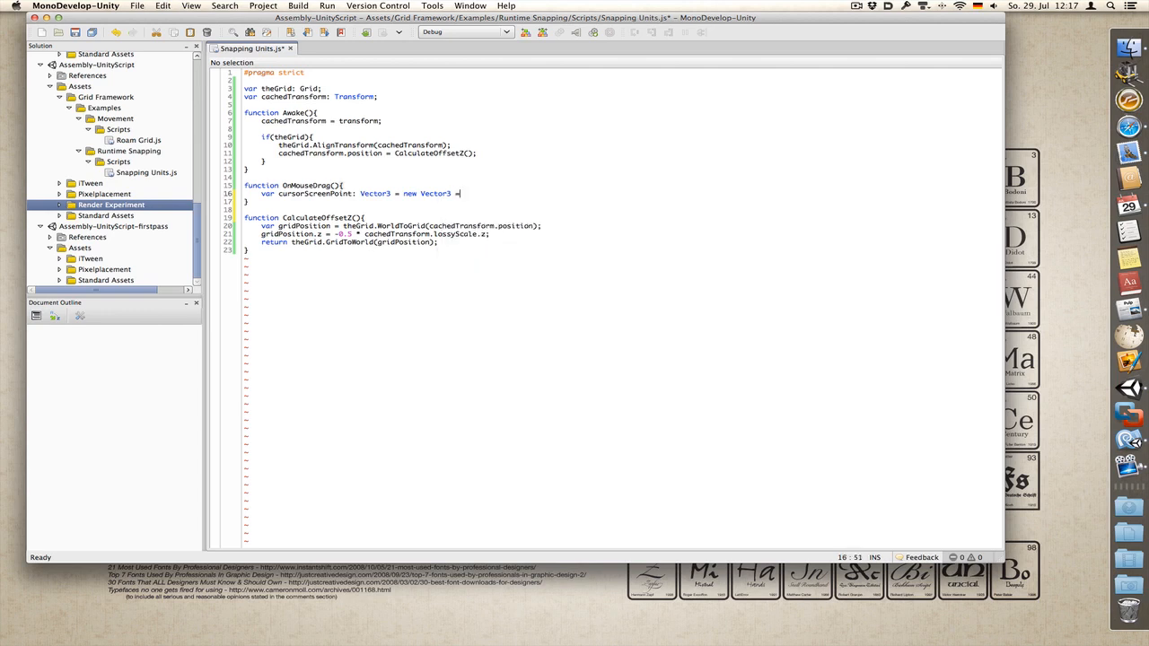
key(BackSpace)
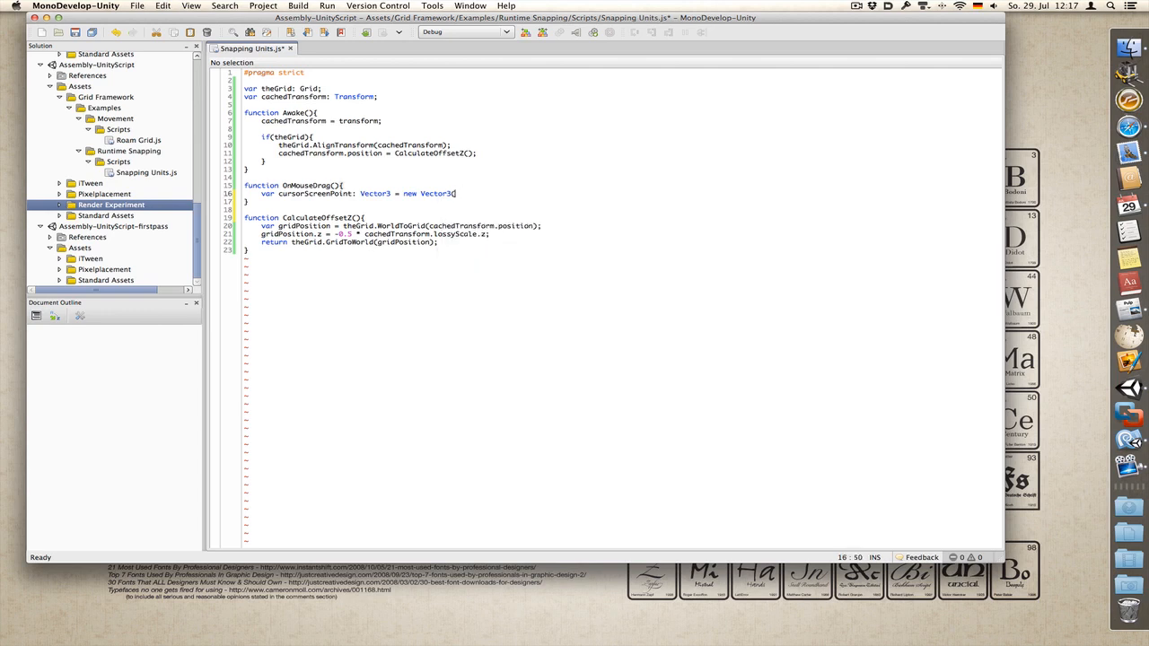
Step: Pass Input.mousePosition.x, Input.mousePosition.y and 0 as the Vector3 arguments
text((Input.)
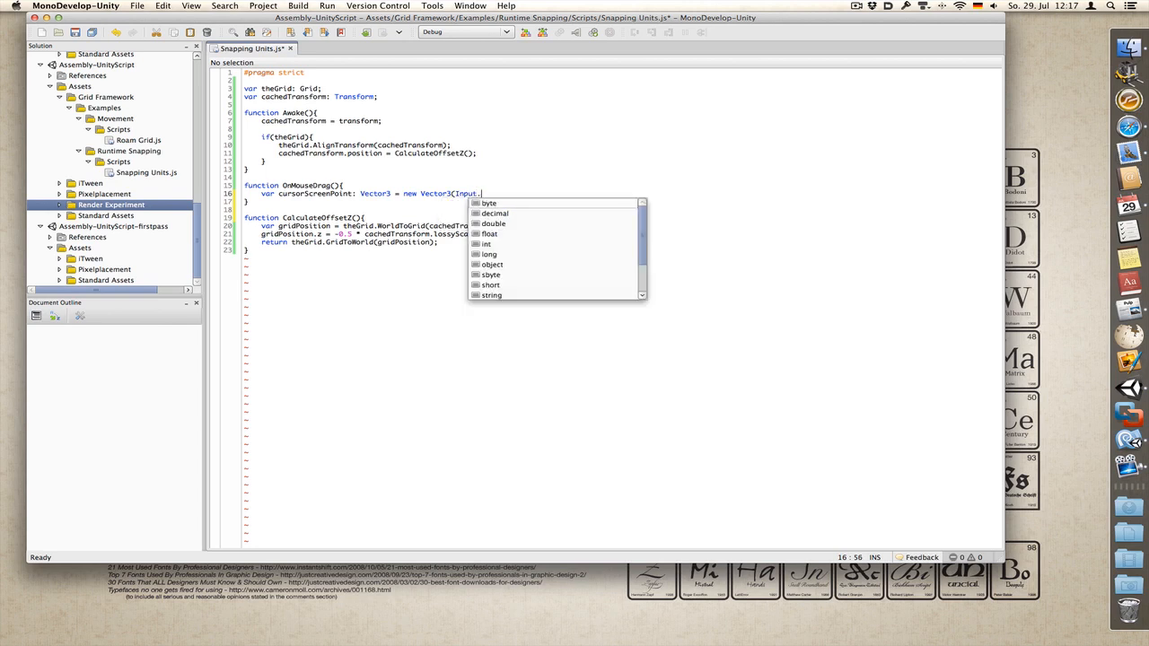
text(mousepo)
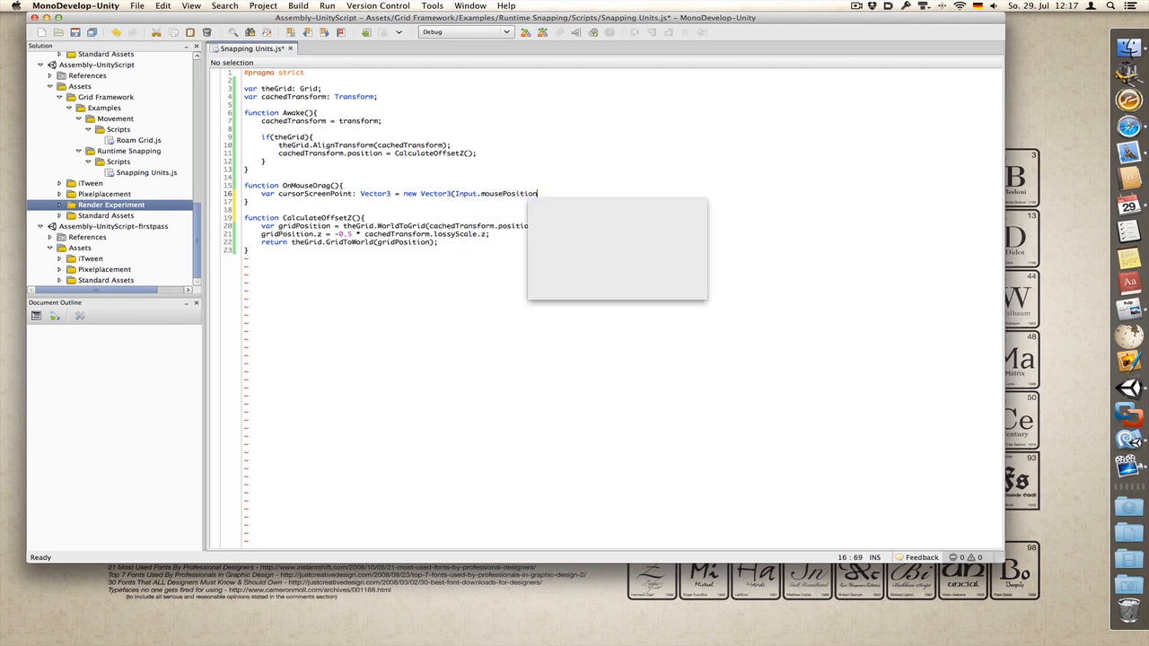
text(.x, Input.mousePosition.y)
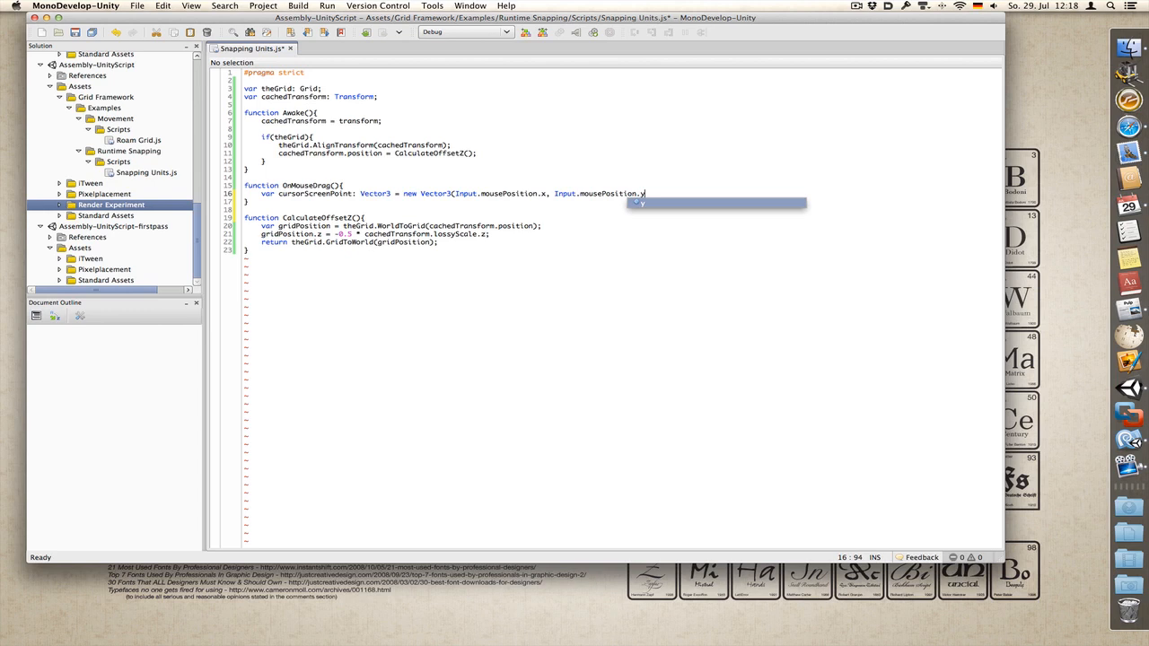
text(, 0)
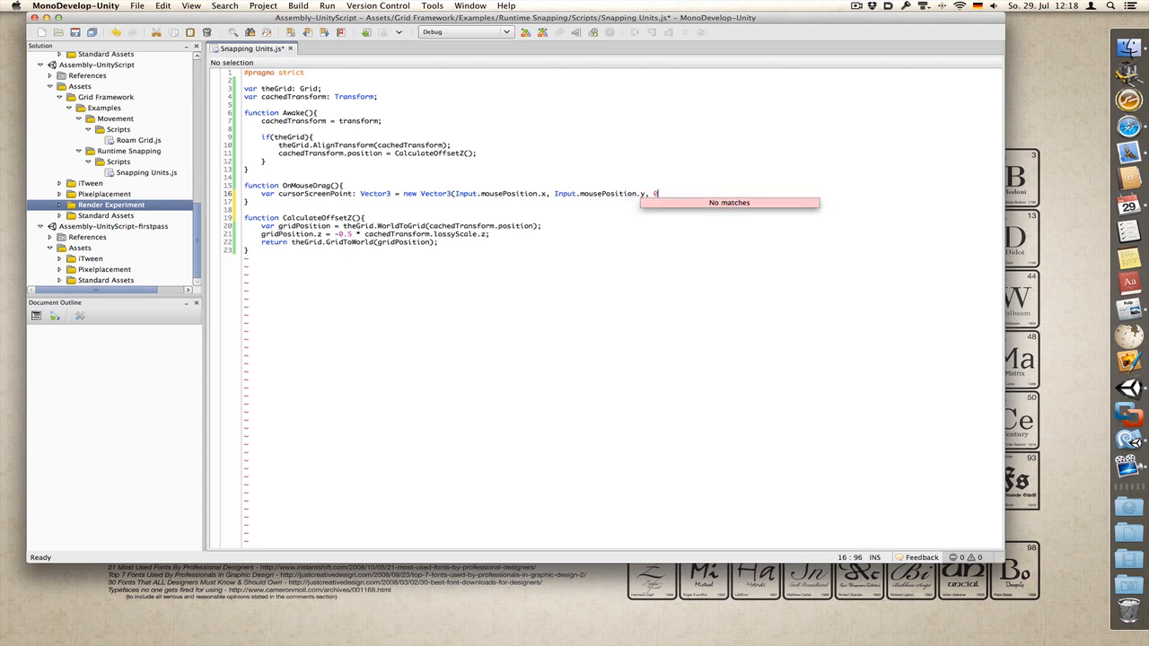
text()M)
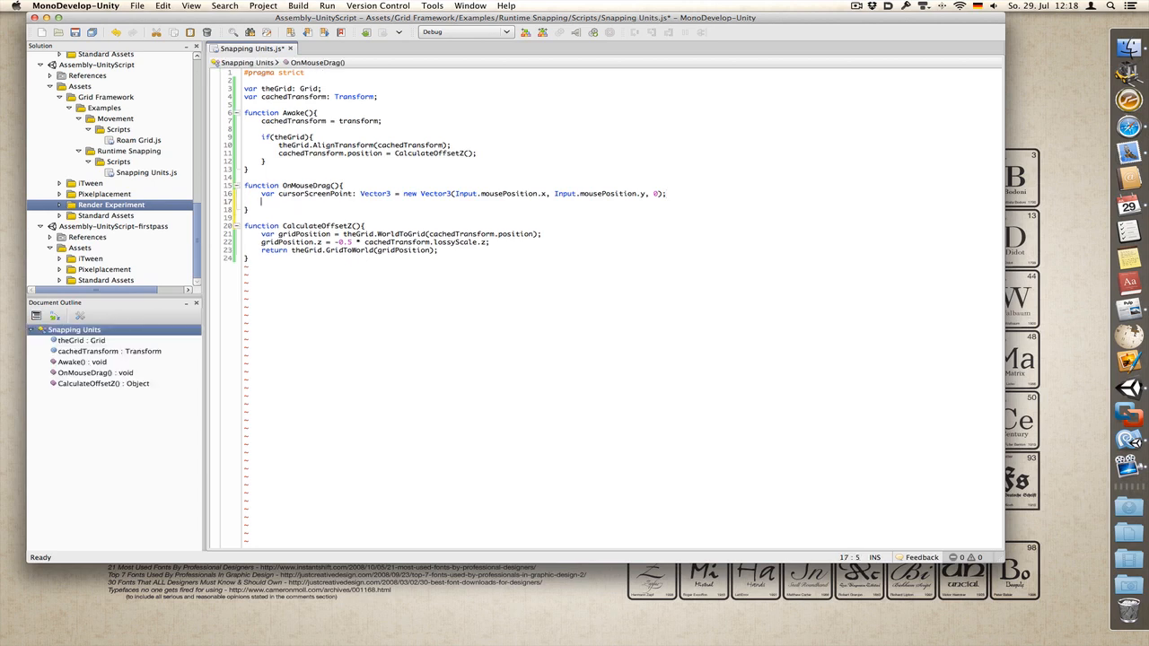
Step: Declare cursorWorldPoint as a Vector3 from Camera.main.ScreenToWorldPoint(cursorScreenPoint) inside OnMouseDrag
text(var)
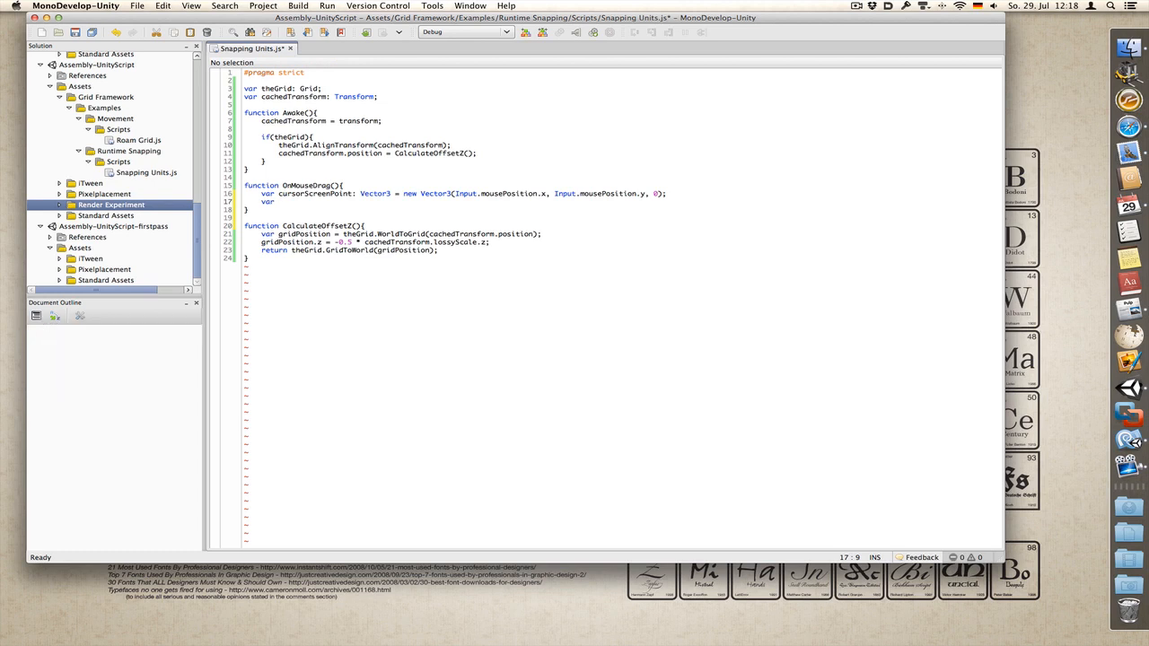
text(cursorW)
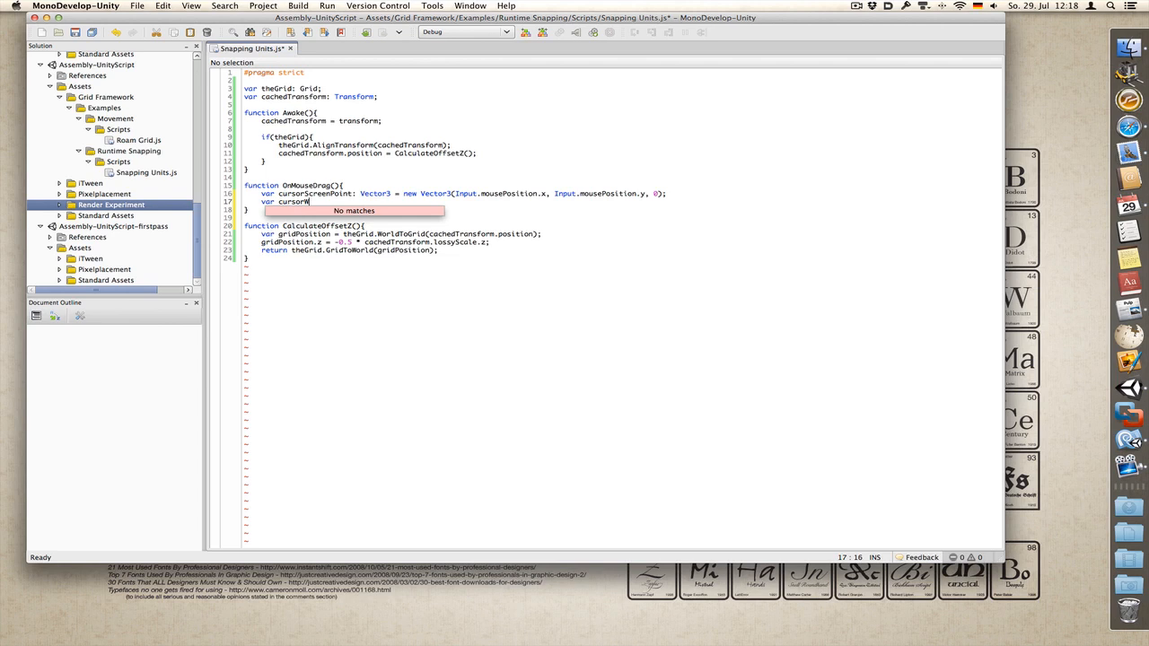
text(World)
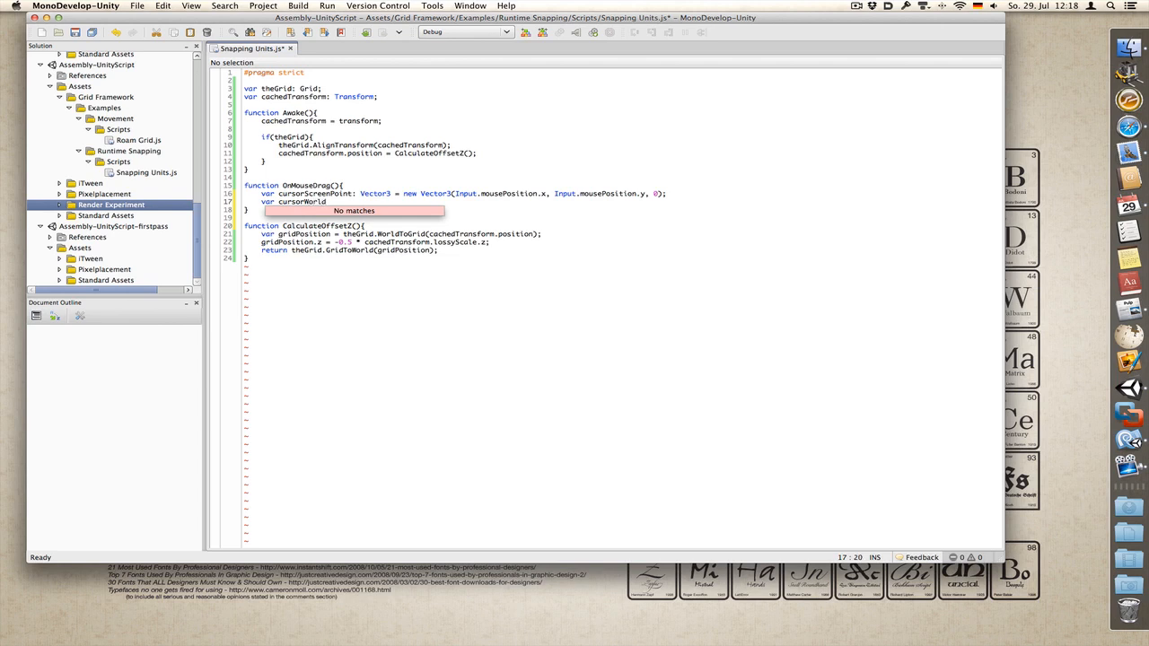
text(Point: BoolVector3 =)
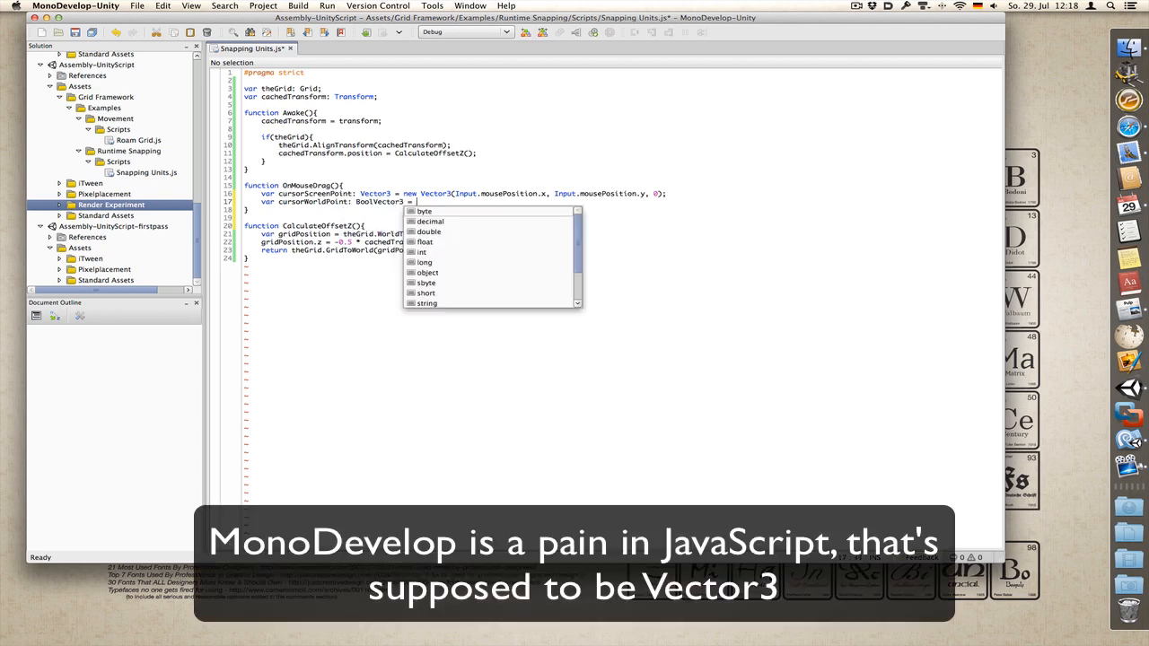
text(Camera.main.S)
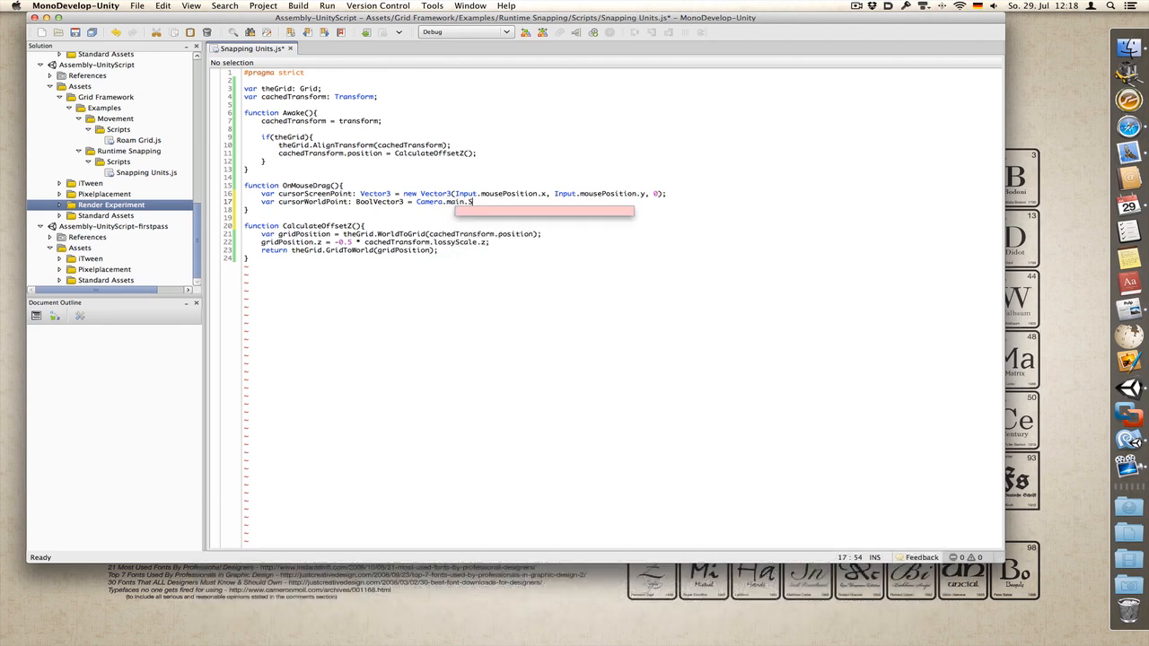
text(creen)
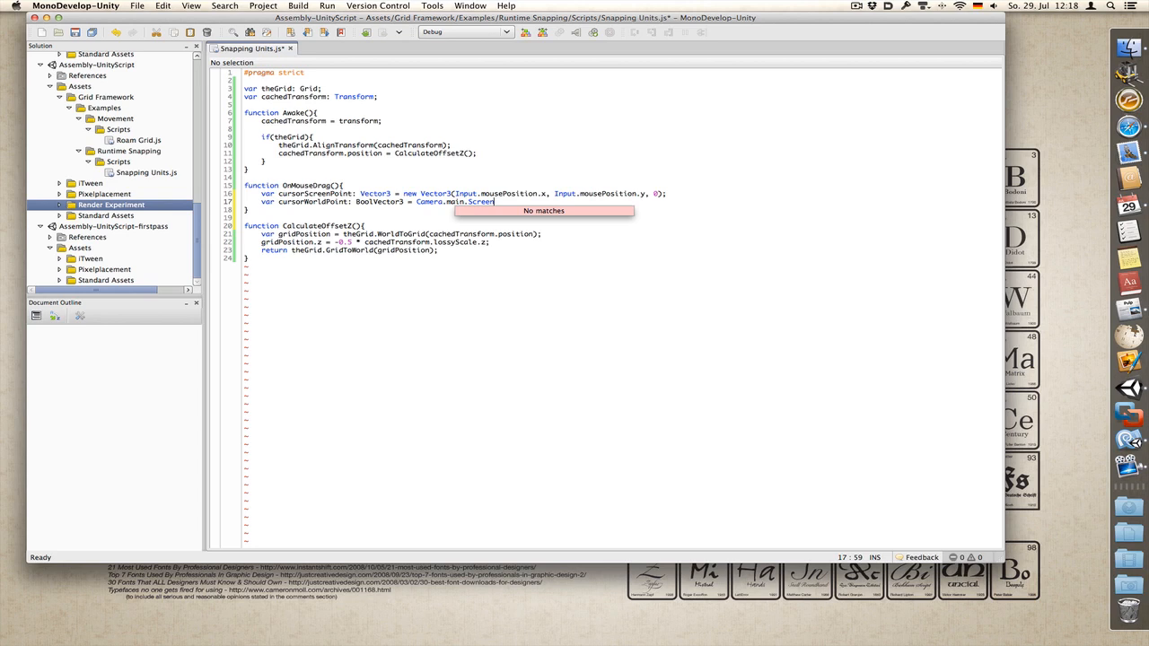
text(ToWorldPoint()
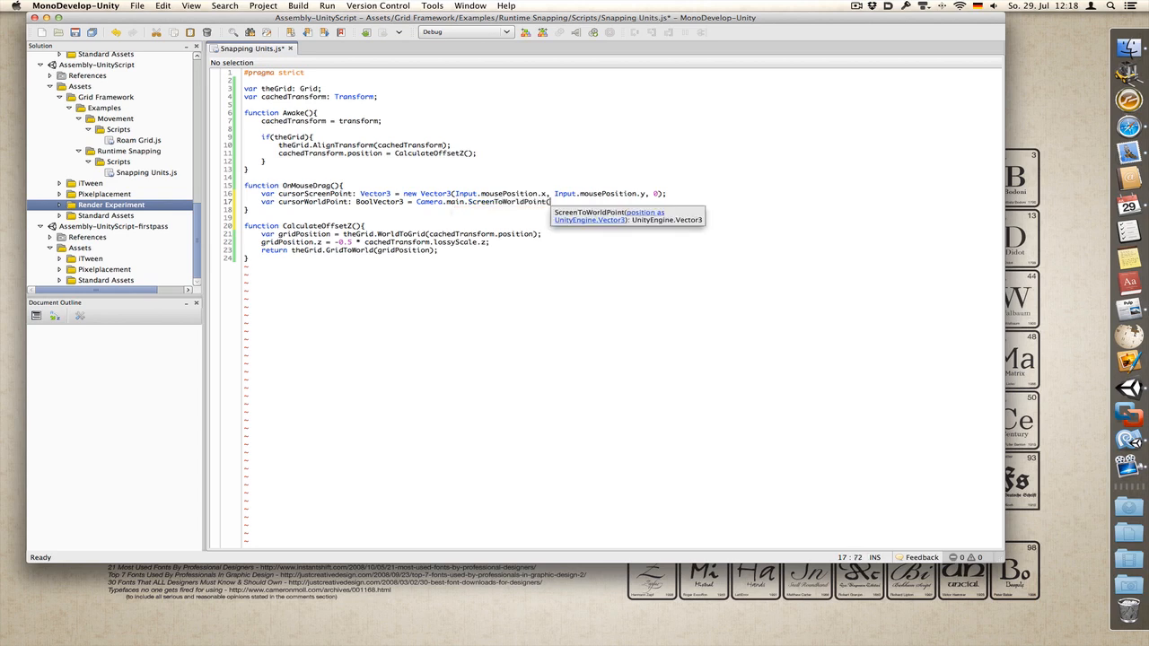
text(cursorScreenPoint);)
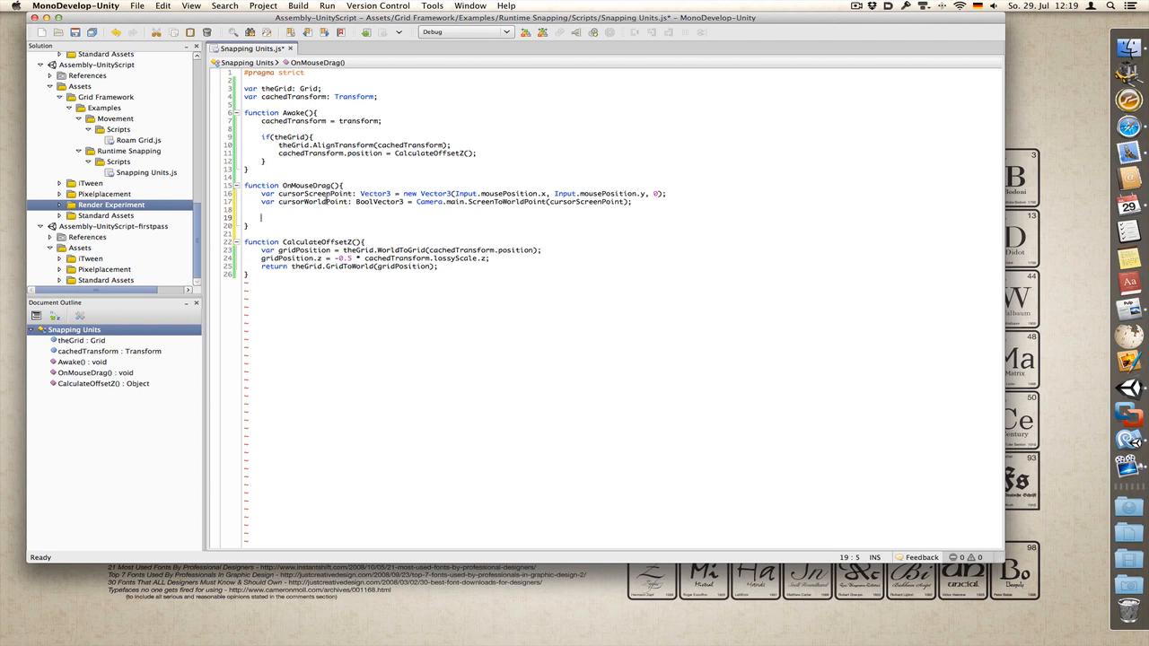
Step: Assign cursorWorldPoint's x (and y) to cachedTransform.position.x and .y
text(cached)
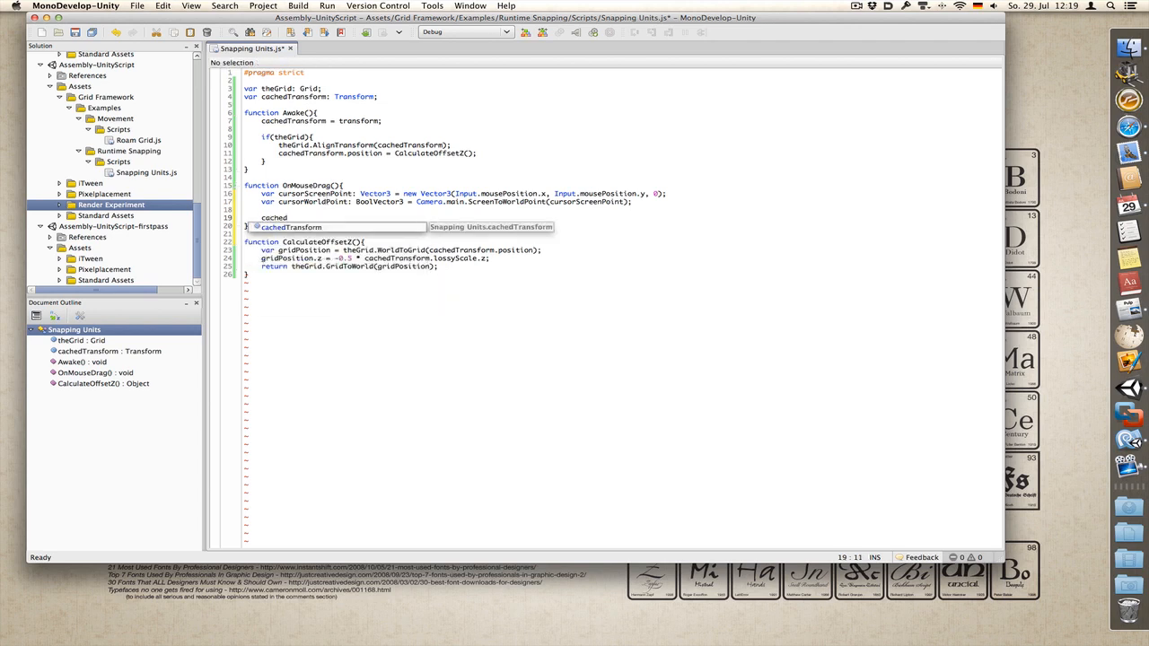
text(T)
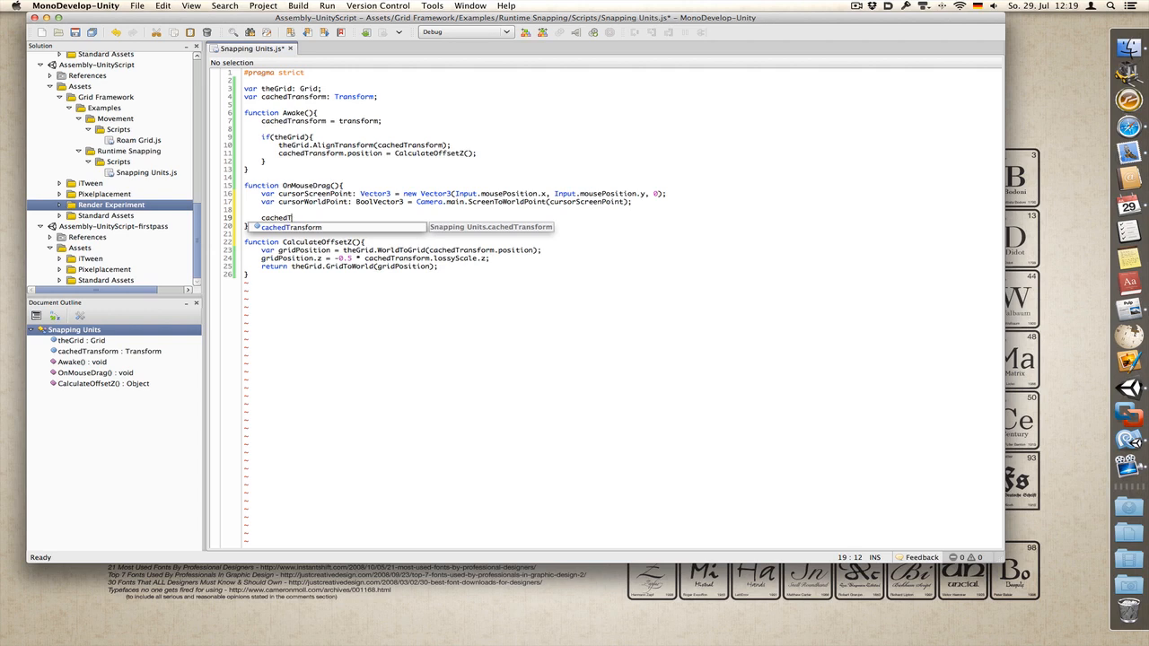
text(.)
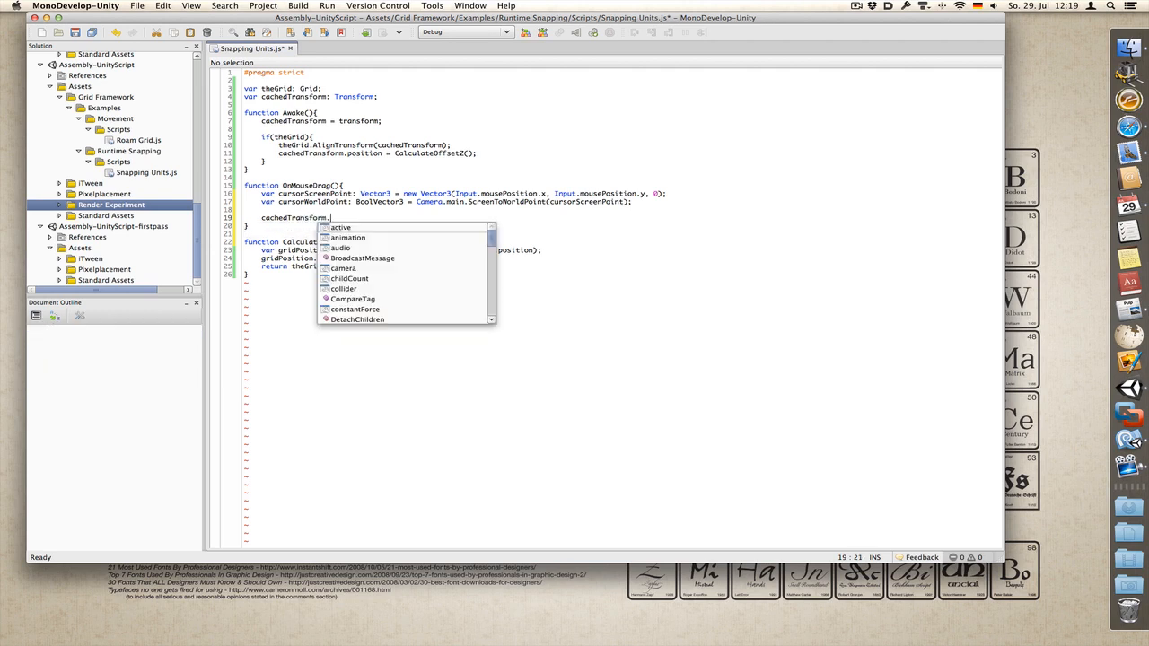
text(positio)
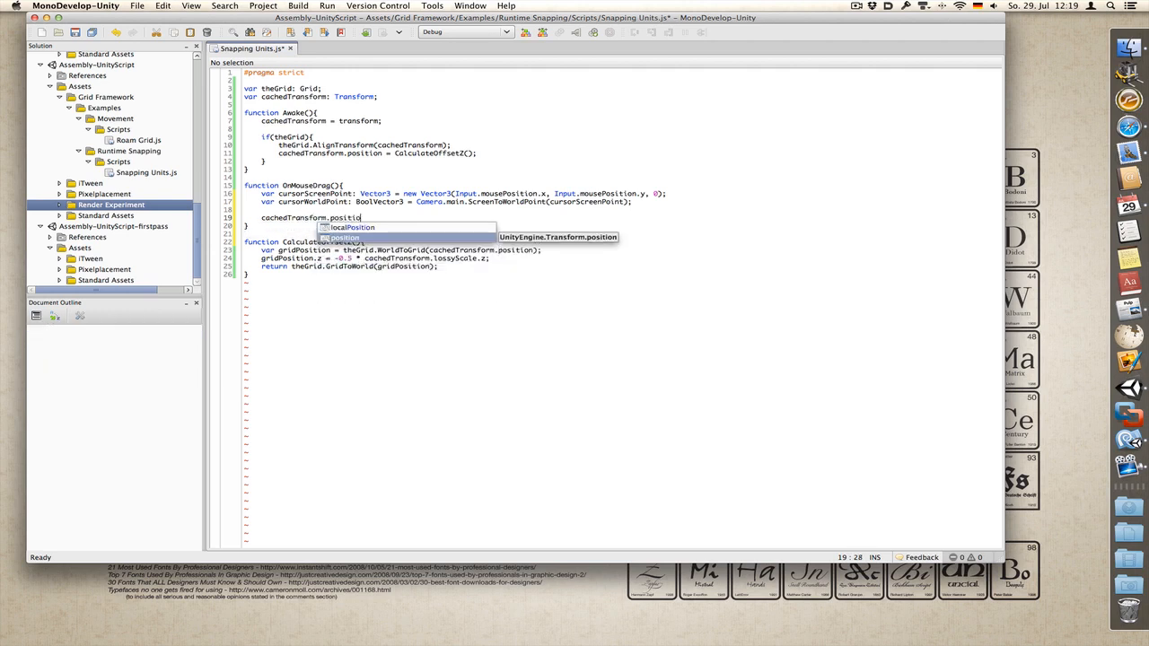
text(.x =)
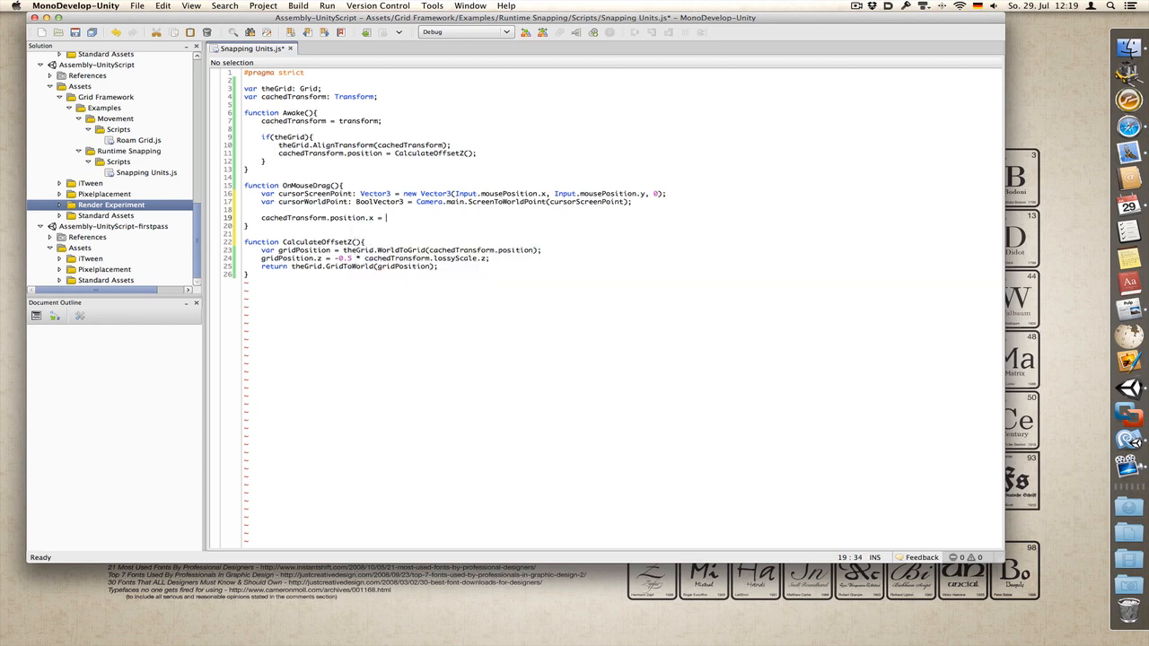
text(cus)
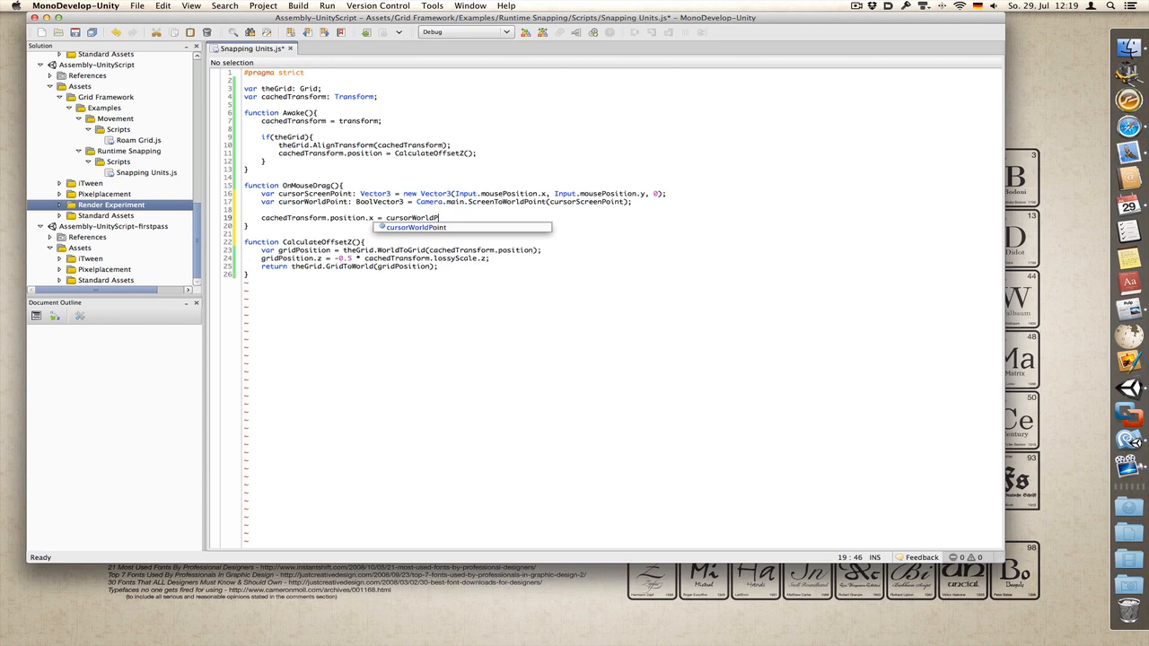
text(Point.X)
text(theGr)
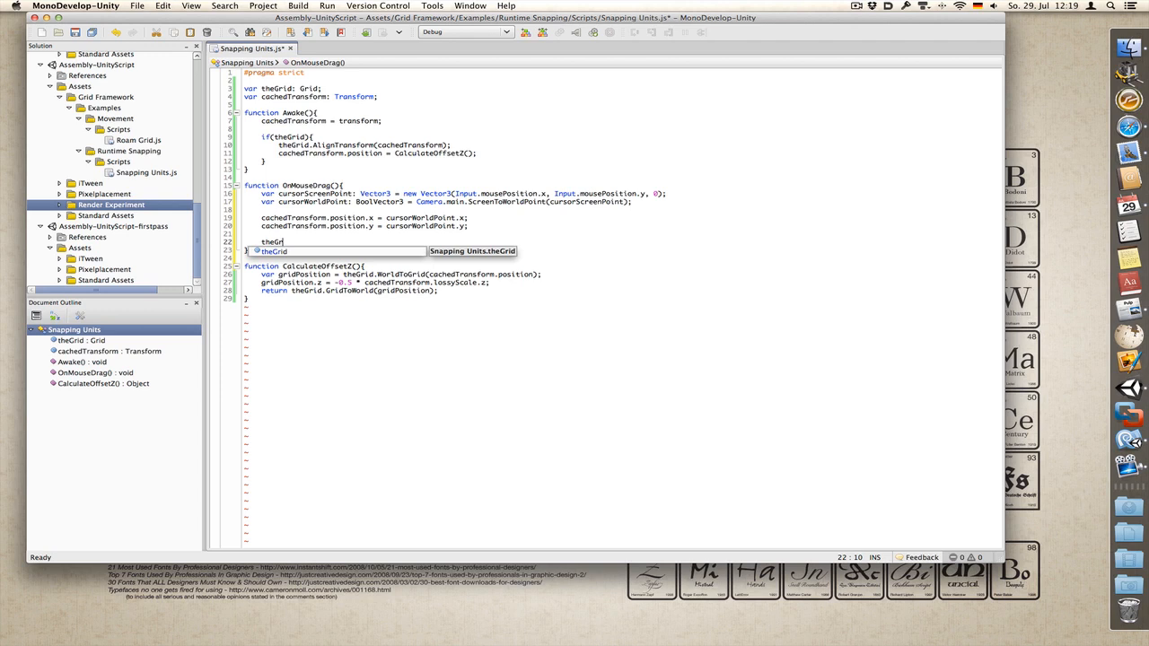
Step: Add theGrid.AlignTransform(cachedTransform); to snap the dragged object to the grid
text(.Align)
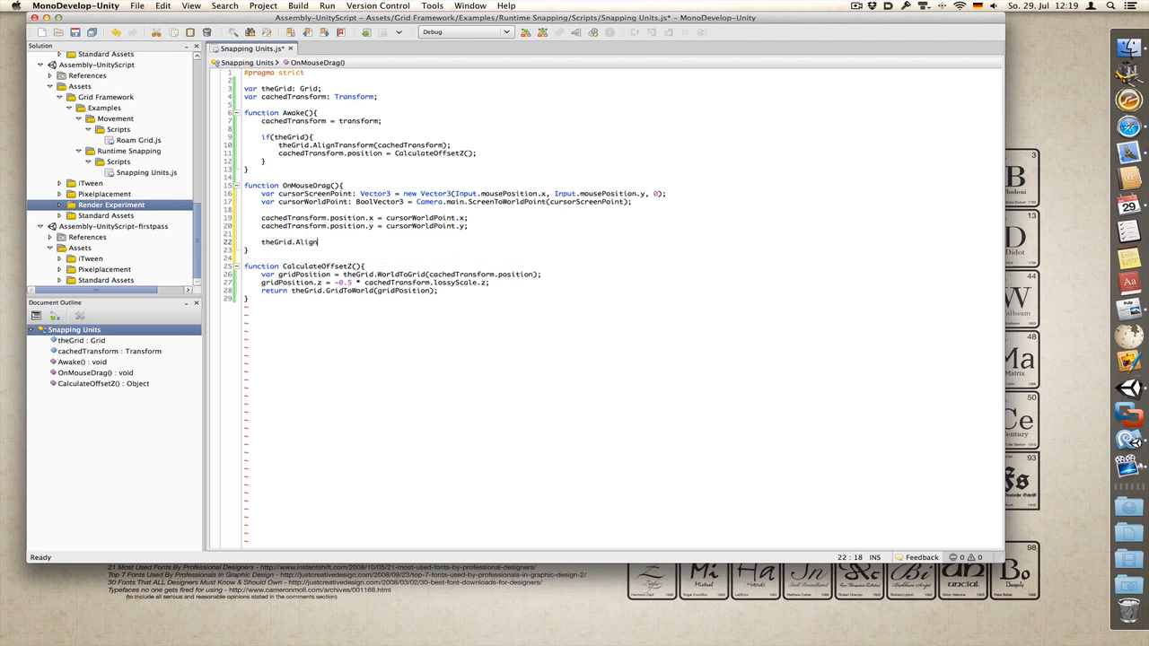
text(Transform(cahcedTra)
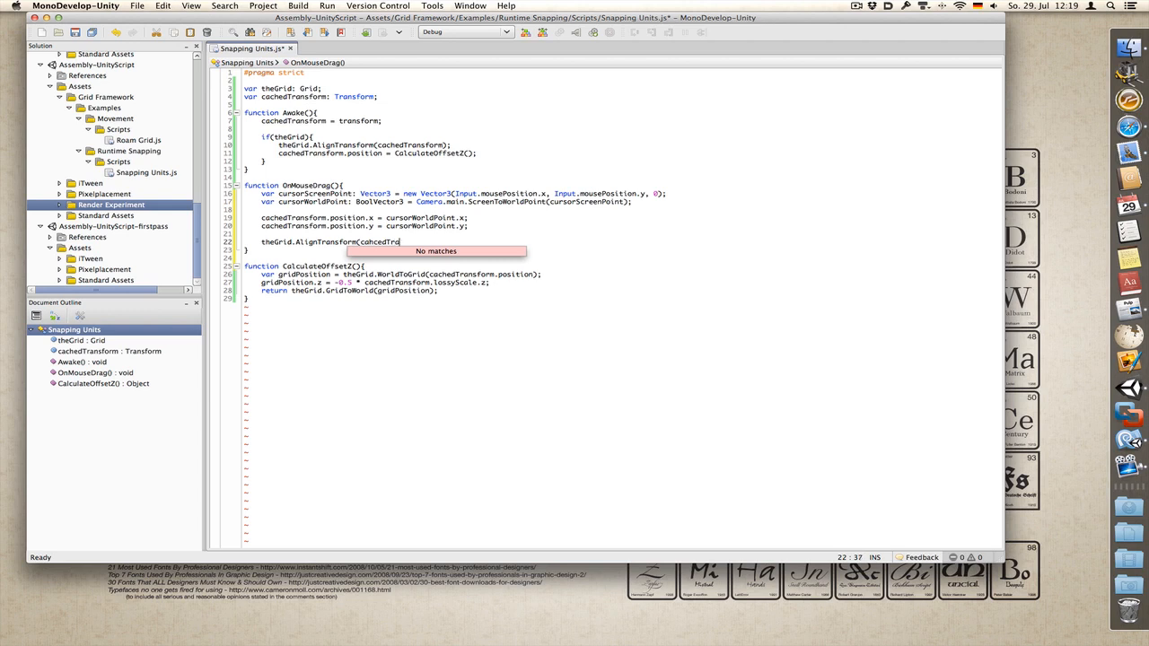
text(nsform);)
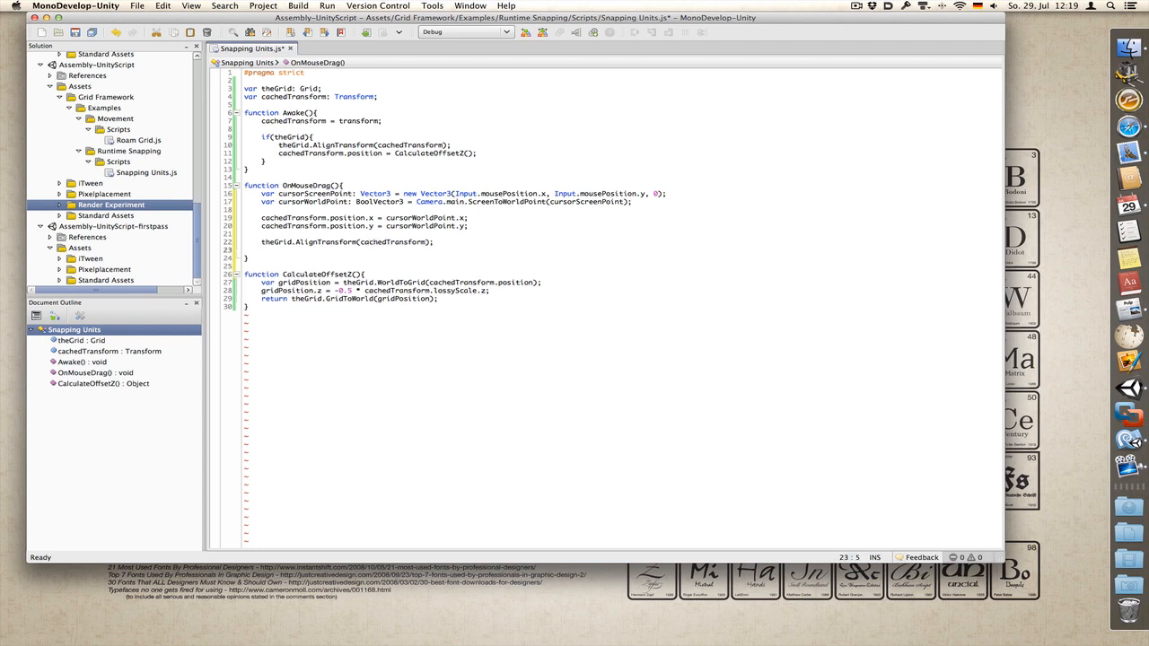
Step: Copy the CalculateOffsetZ name and add cachedTransform.position.z = CalculateOffsetZ();
click(280, 274)
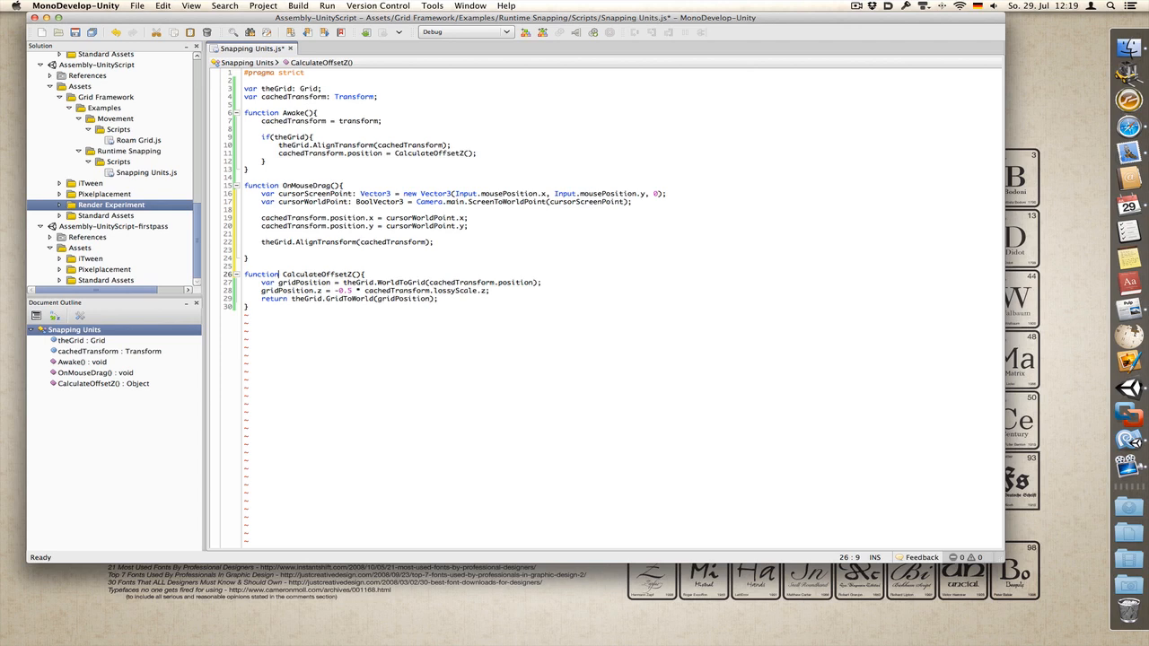
double_click(320, 273)
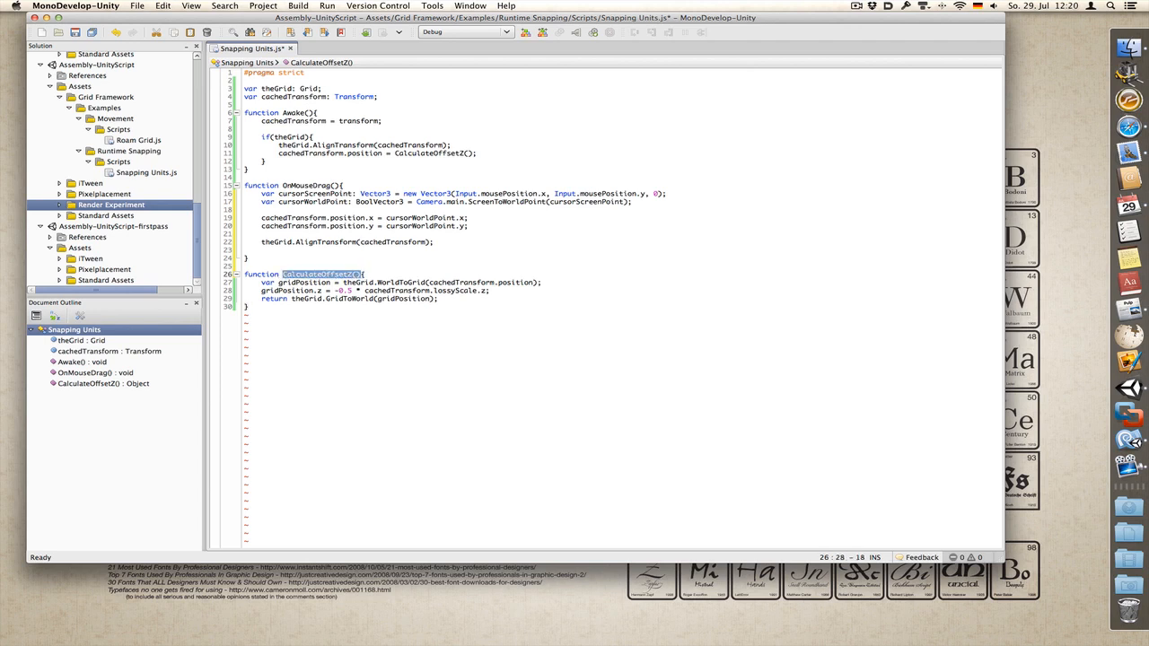
text(cachedTransform.position.z)
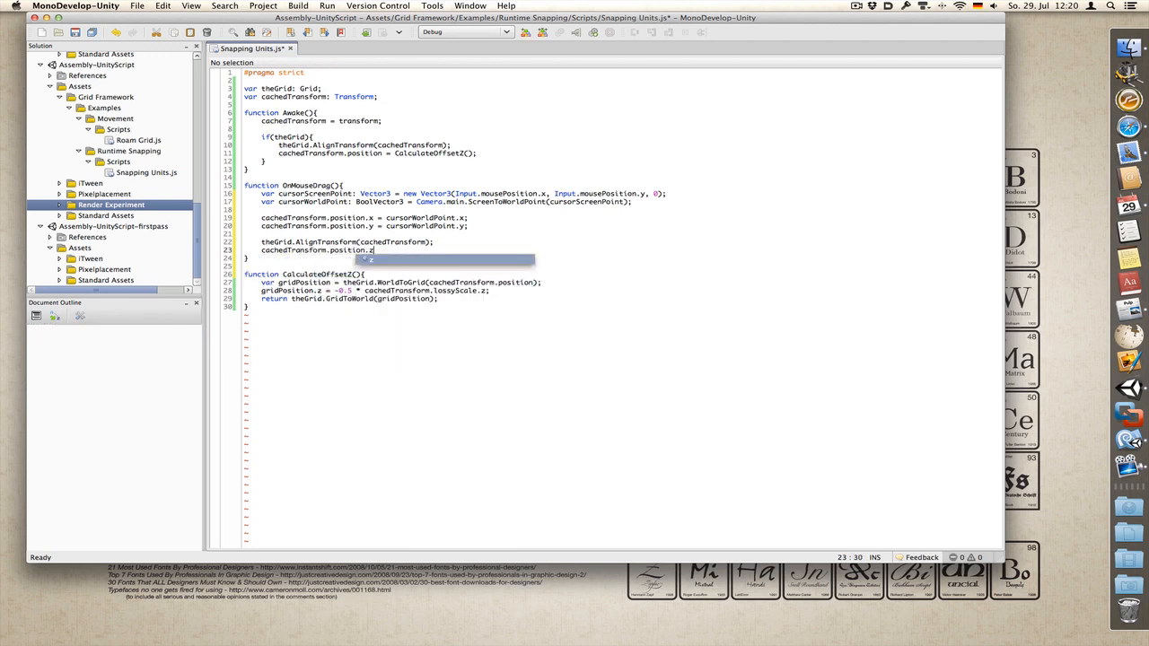
text(= CalculateOffsetZ();)
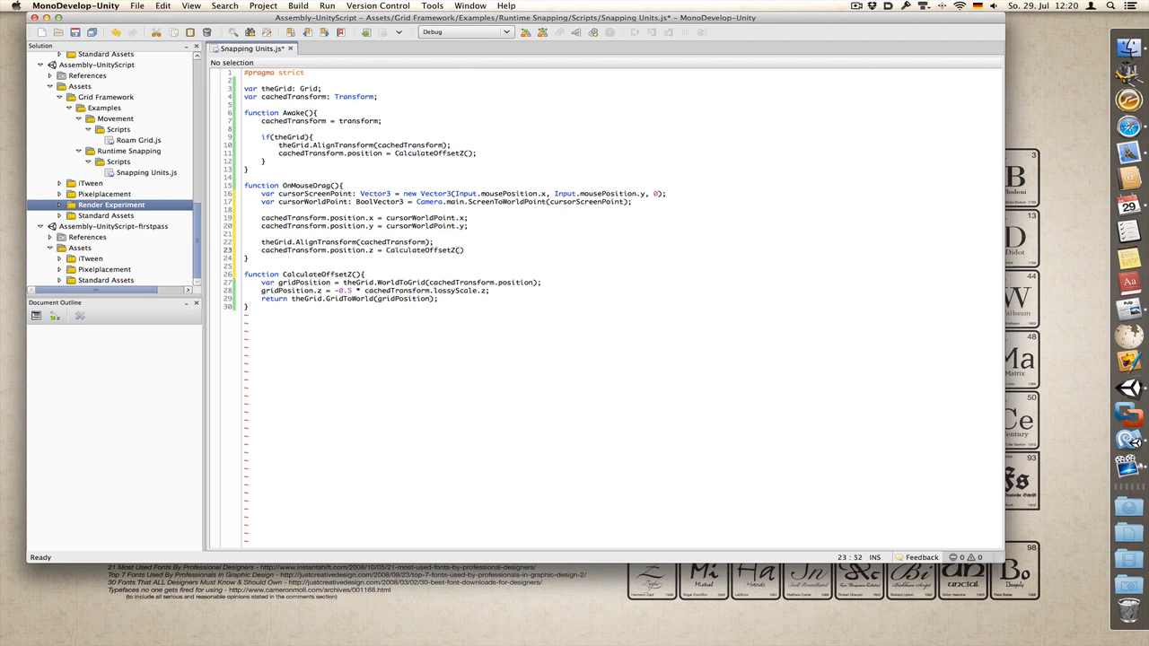
click(469, 249)
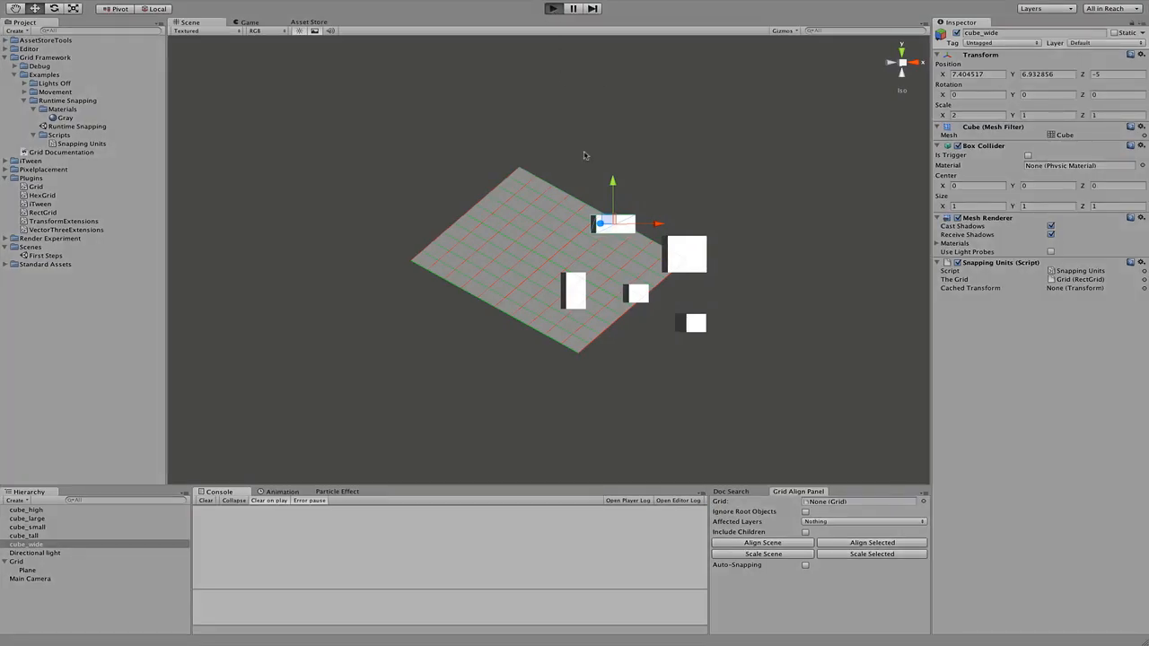
Step: Switch back to the Unity editor to view the cubes sitting on the isometric grid
click(574, 9)
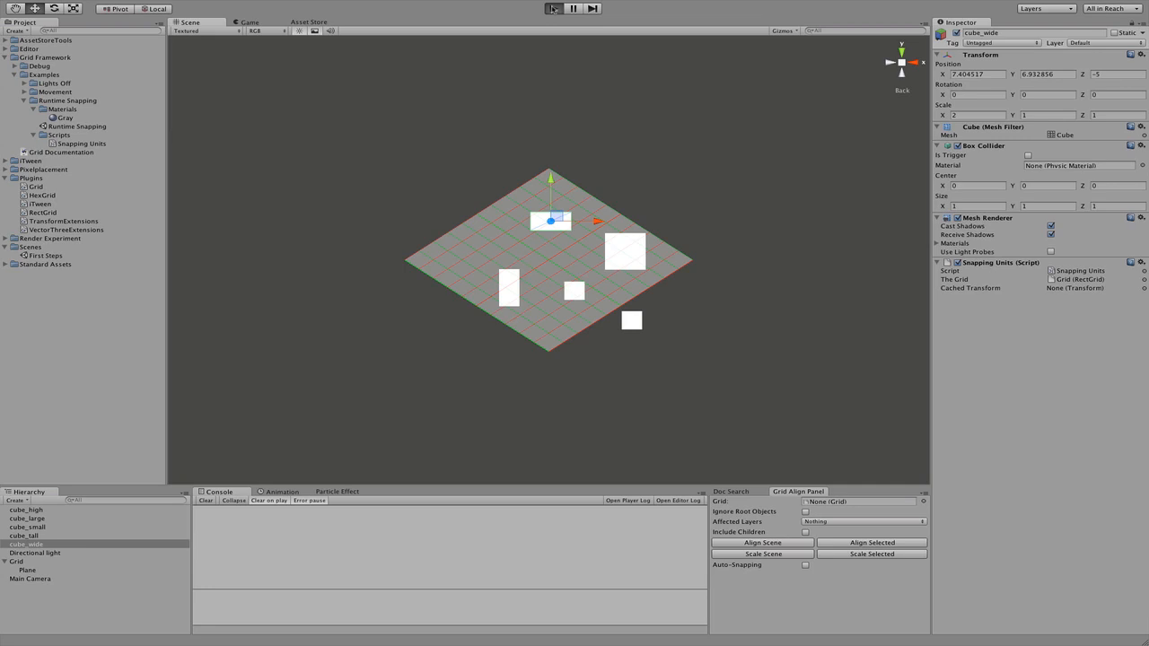
Step: Start Play mode and drag cube_wide to the grid's far corner and cube_tall to its right side
click(554, 10)
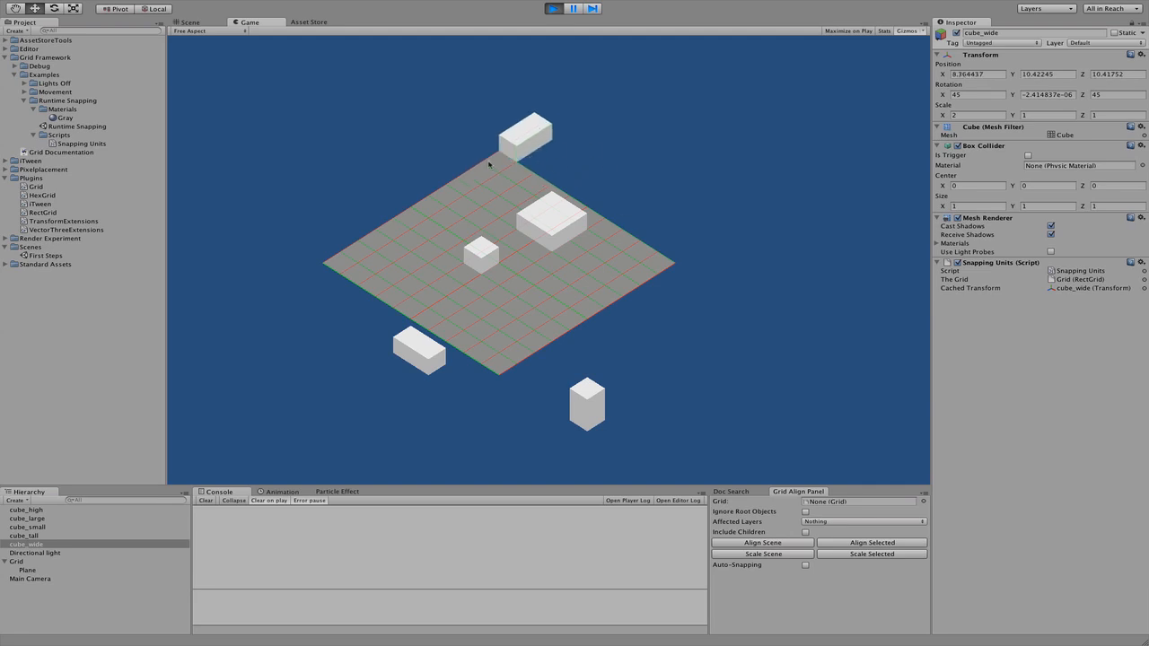
drag(524, 132, 474, 169)
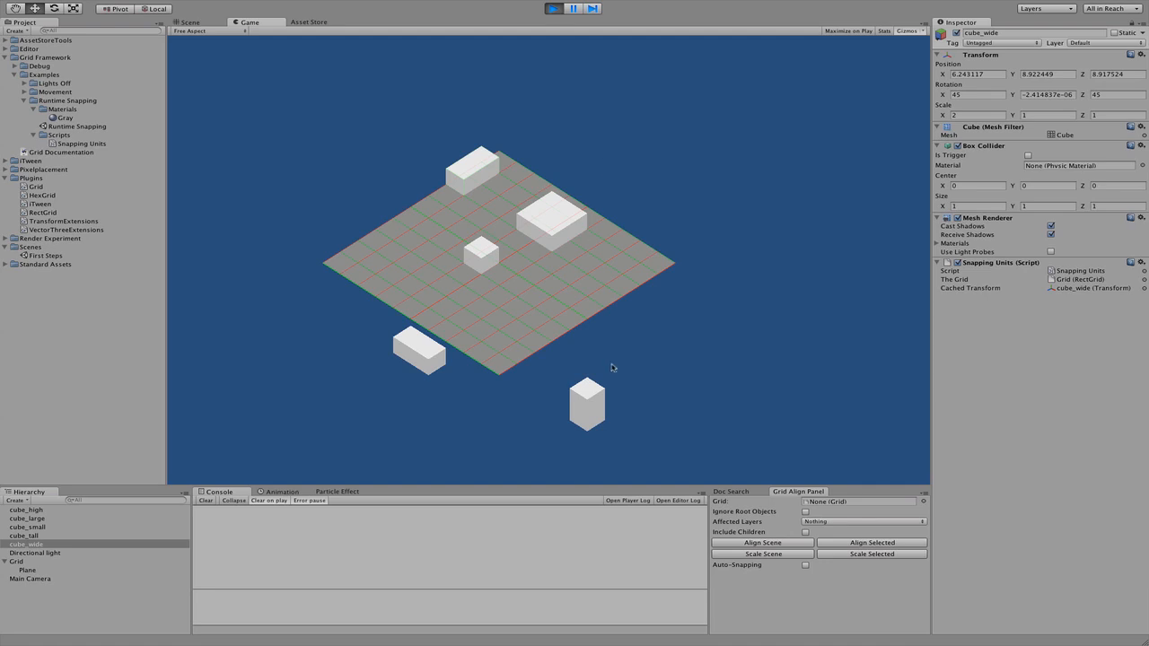
drag(587, 404, 622, 220)
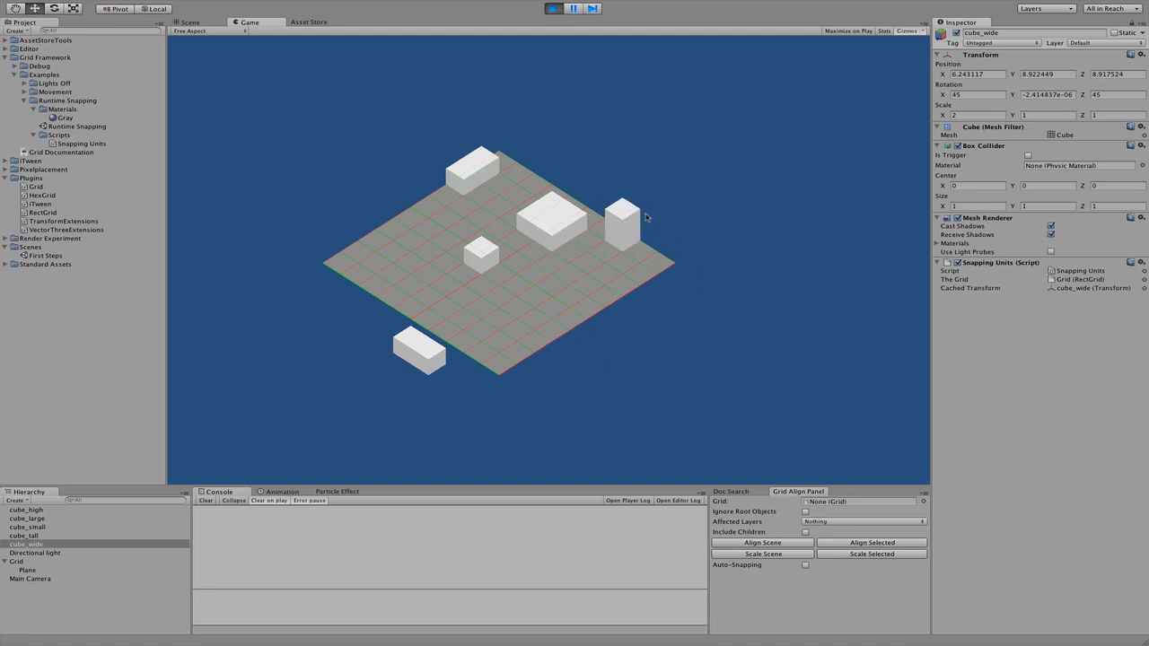